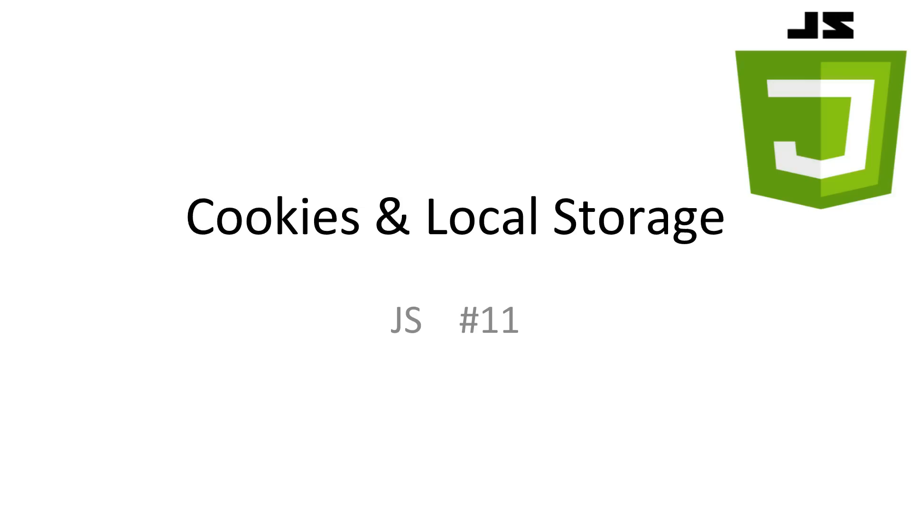
# Advance the slideshow through What is a Cookie?, Why use a Cookie? and How to save a Cookie.
pyautogui.press('right')
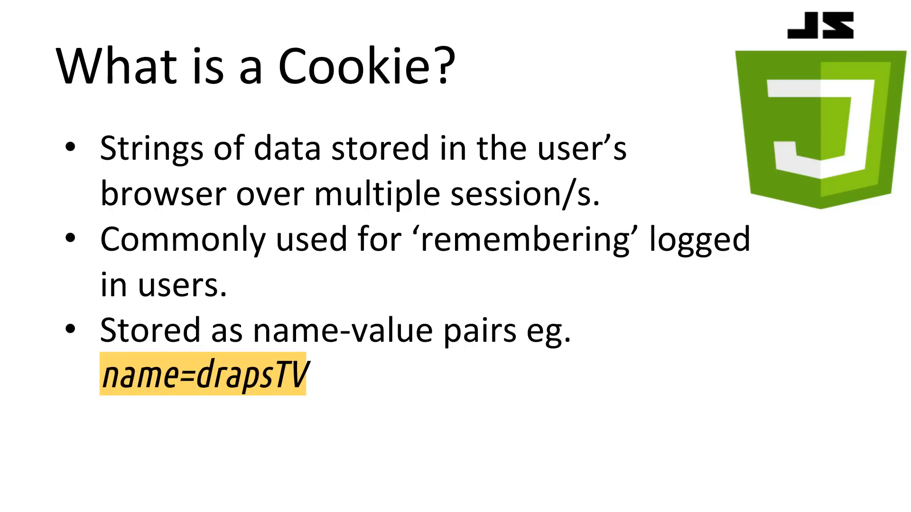
pyautogui.press('Right')
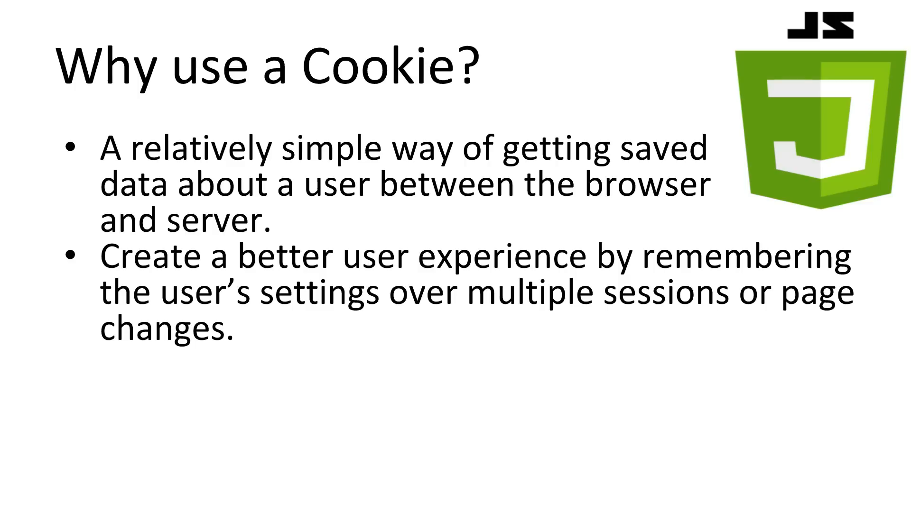
pyautogui.press('right')
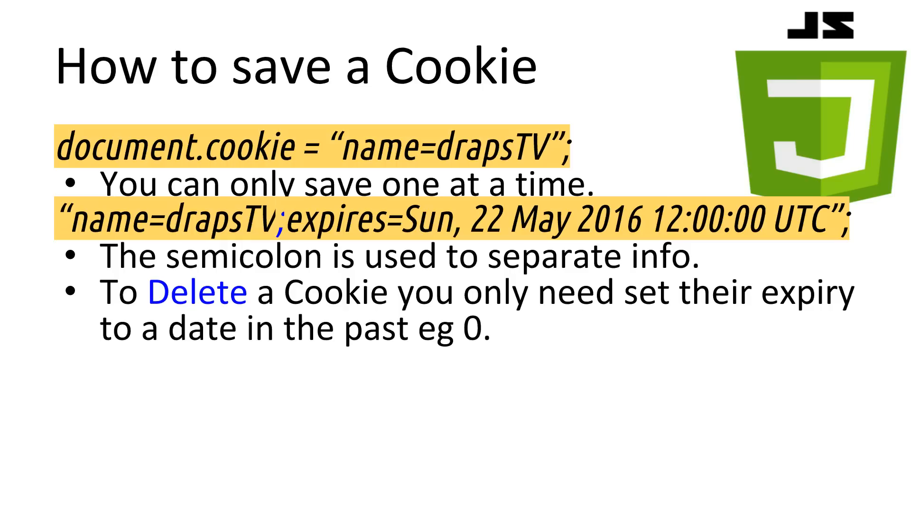
pyautogui.press('Right')
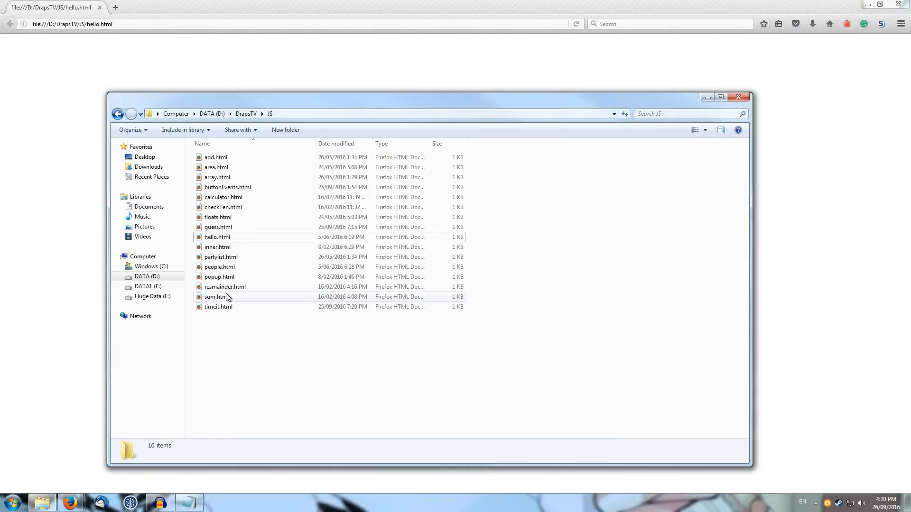
pyautogui.moveTo(227, 219)
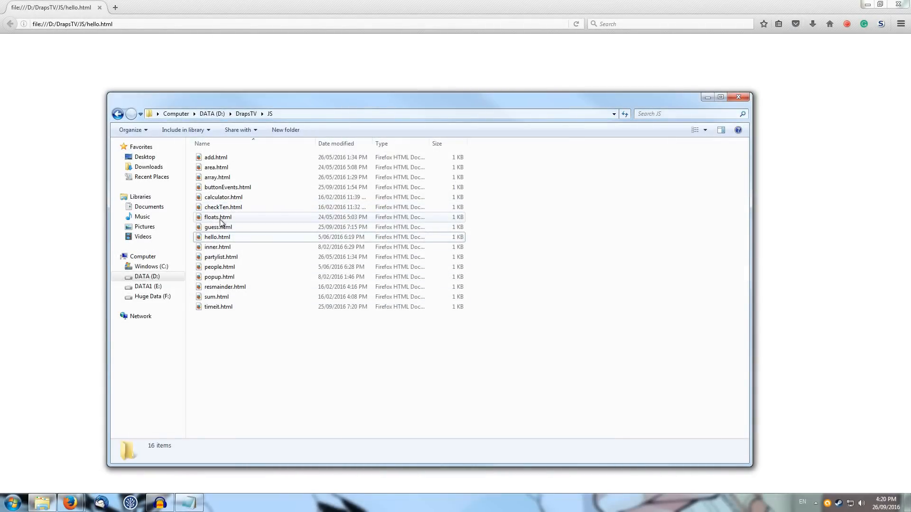
# Open add.html from the JS folder with Edit with Notepad++.
pyautogui.rightClick(215, 157)
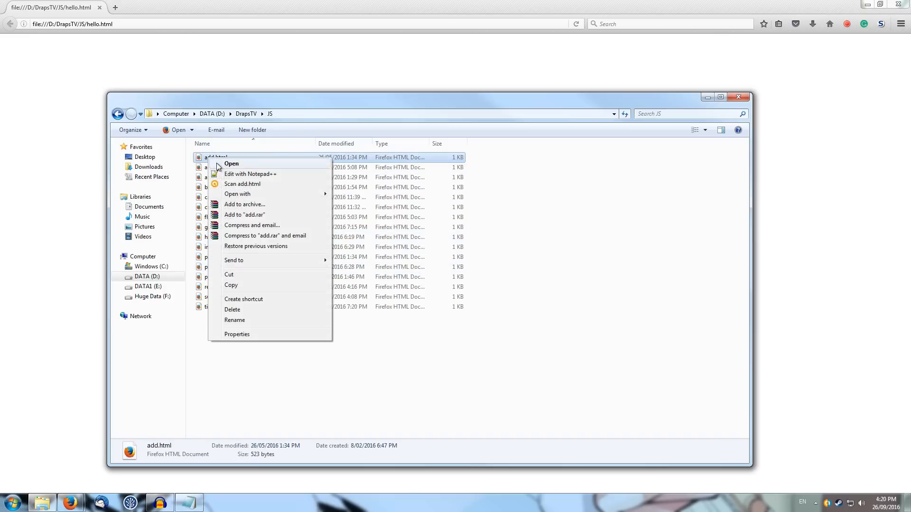
pyautogui.click(250, 174)
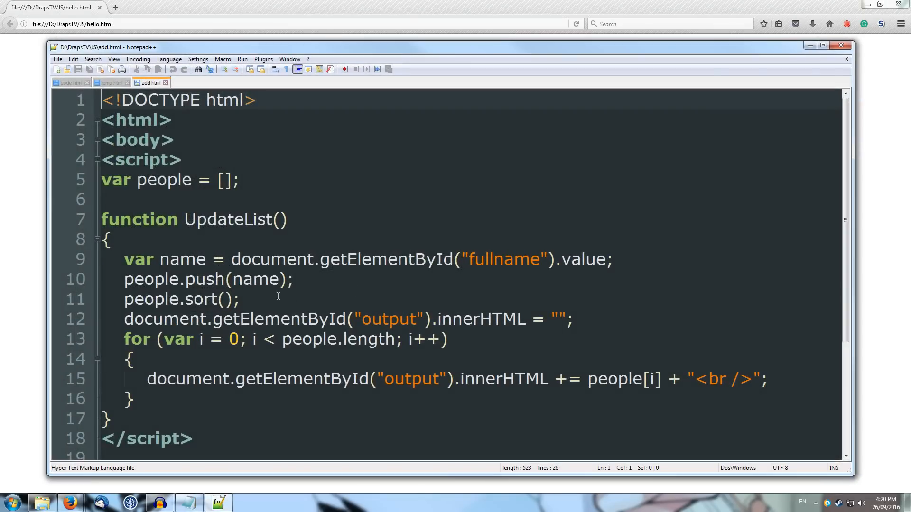
# Save a copy of add.html as cookieApp.html in the JS folder.
pyautogui.click(58, 58)
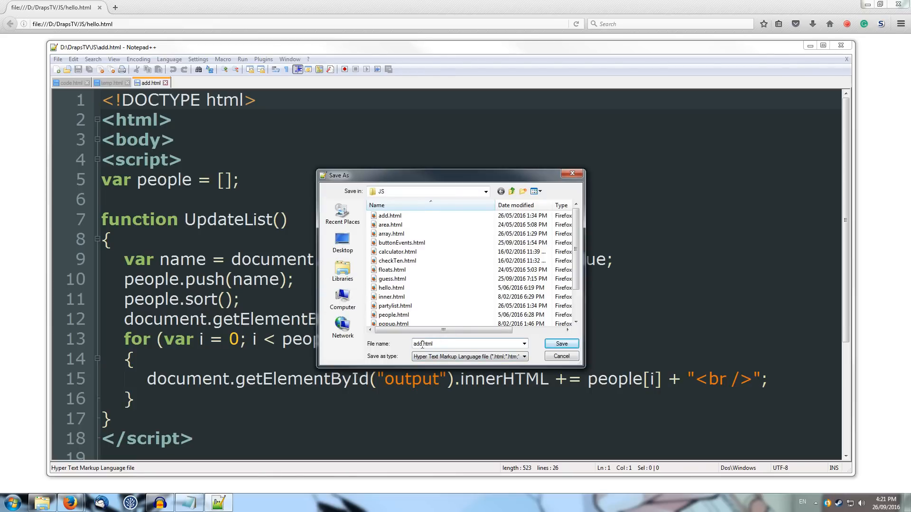
pyautogui.write('cookie.html')
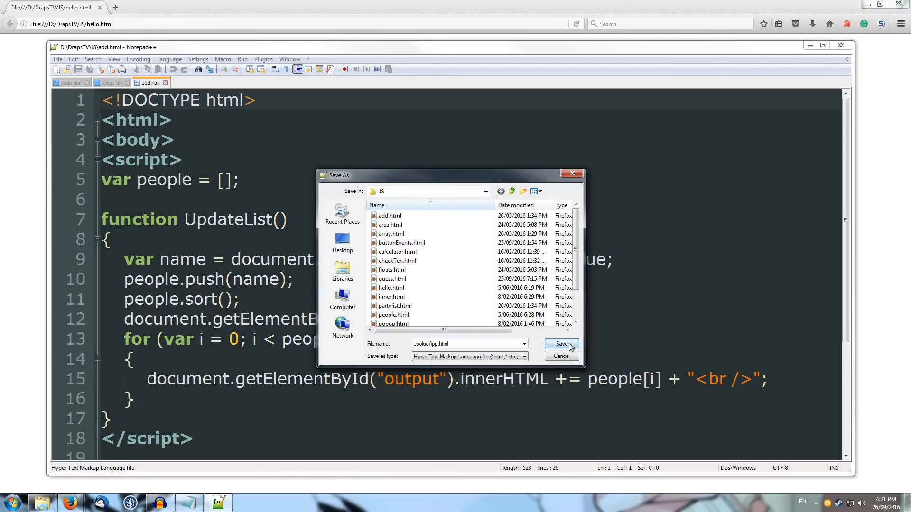
pyautogui.click(559, 344)
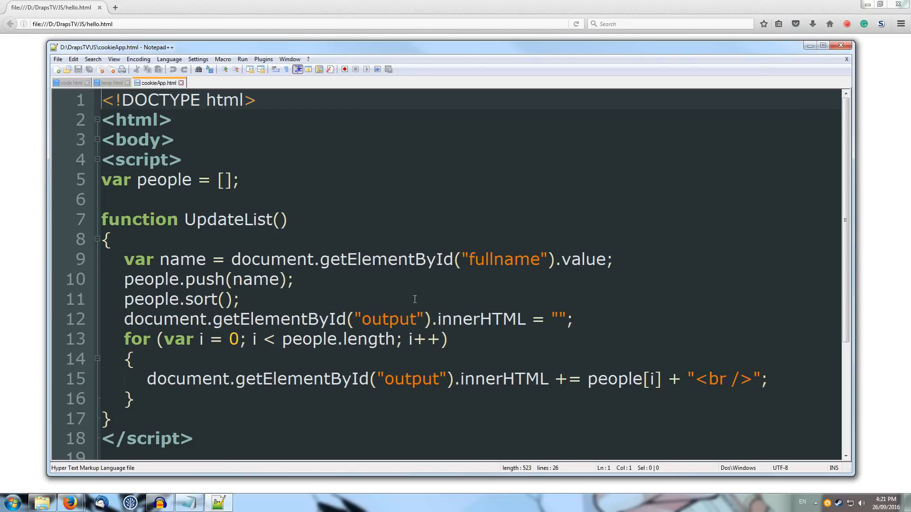
pyautogui.moveTo(293, 284)
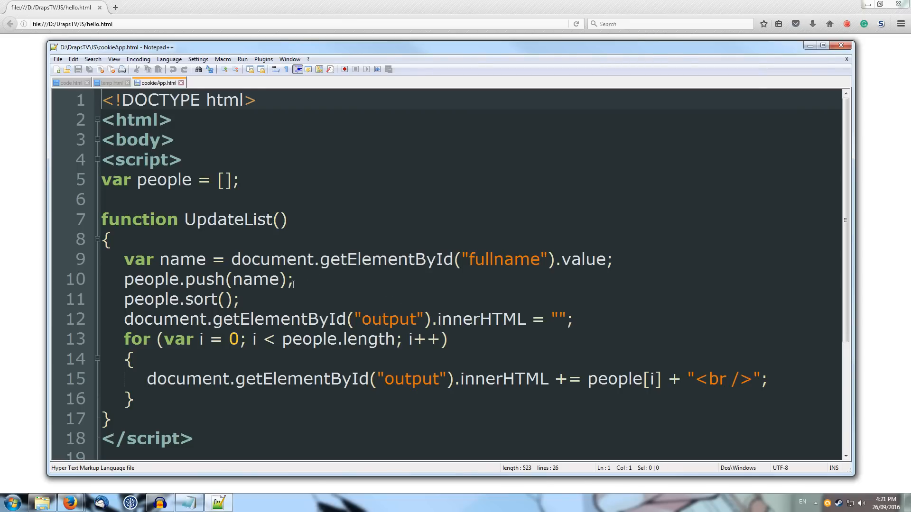
# Delete the old UpdateList script code and wrap the empty script in a head section above the body.
pyautogui.scroll(-3)
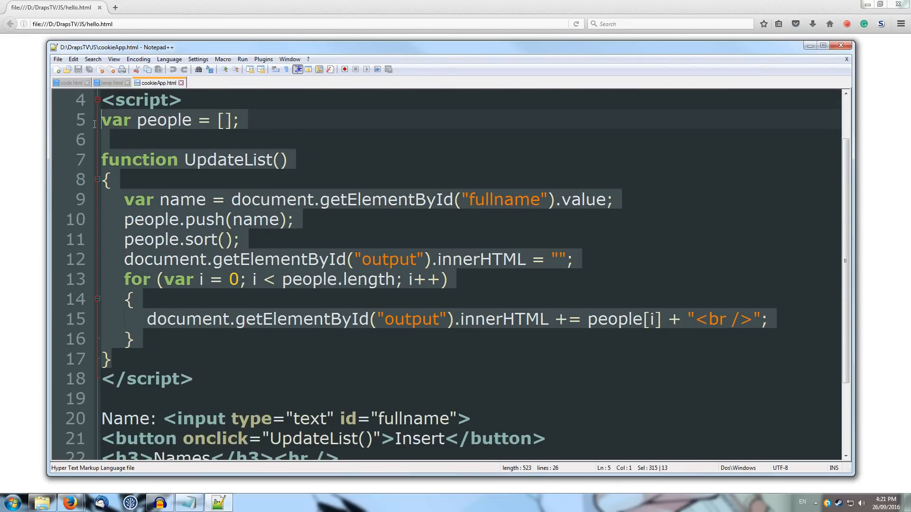
pyautogui.press('Delete')
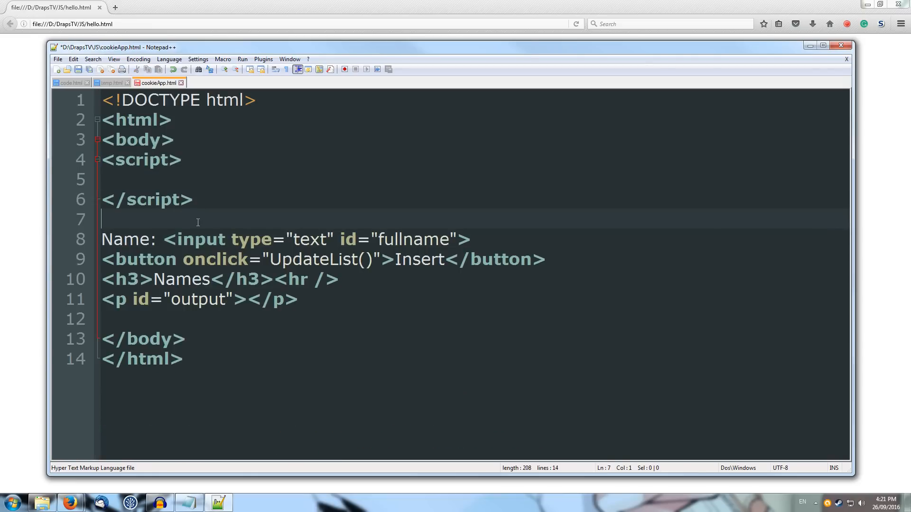
pyautogui.write('</hea')
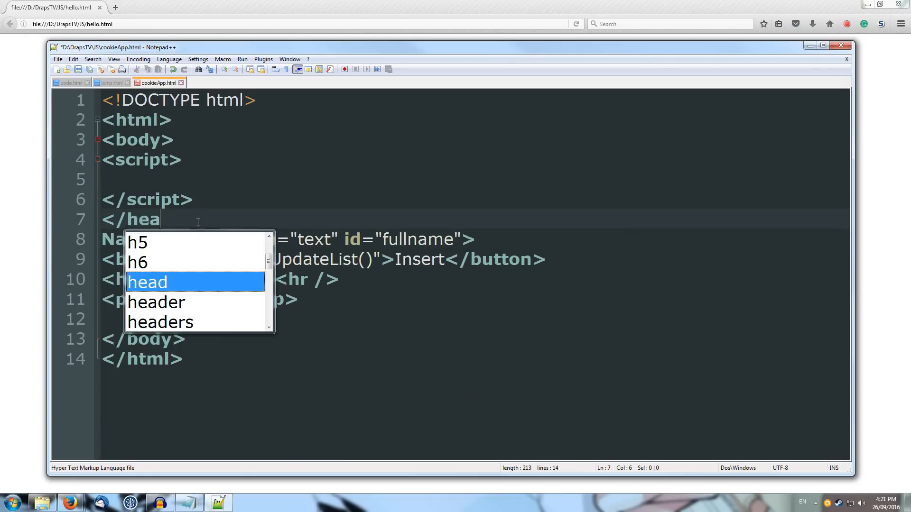
pyautogui.press('Enter')
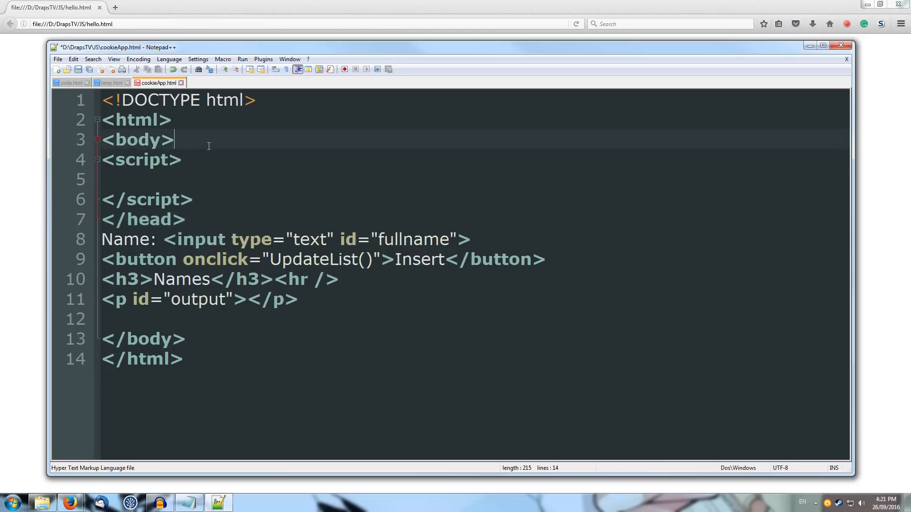
pyautogui.write('hea')
pyautogui.press('Enter')
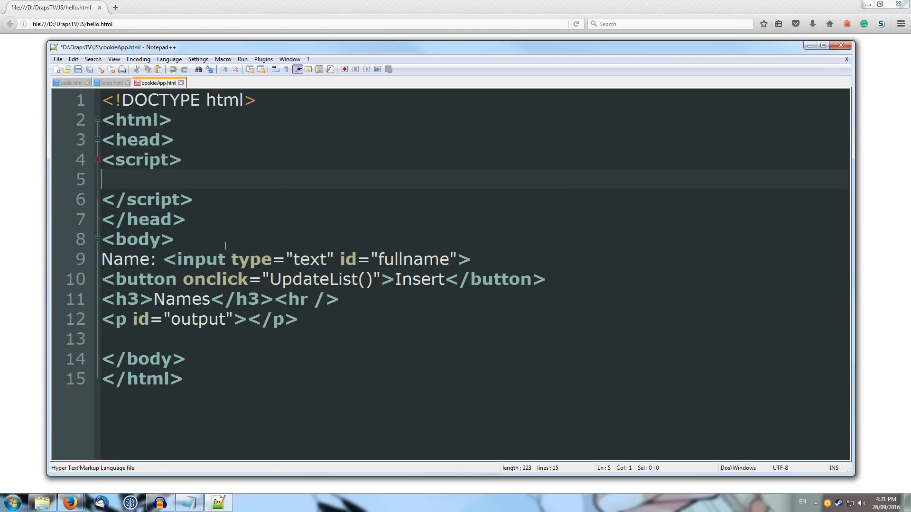
pyautogui.click(185, 220)
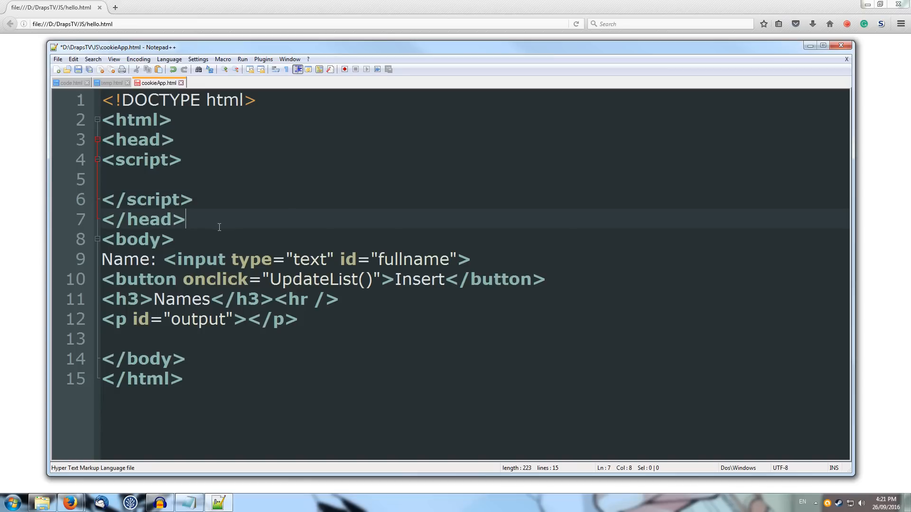
# Turn the form fields into a User input with id user and an Age input with id age.
pyautogui.press('enter')
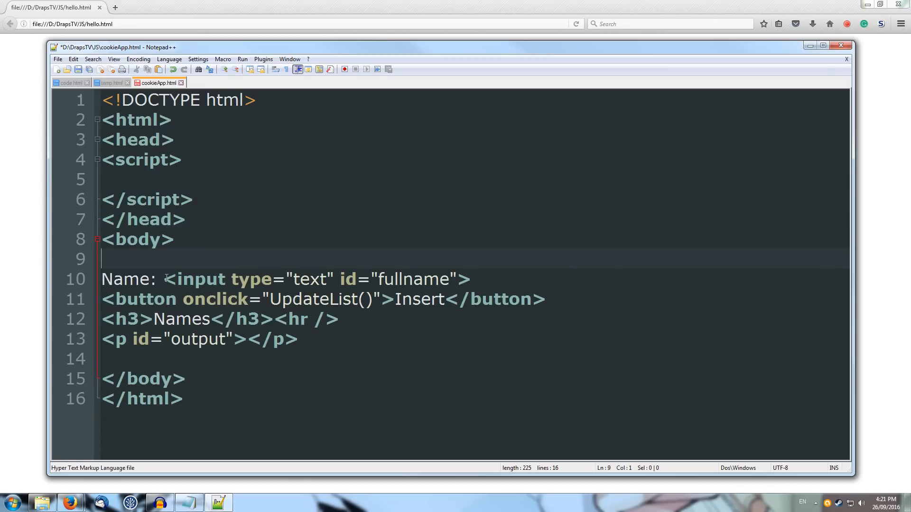
pyautogui.click(150, 279)
pyautogui.write('User')
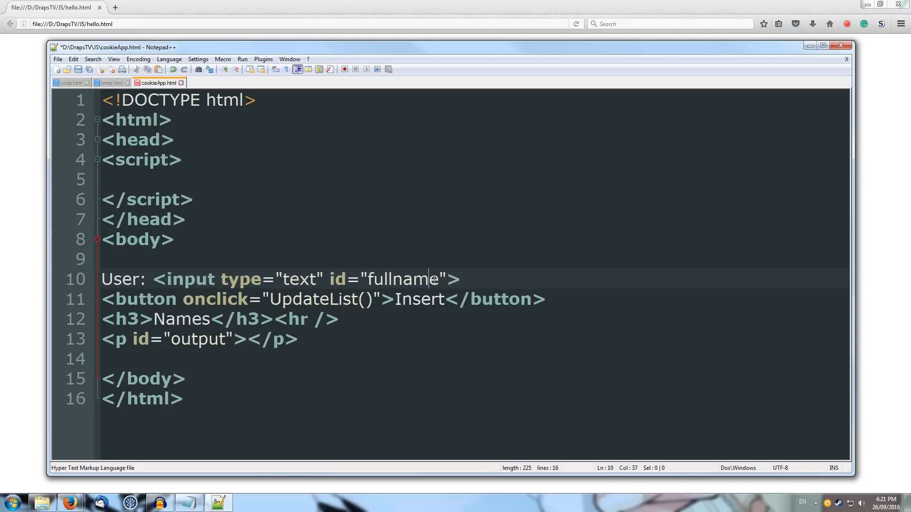
pyautogui.press('BackSpace')
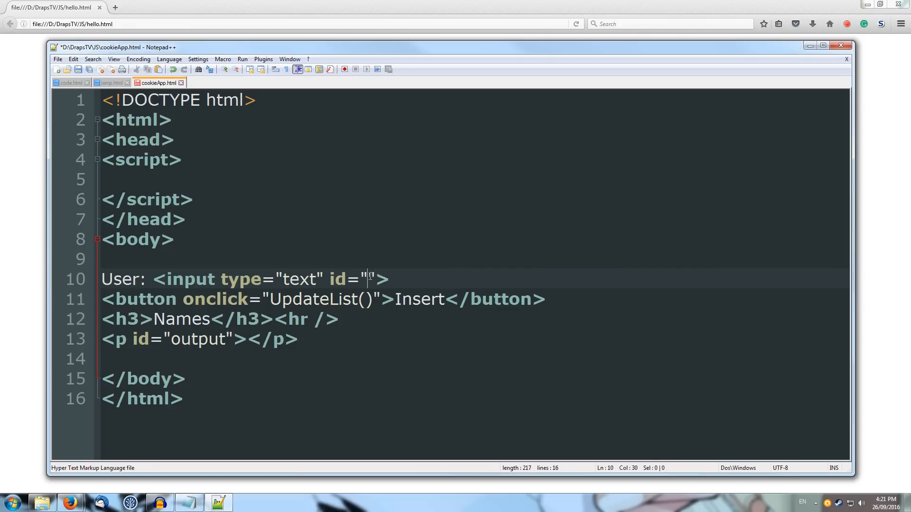
pyautogui.write('user')
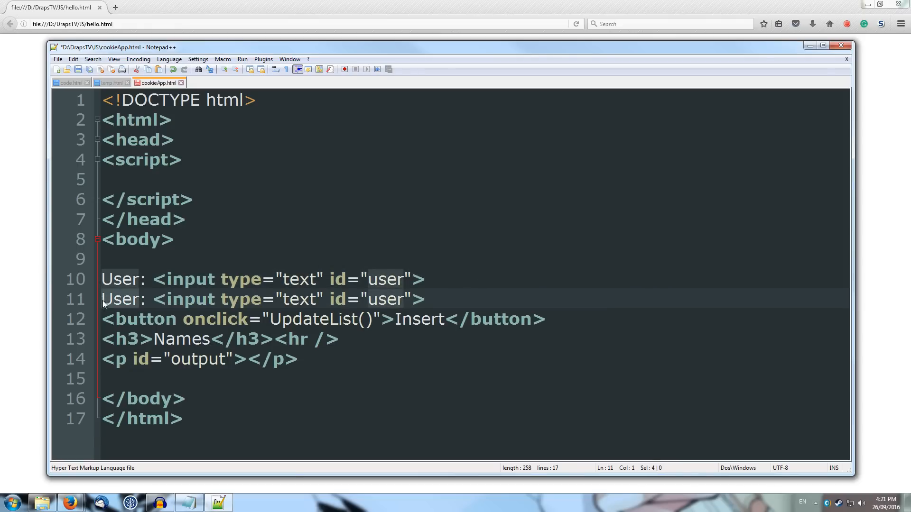
pyautogui.write('Age')
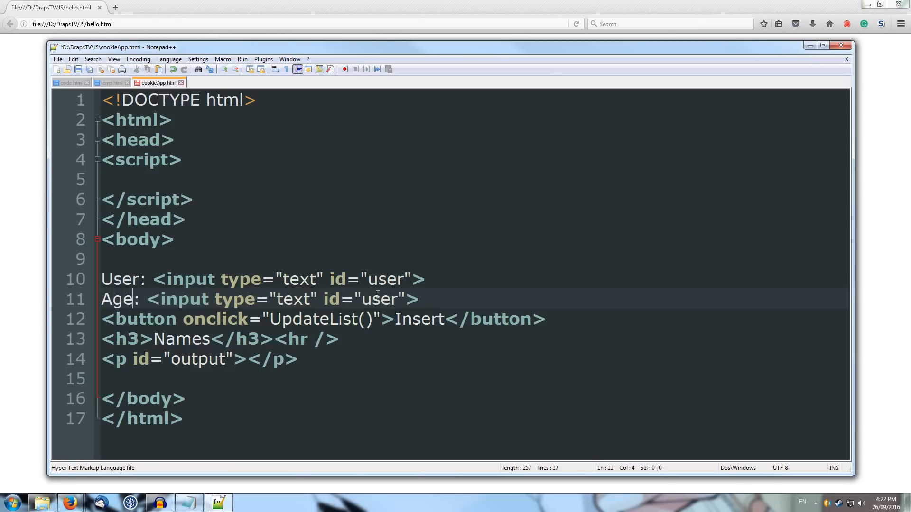
pyautogui.doubleClick(379, 299)
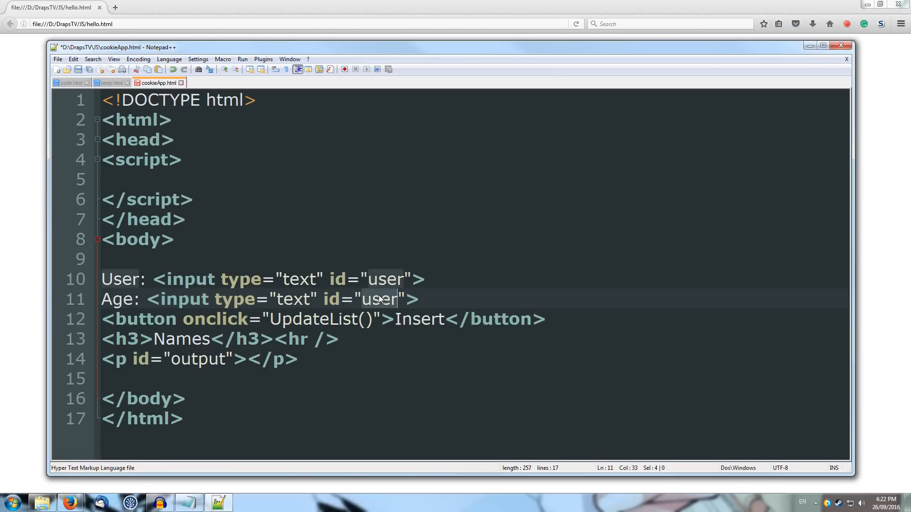
pyautogui.write('age')
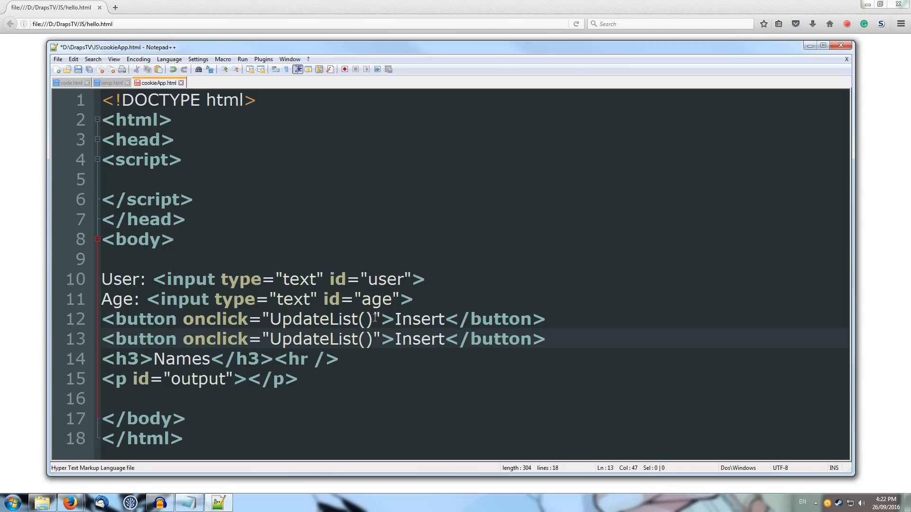
# Relabel the buttons Save To Cookies and Load From Cookies and remove the Names heading line.
pyautogui.write('Save Cookie')
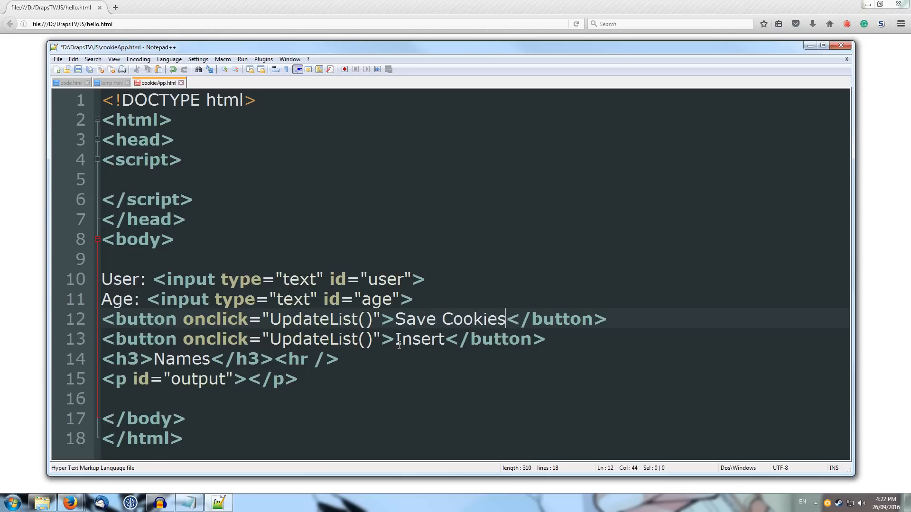
pyautogui.write('Load Cookie')
pyautogui.write('To ')
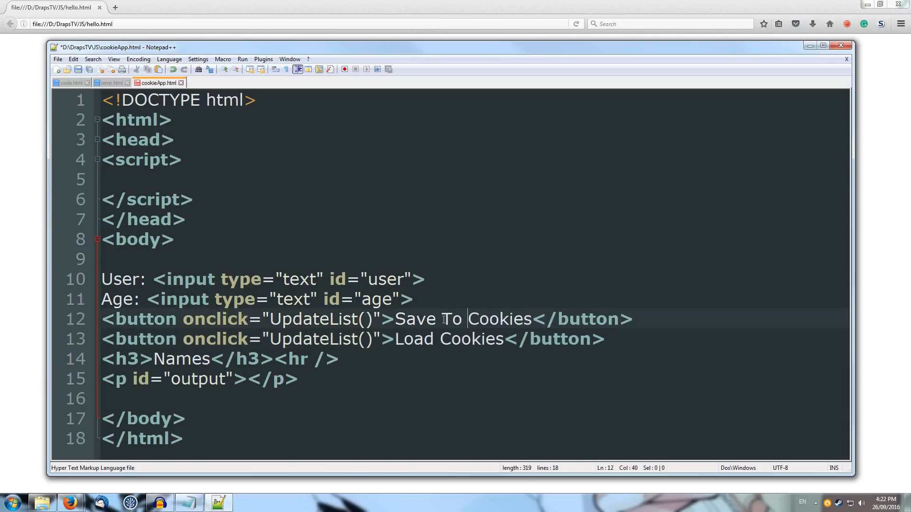
pyautogui.write('From')
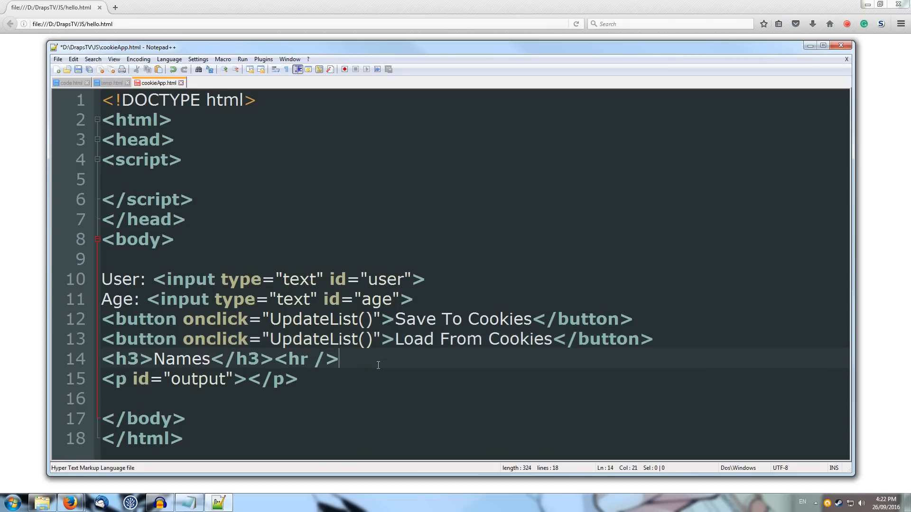
pyautogui.tripleClick(174, 359)
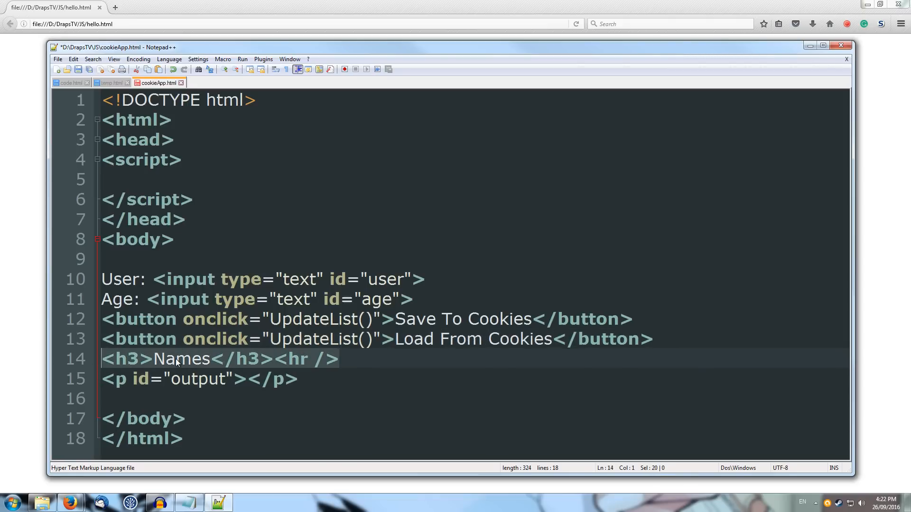
pyautogui.press('Delete')
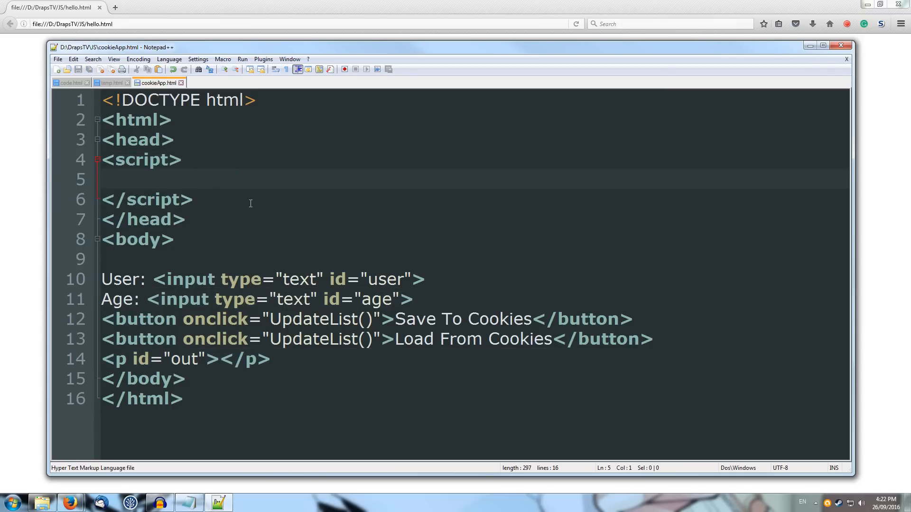
# Declare var myCookies = {}; at the top of the script.
pyautogui.write('va')
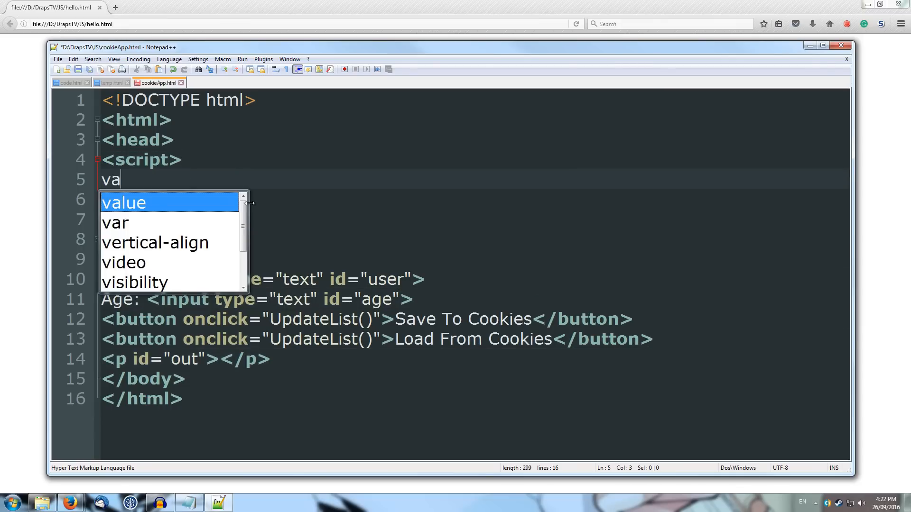
pyautogui.write('r')
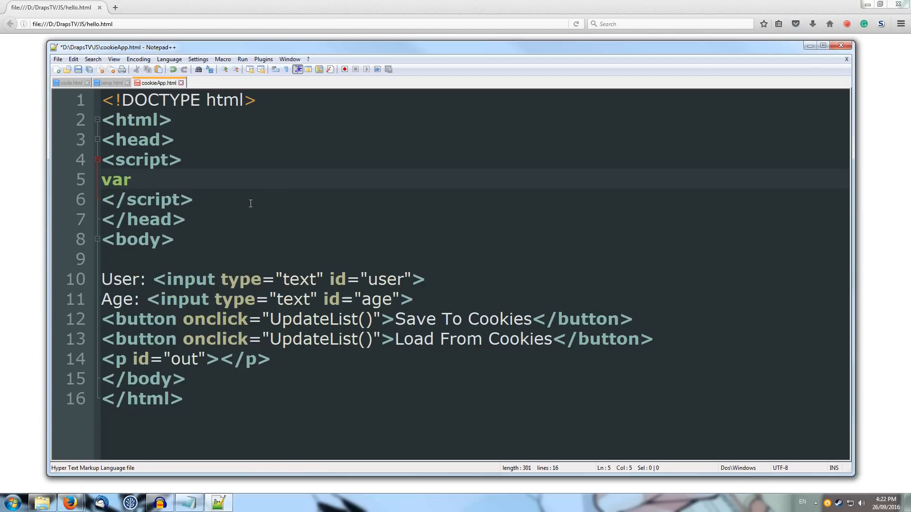
pyautogui.write('myCook')
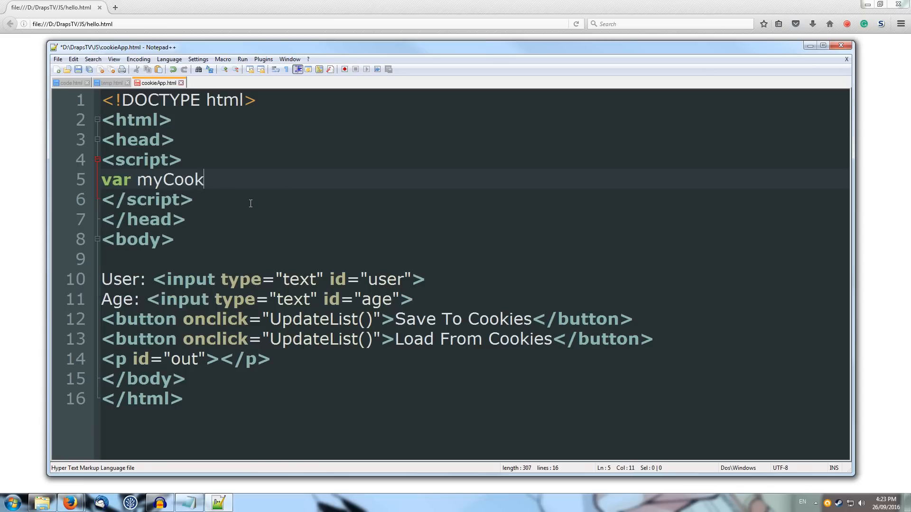
pyautogui.write('ies = {};')
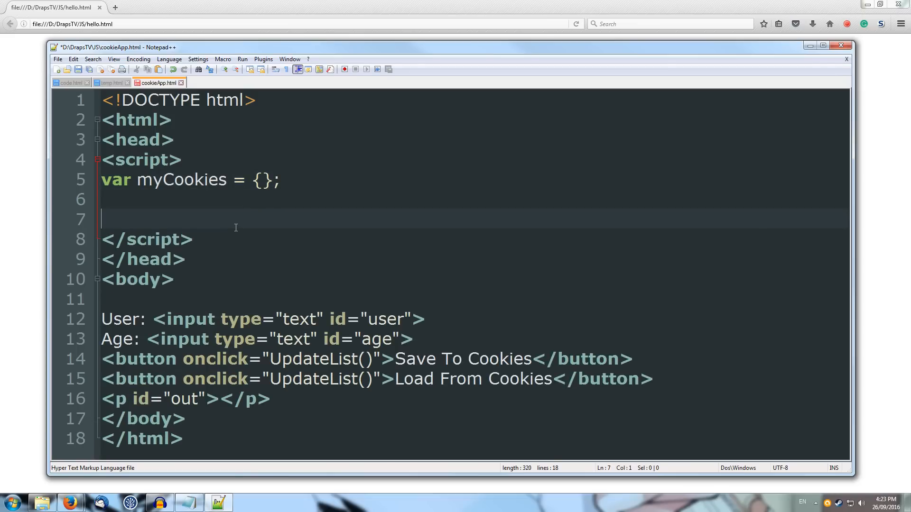
pyautogui.moveTo(231, 224)
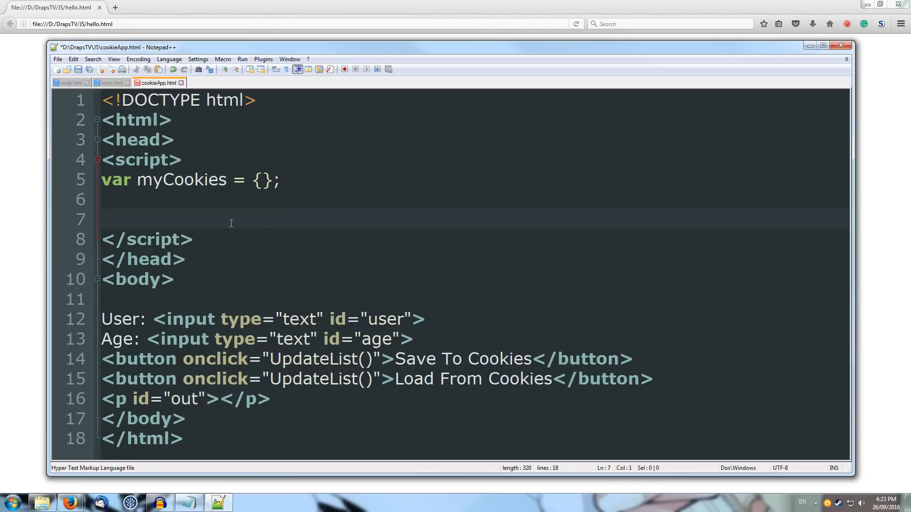
# Write function saveCookies() storing document.getElementById("user").value under myCookies _user.
pyautogui.write('function')
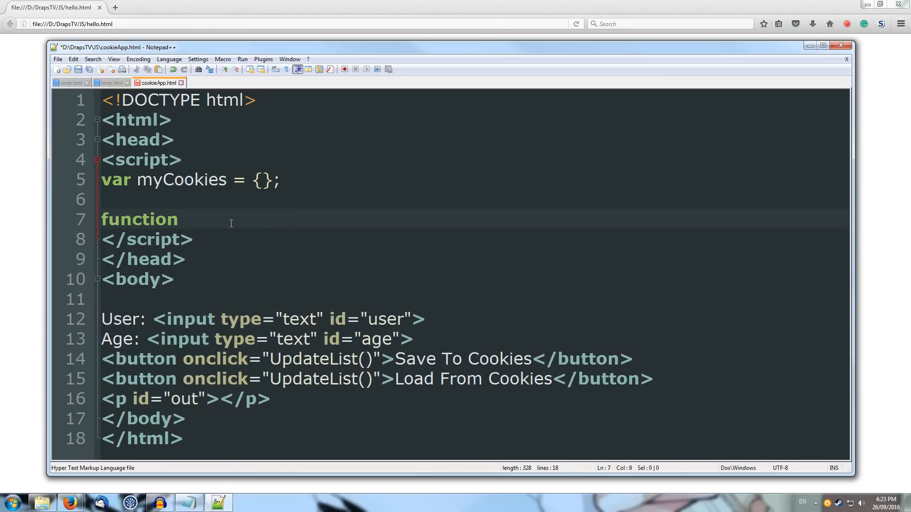
pyautogui.write('san')
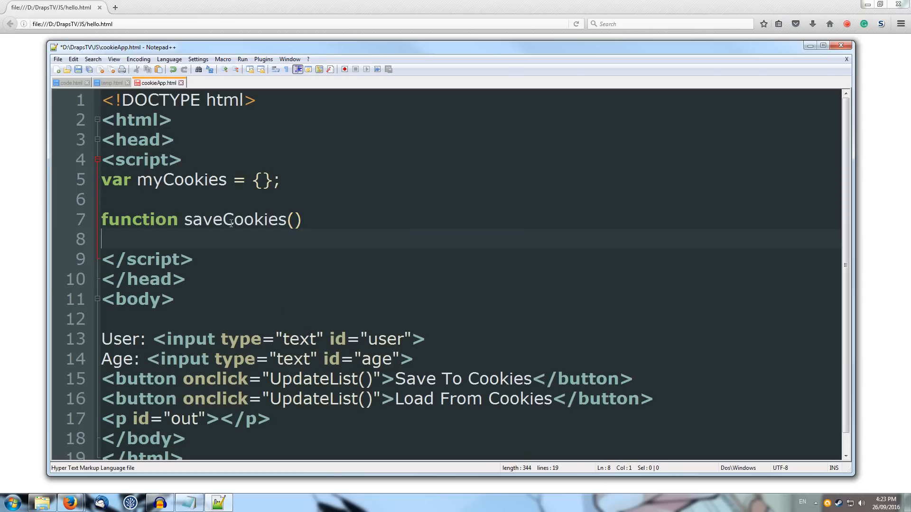
pyautogui.write('{')
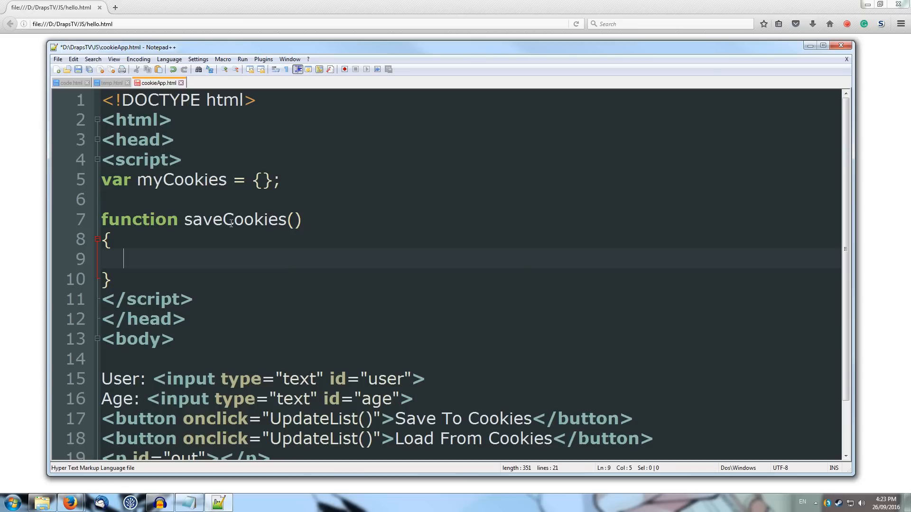
pyautogui.write('myCookies["')
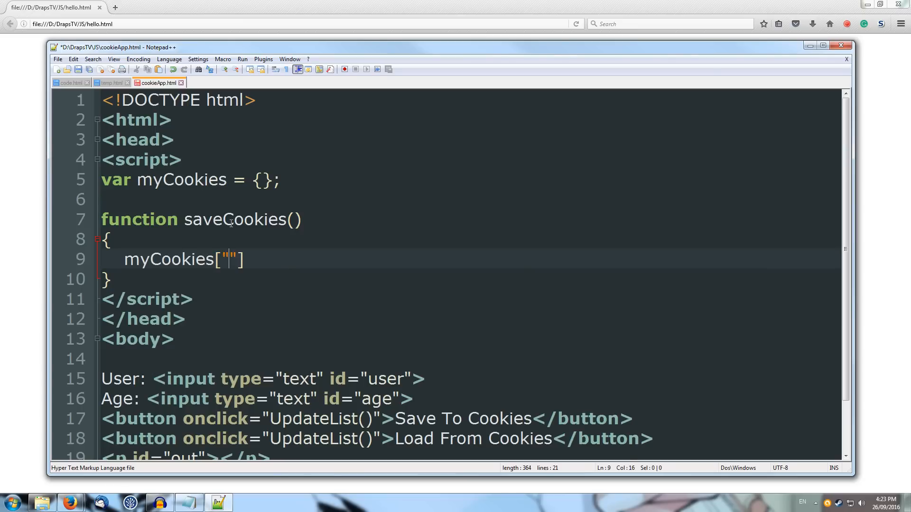
pyautogui.write('_us')
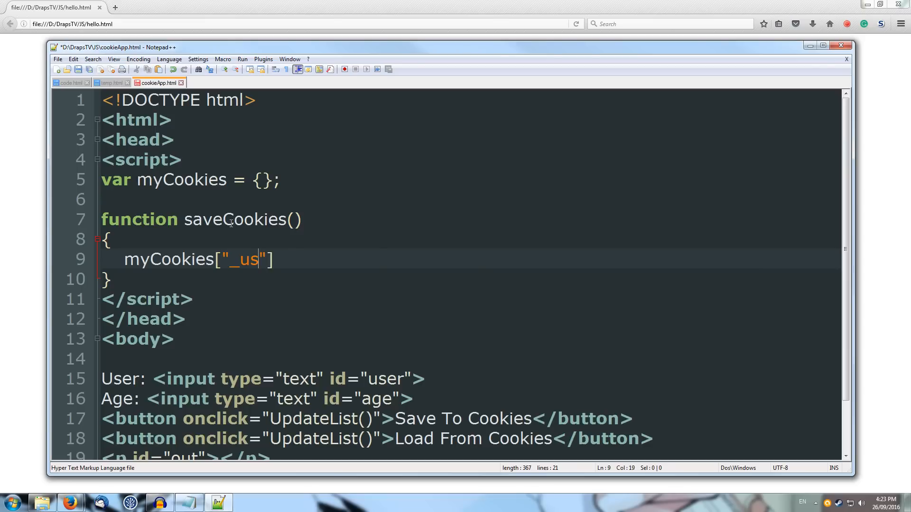
pyautogui.write('er')
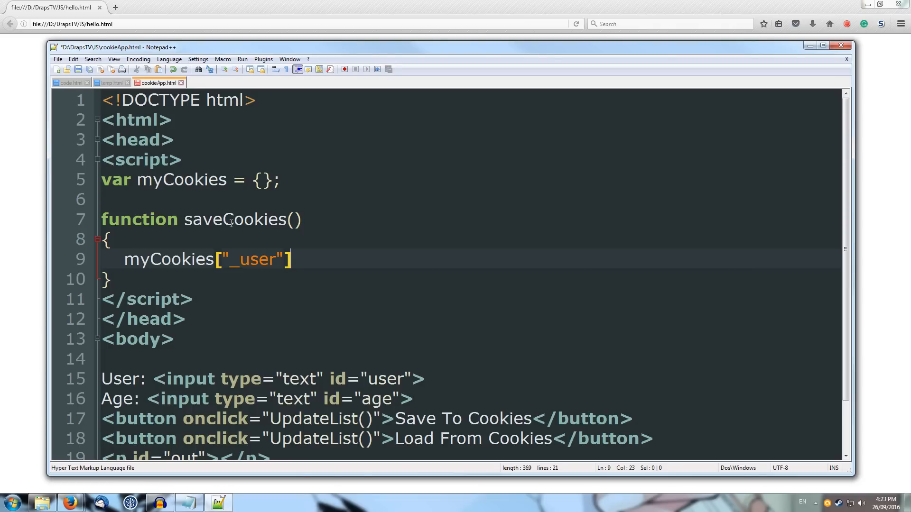
pyautogui.write('= d')
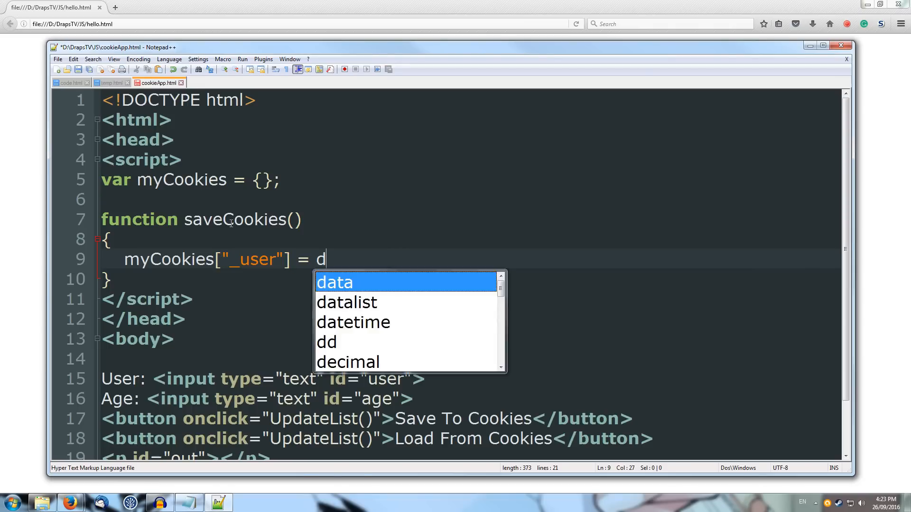
pyautogui.write('ocument.')
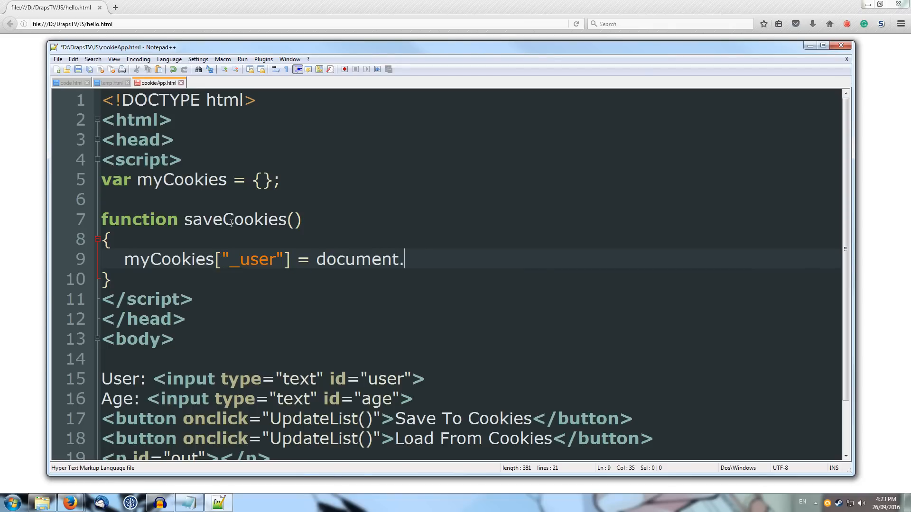
pyautogui.write('getEleme')
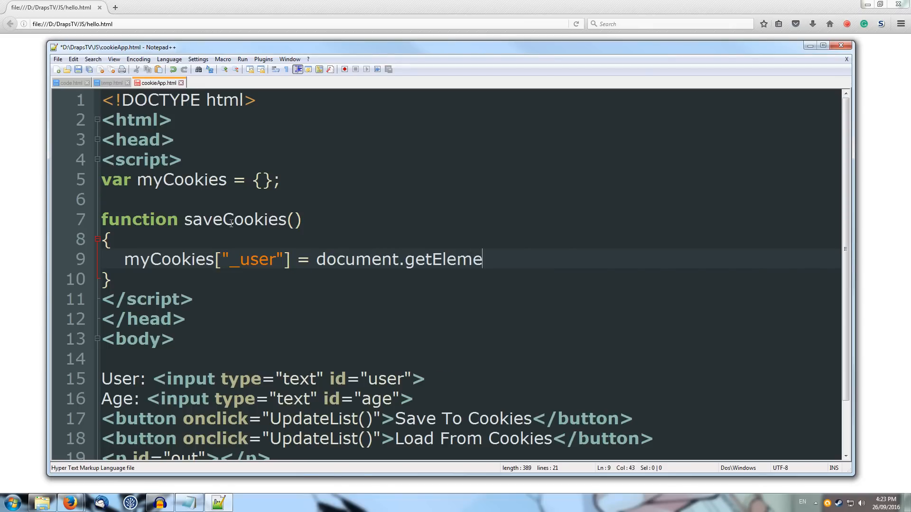
pyautogui.write('ntByI')
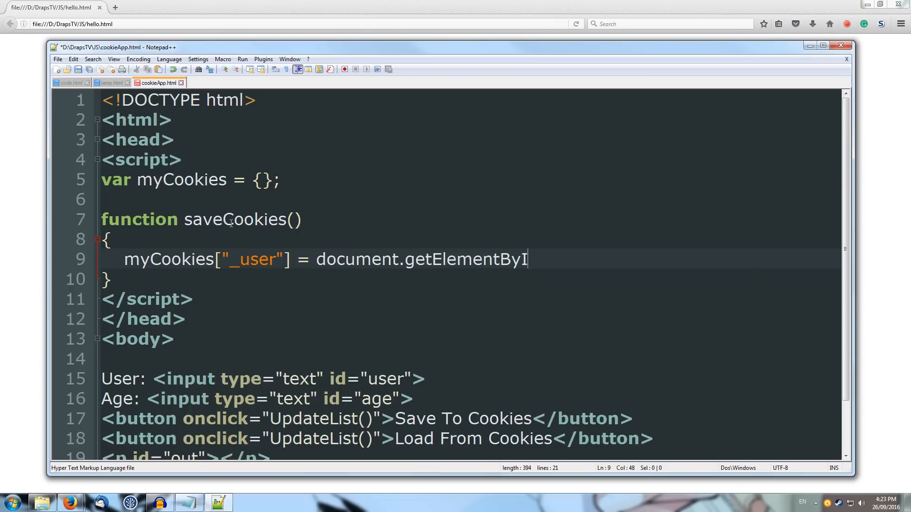
pyautogui.write('d("")')
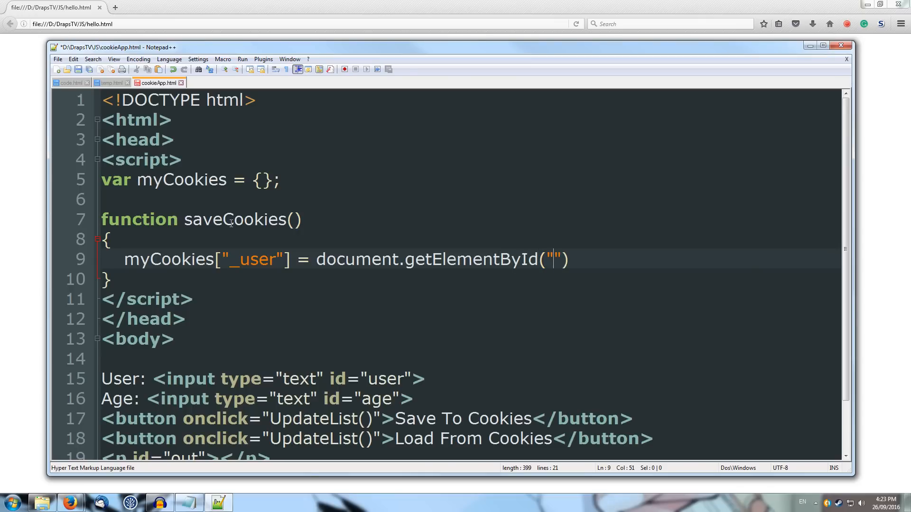
pyautogui.write('user')
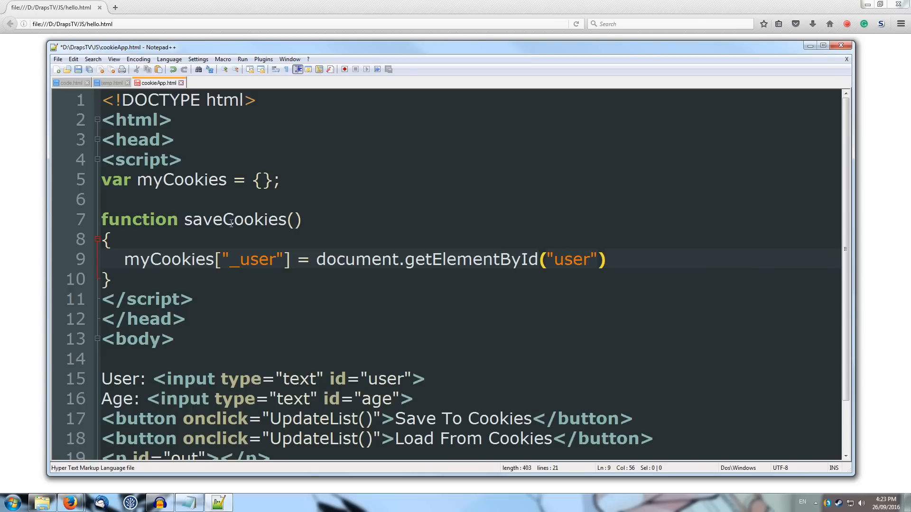
pyautogui.write('.')
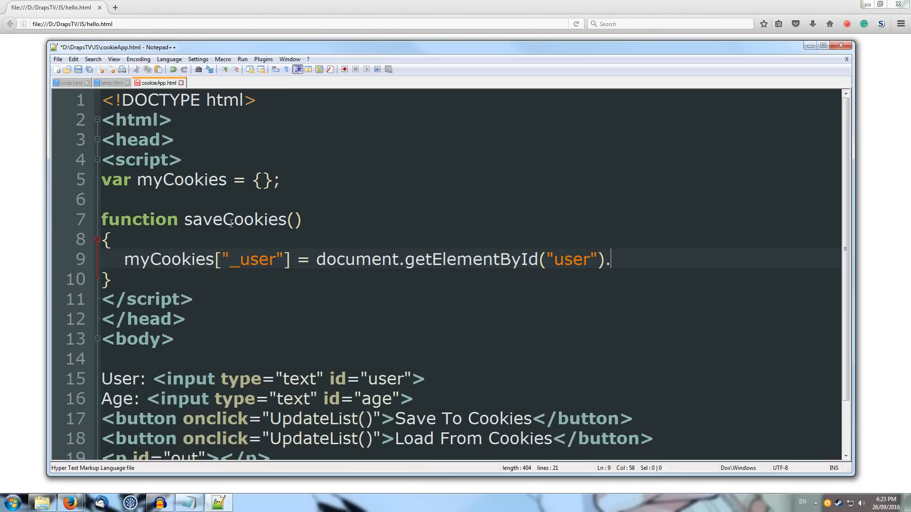
pyautogui.write('.value;')
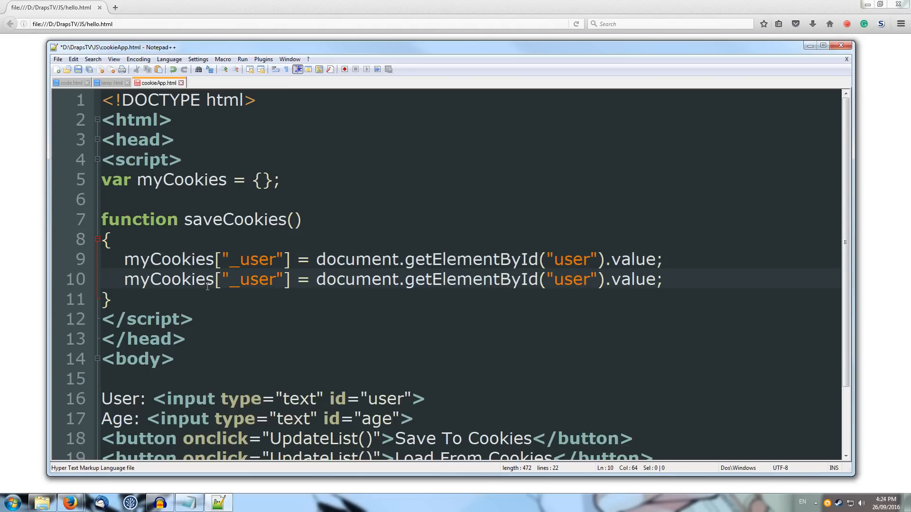
# Duplicate the line to store the age field's value under the _uage key.
pyautogui.doubleClick(255, 280)
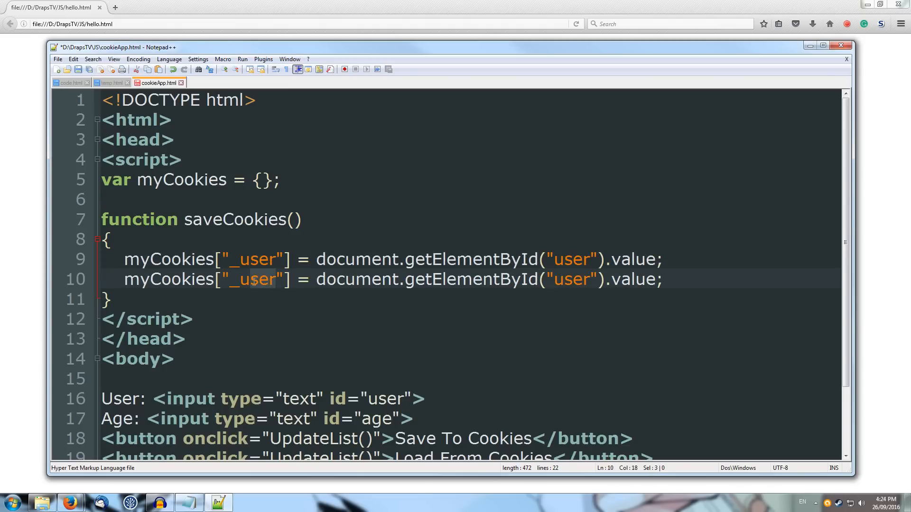
pyautogui.write('age')
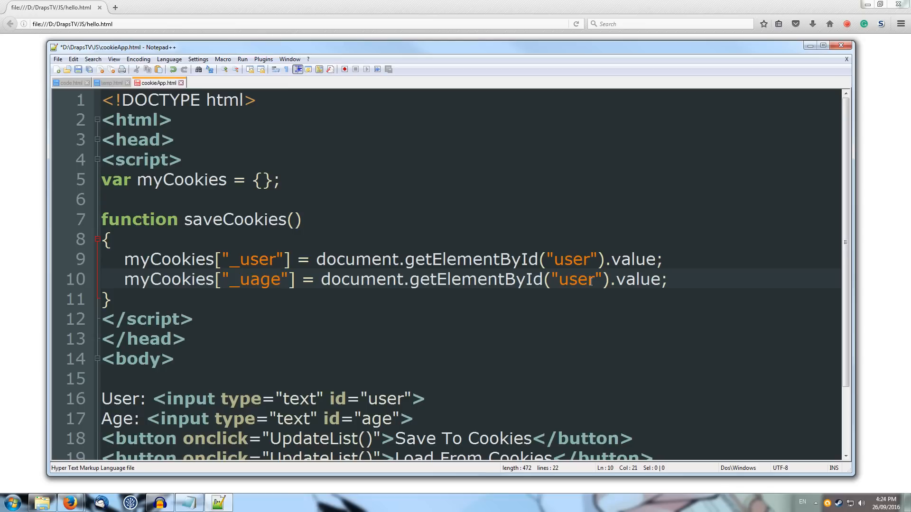
pyautogui.write('age')
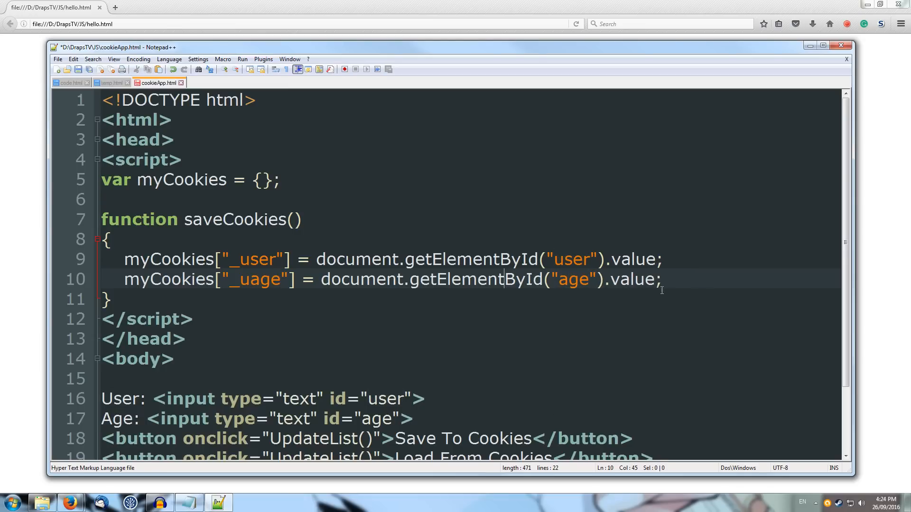
pyautogui.press('enter')
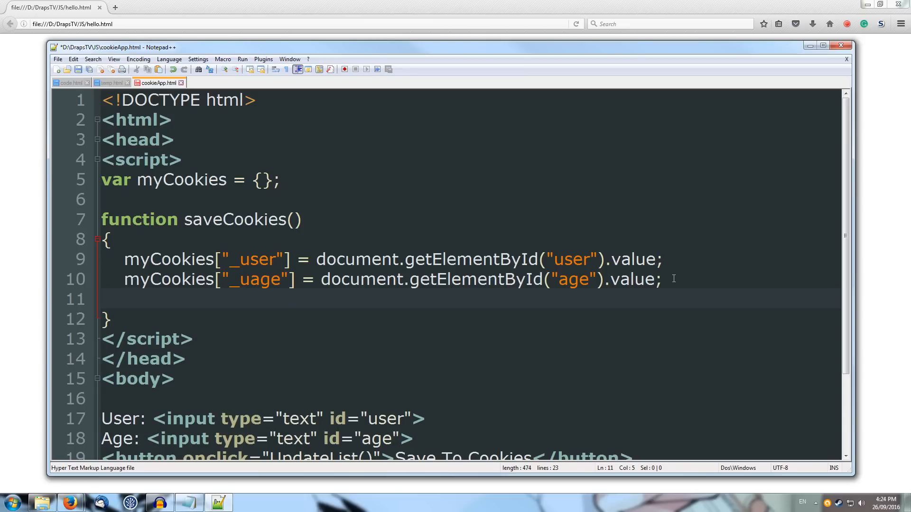
# Add a //Start reusable Code comment and a document.cookie = ""; line inside saveCookies.
pyautogui.write('//')
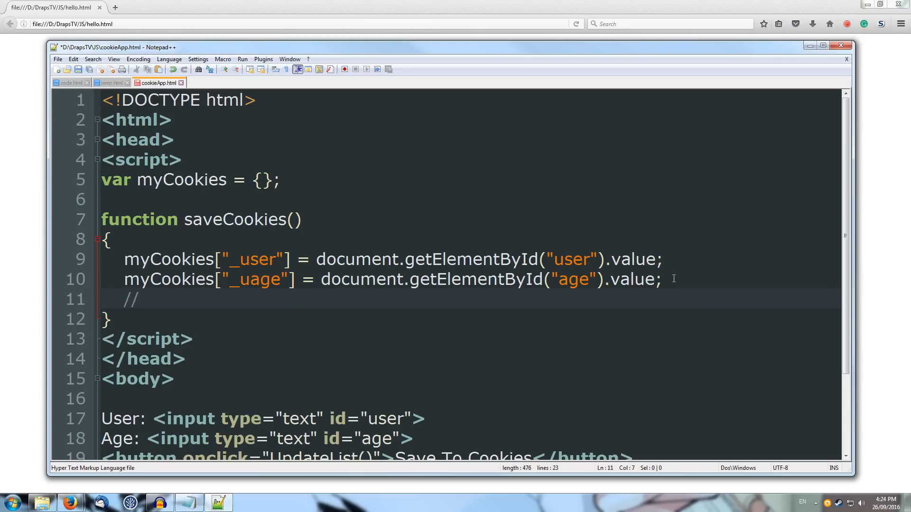
pyautogui.write('Sa')
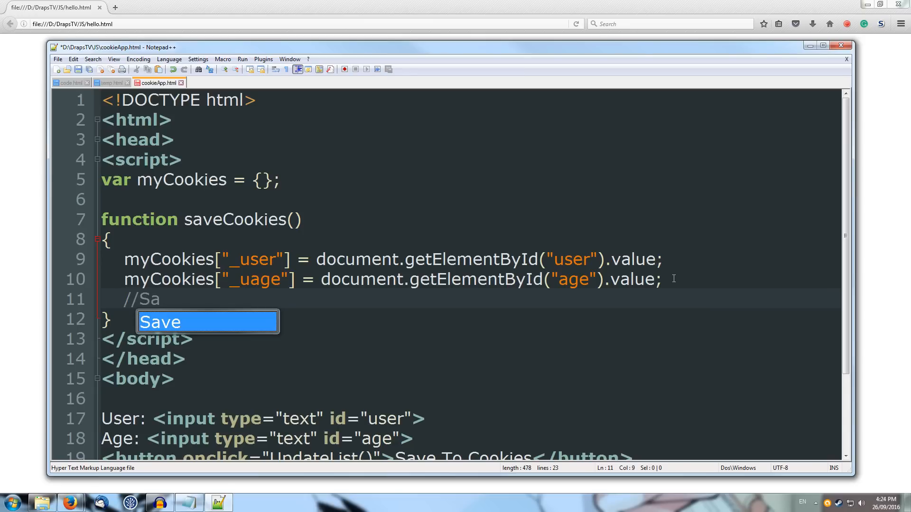
pyautogui.write('tart')
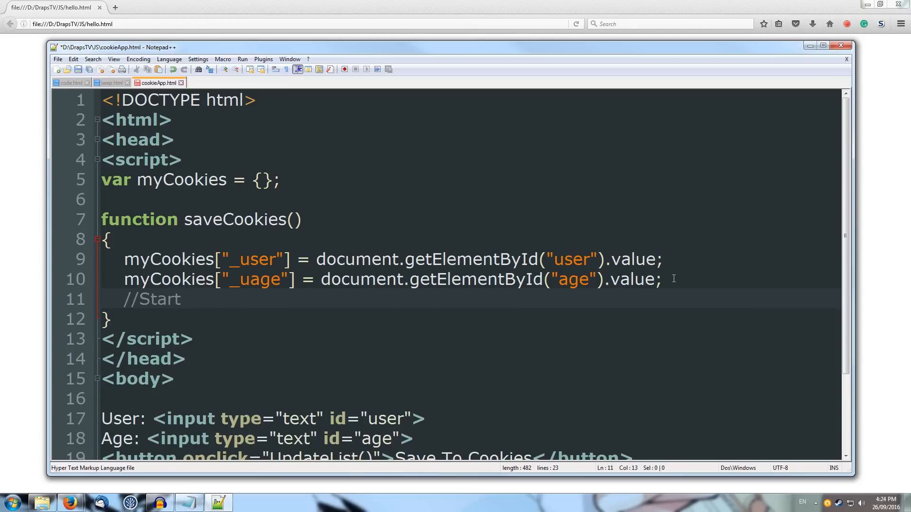
pyautogui.write('reusable Code')
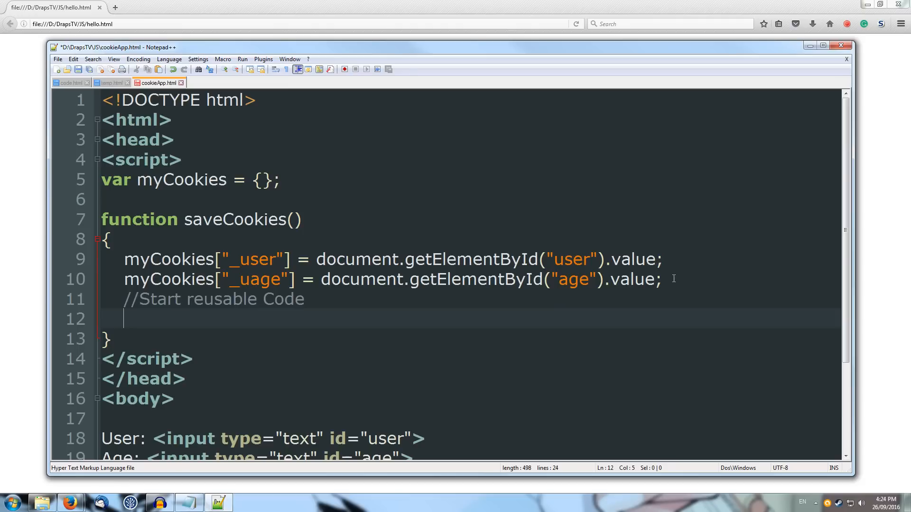
pyautogui.write('document')
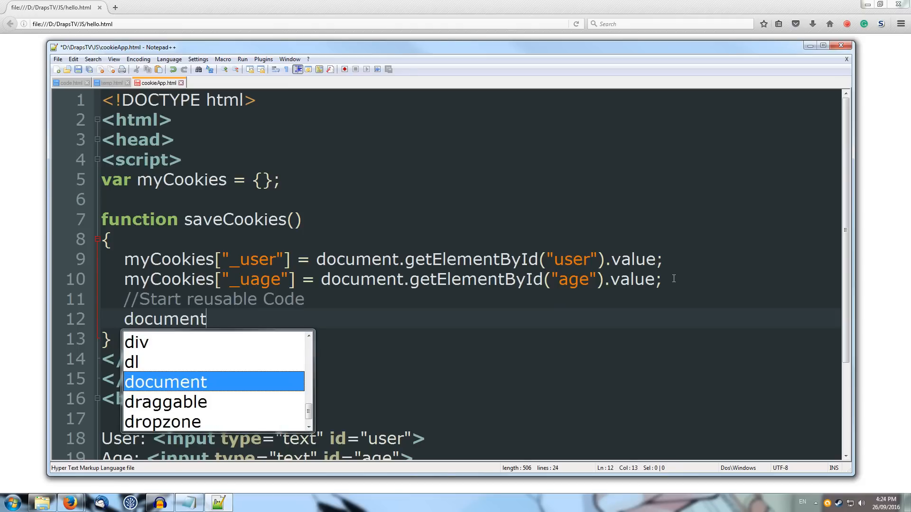
pyautogui.write('.coo')
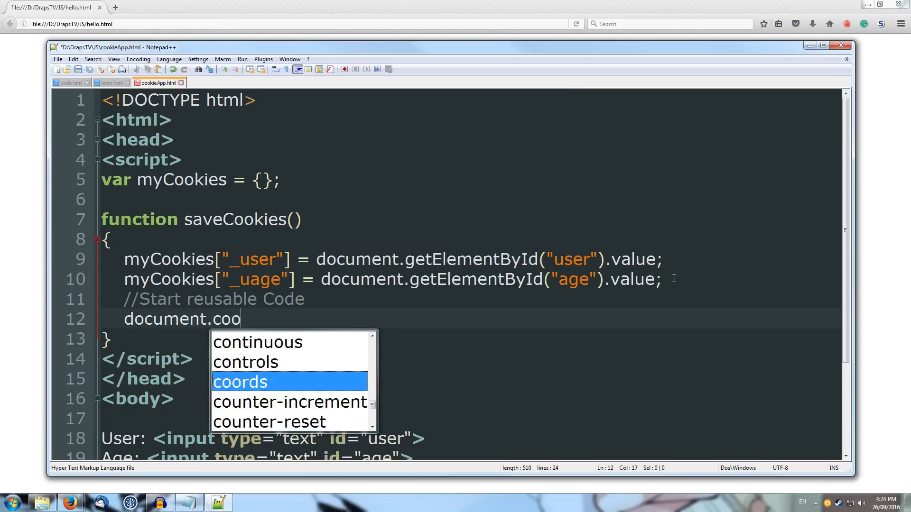
pyautogui.write('kie =')
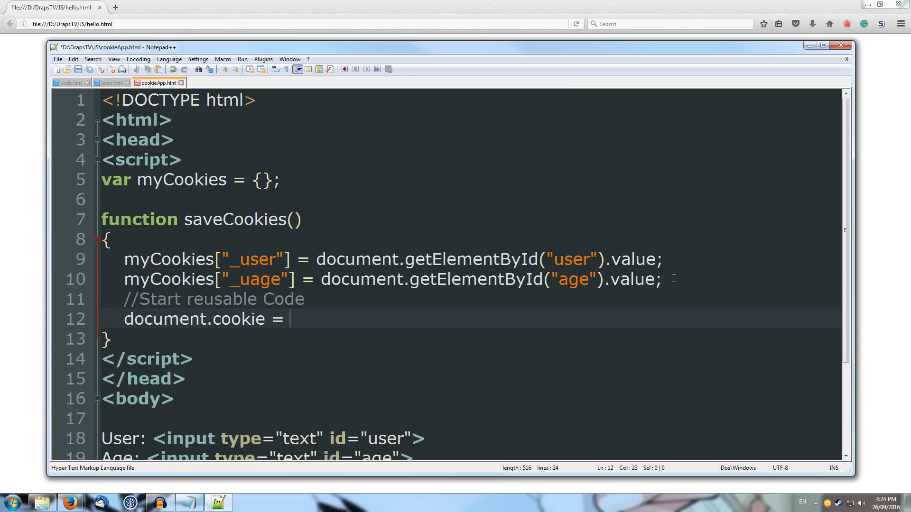
pyautogui.write('"";')
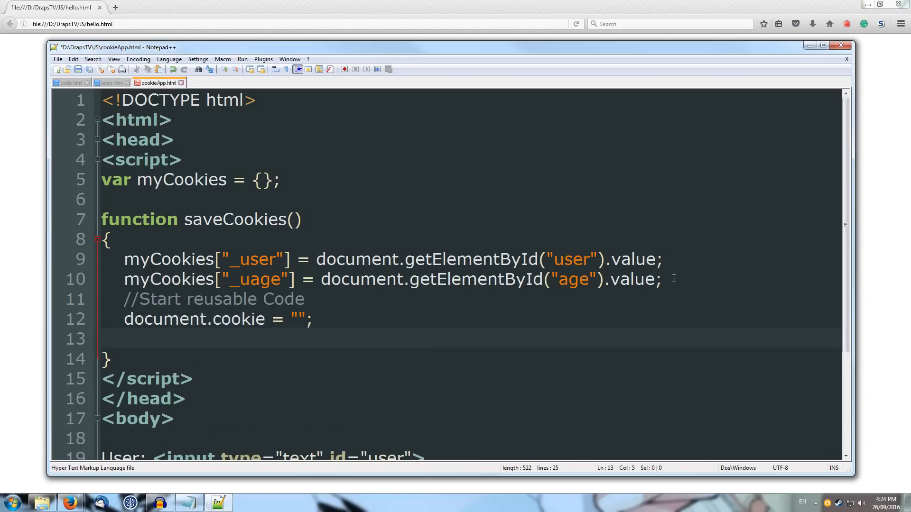
# Add var expiresAttrib = new Date(Date.now()+60*1000).toString(); to saveCookies.
pyautogui.write('var')
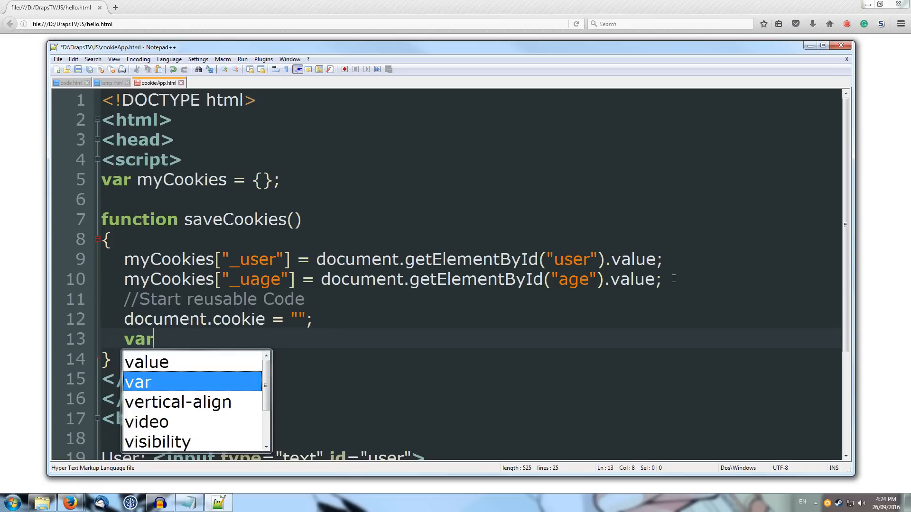
pyautogui.write('expi')
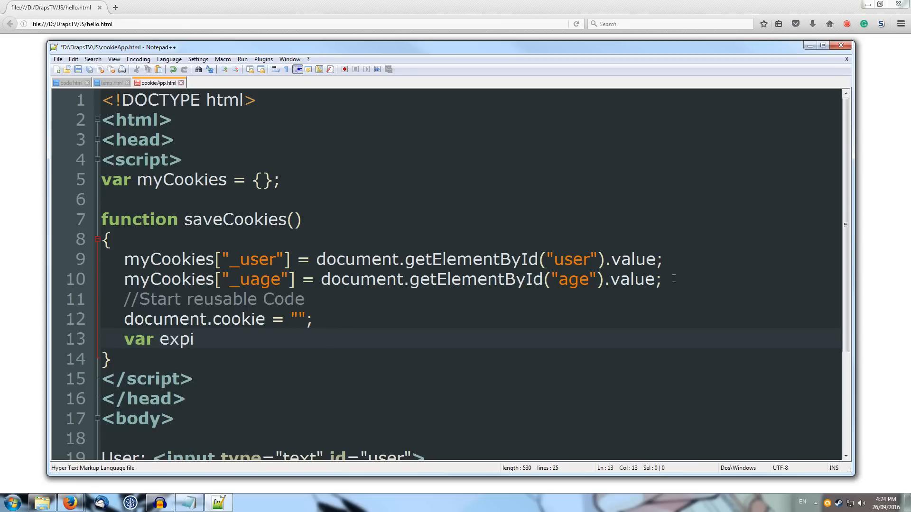
pyautogui.write('e')
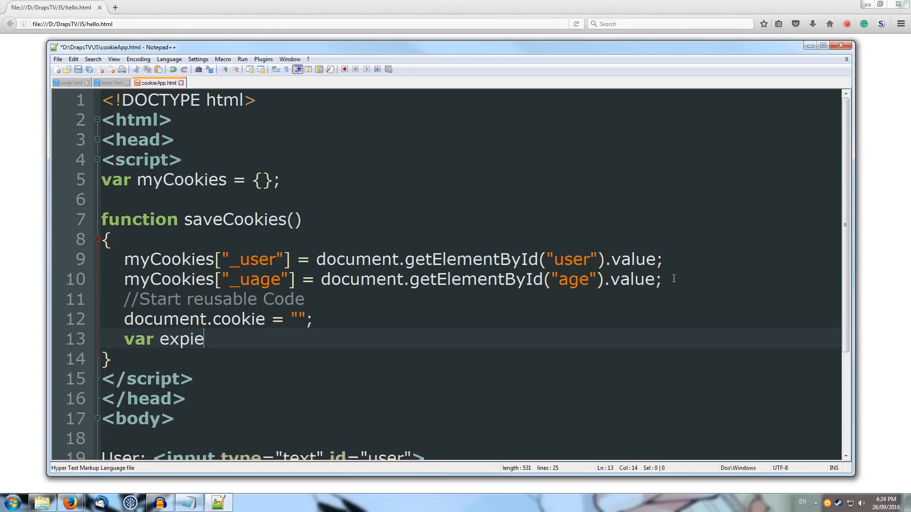
pyautogui.write('sDa')
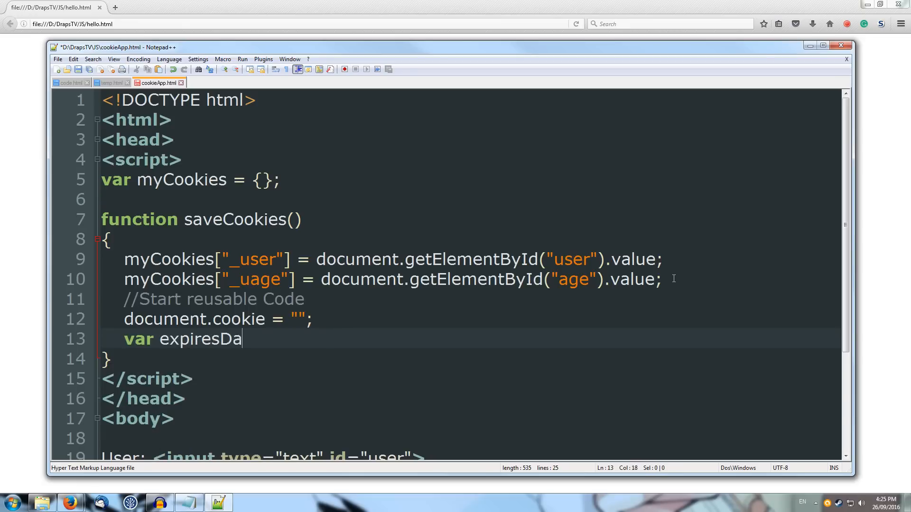
pyautogui.write('te')
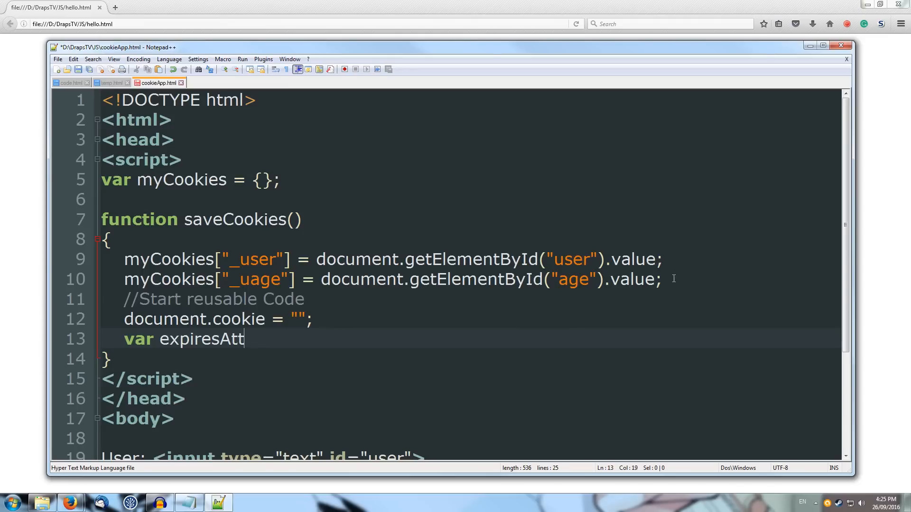
pyautogui.write('rib =')
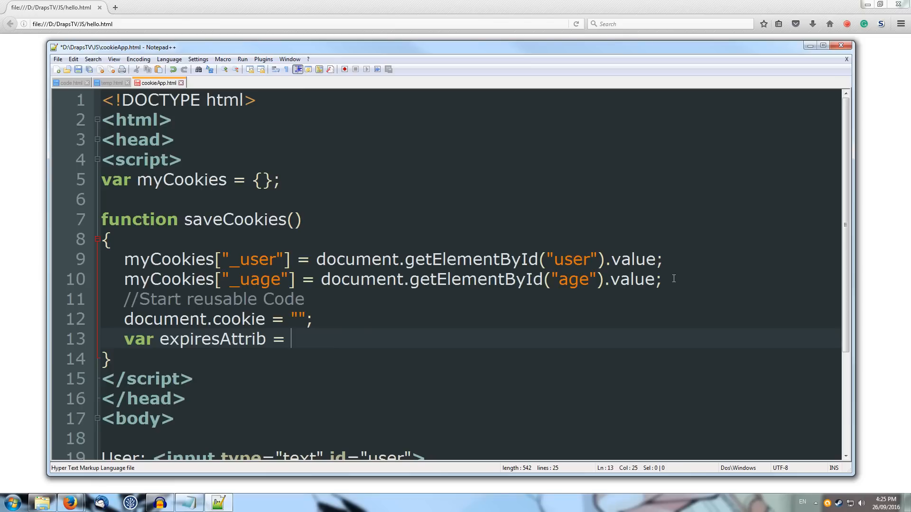
pyautogui.write('new Date')
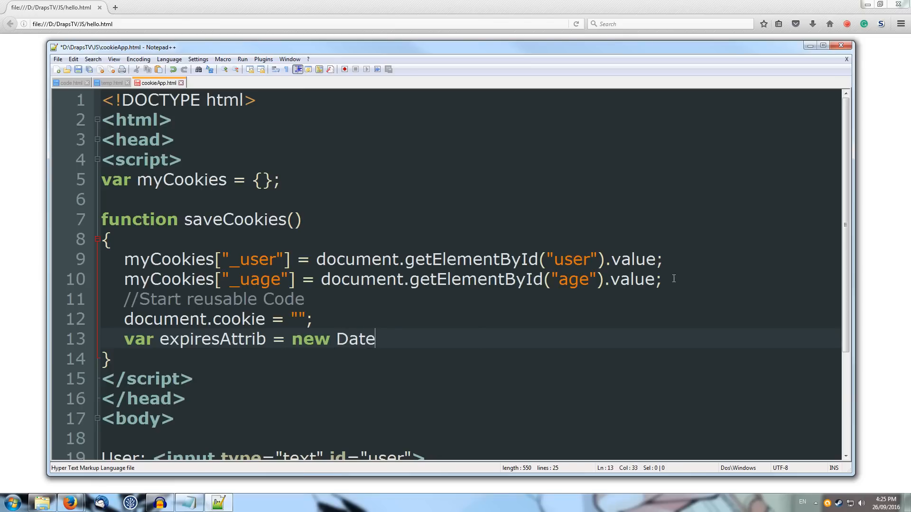
pyautogui.write('()')
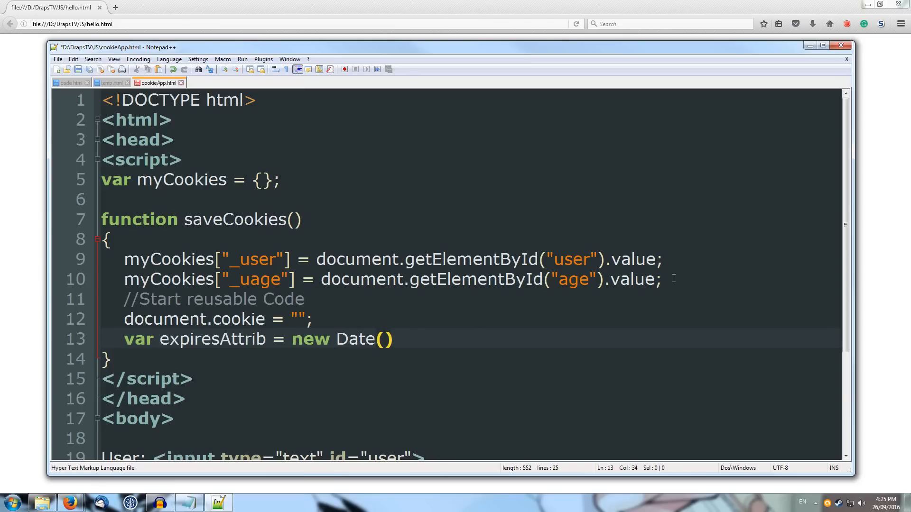
pyautogui.write('Date.')
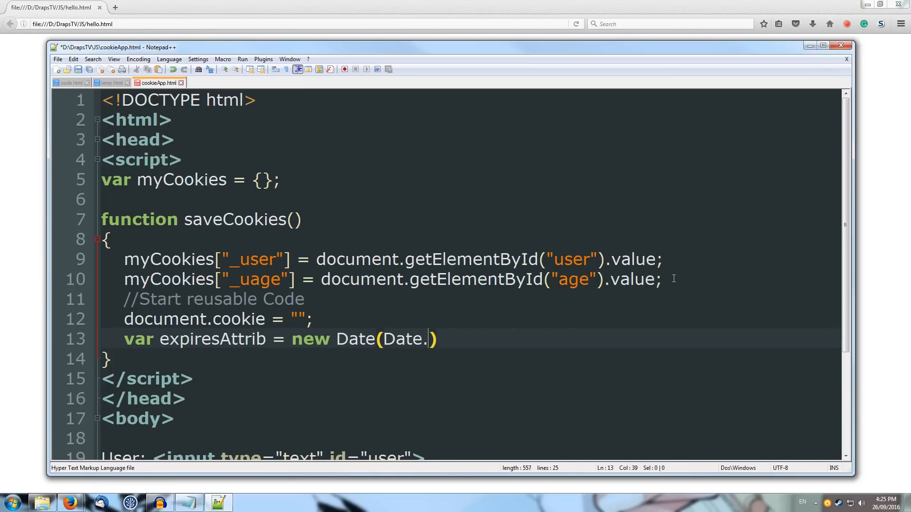
pyautogui.write('now()')
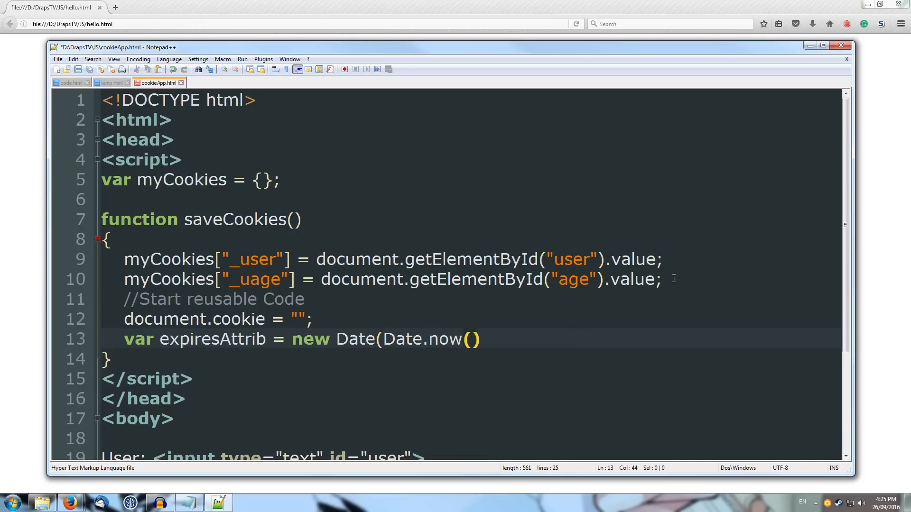
pyautogui.write('+')
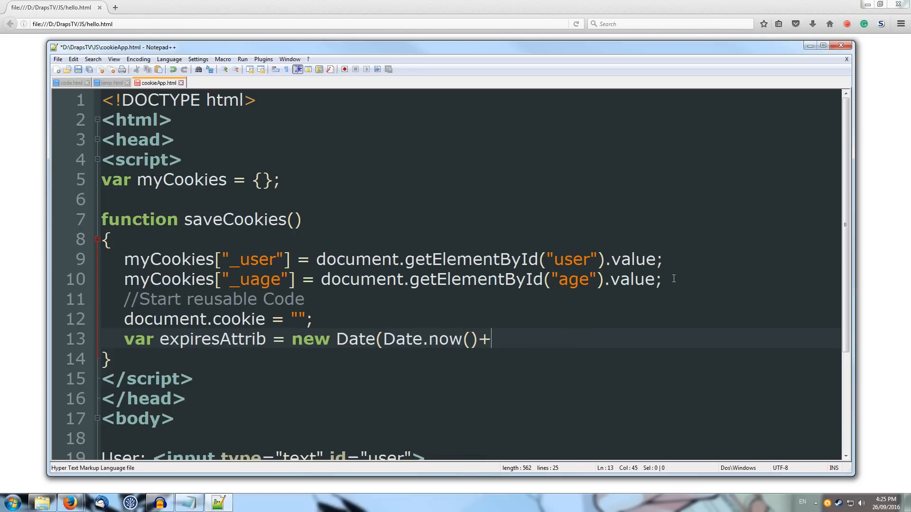
pyautogui.write('60')
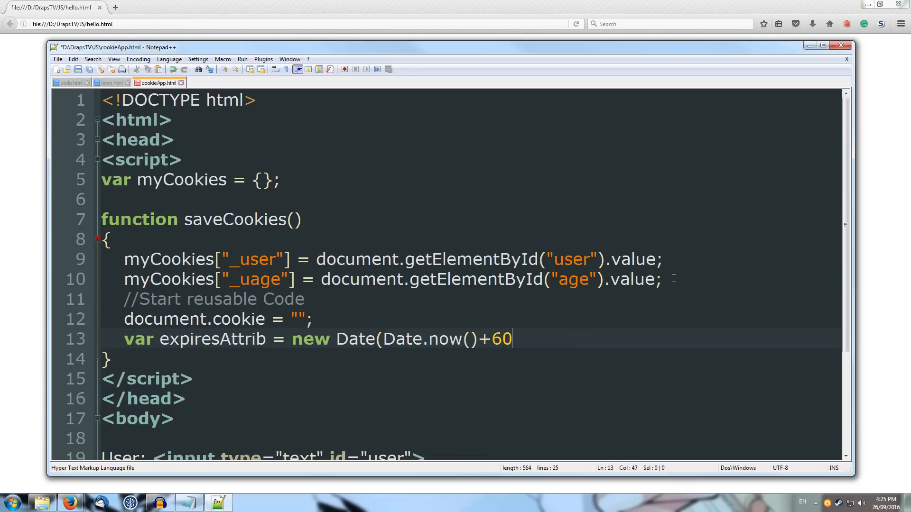
pyautogui.write('*1000')
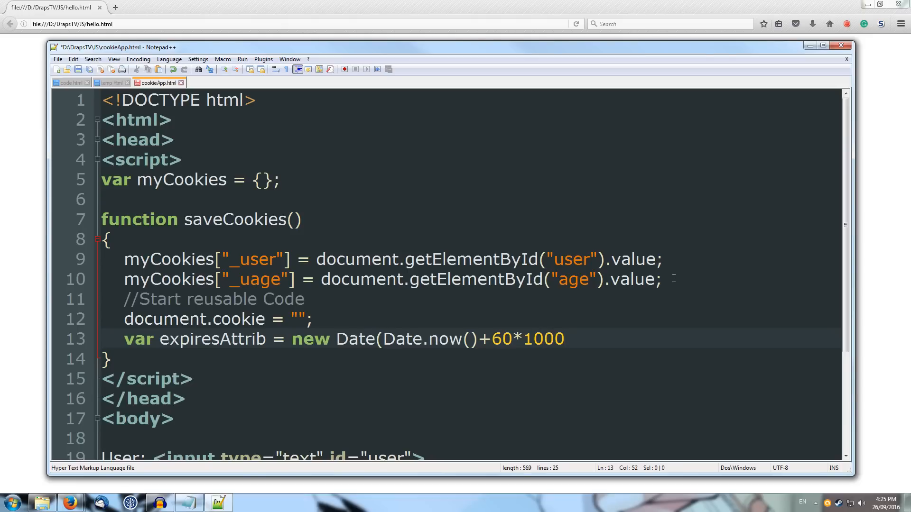
pyautogui.write('.t')
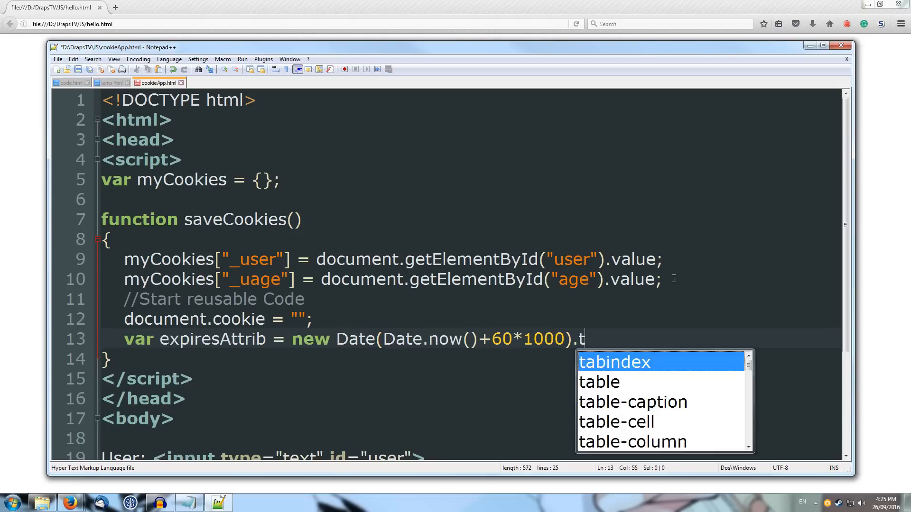
pyautogui.write('oString')
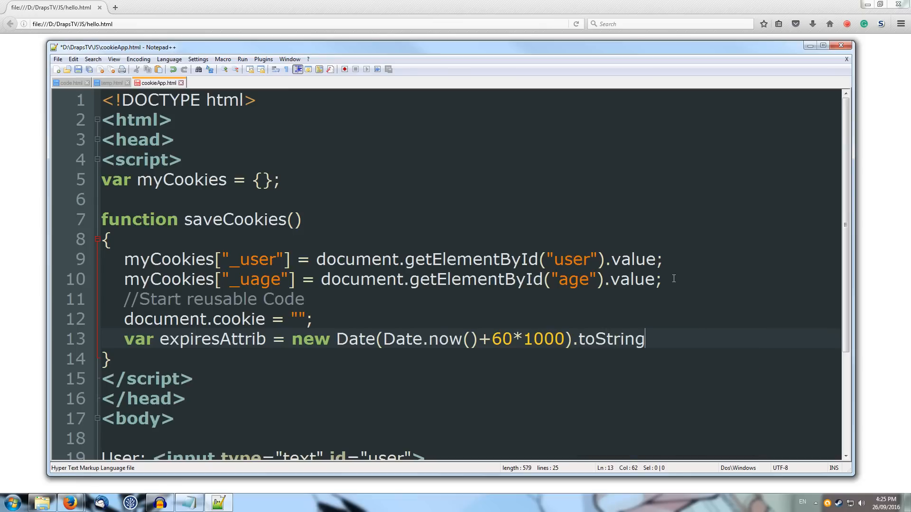
pyautogui.write('()')
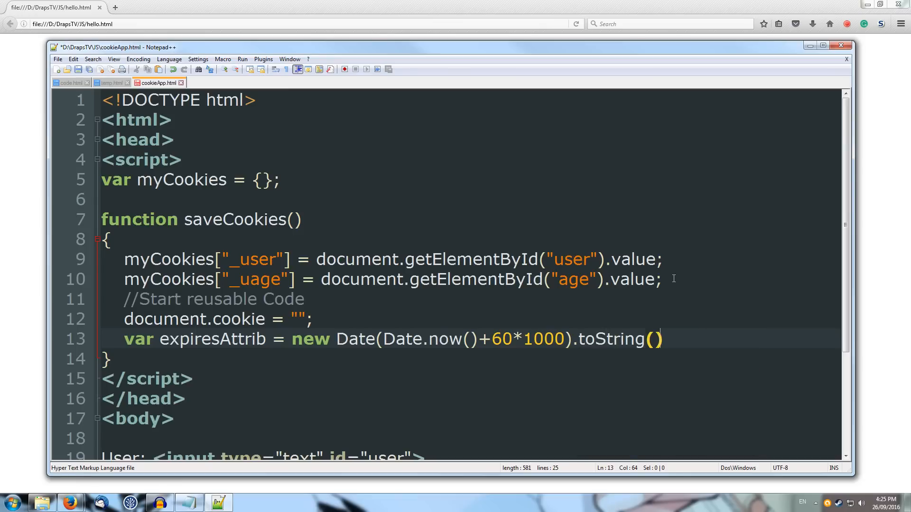
pyautogui.write(';')
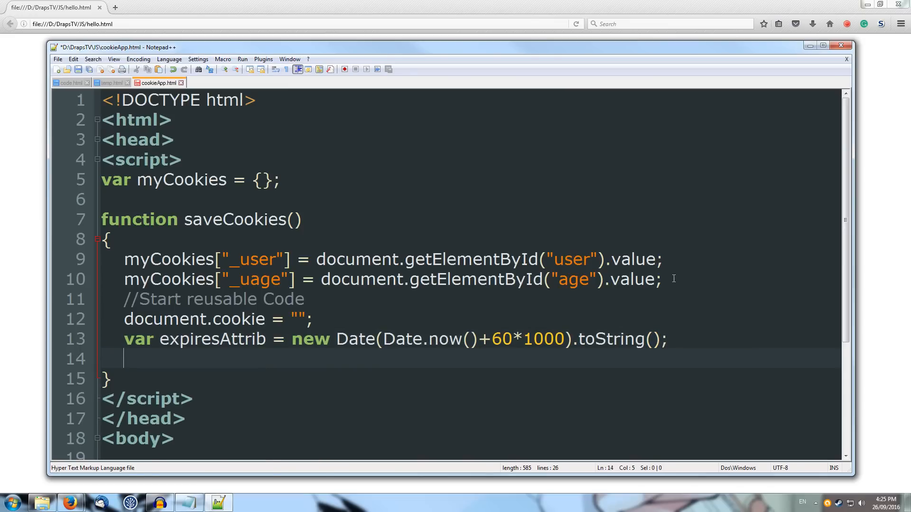
# Declare var cookieString = "" and open a for (var key in myCookies) loop.
pyautogui.write('var')
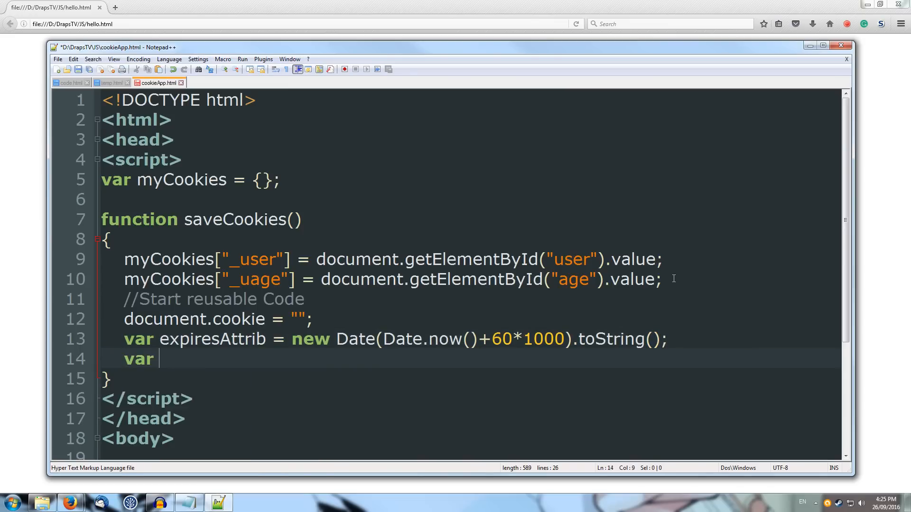
pyautogui.write('coo')
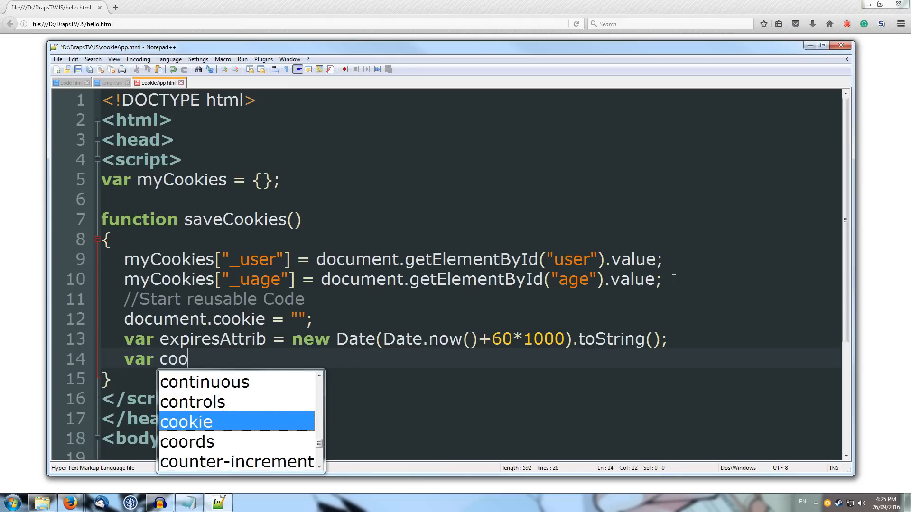
pyautogui.write('kieStrin')
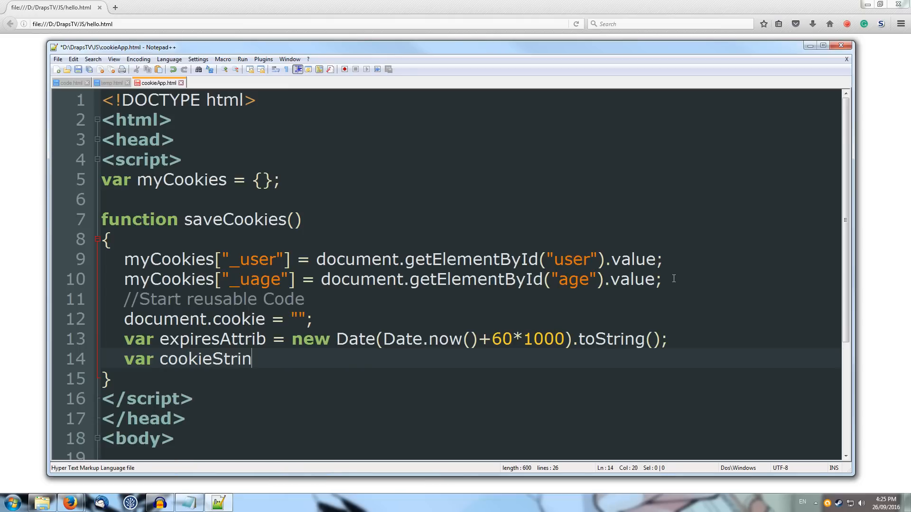
pyautogui.write('g = "";')
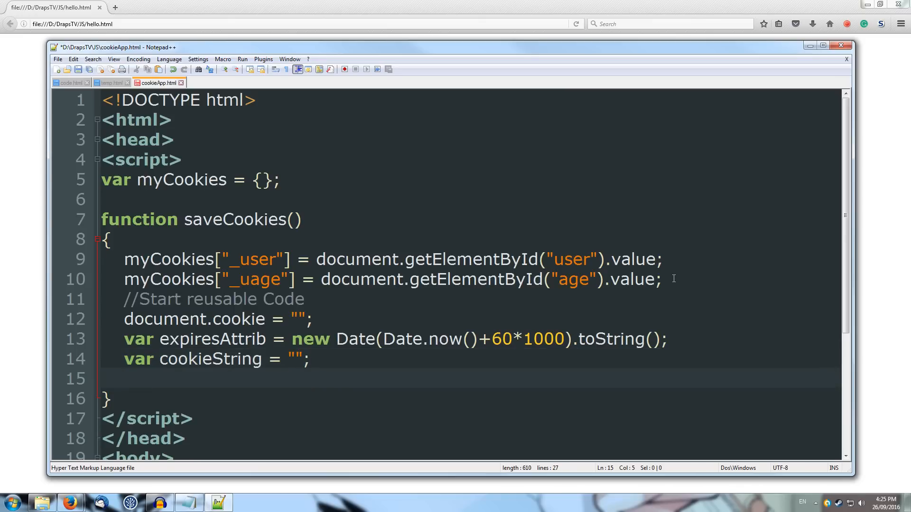
pyautogui.write('for (')
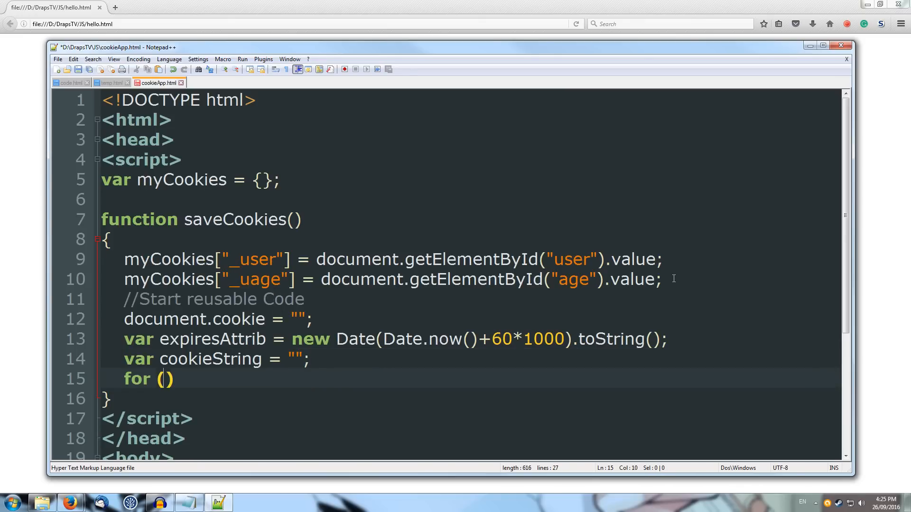
pyautogui.write('var')
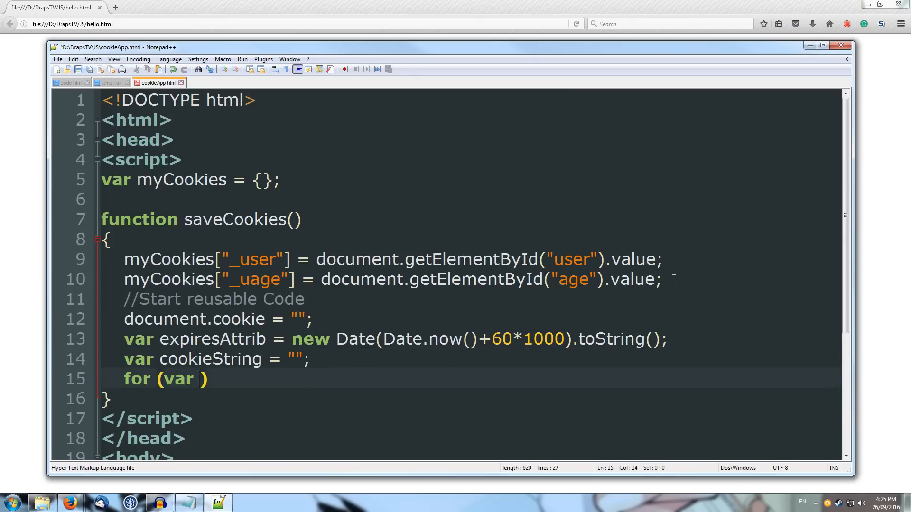
pyautogui.write('key in myCookies')
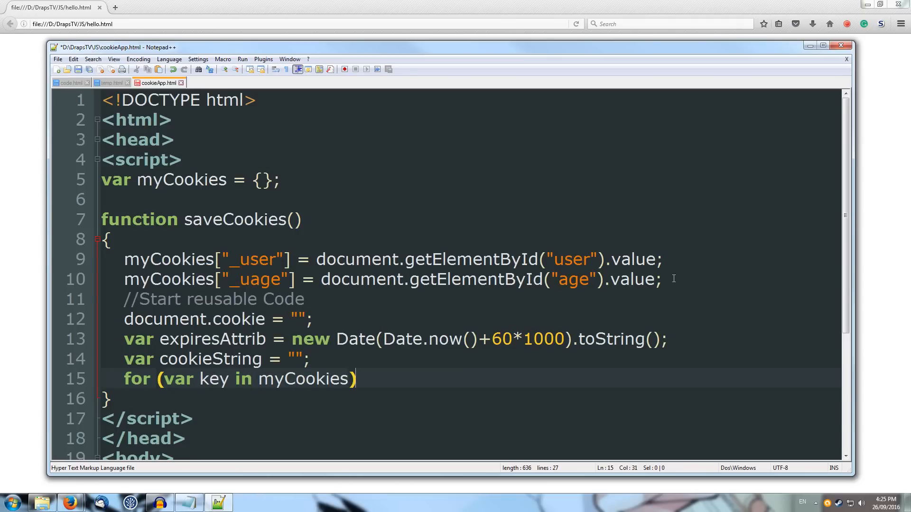
pyautogui.press('enter')
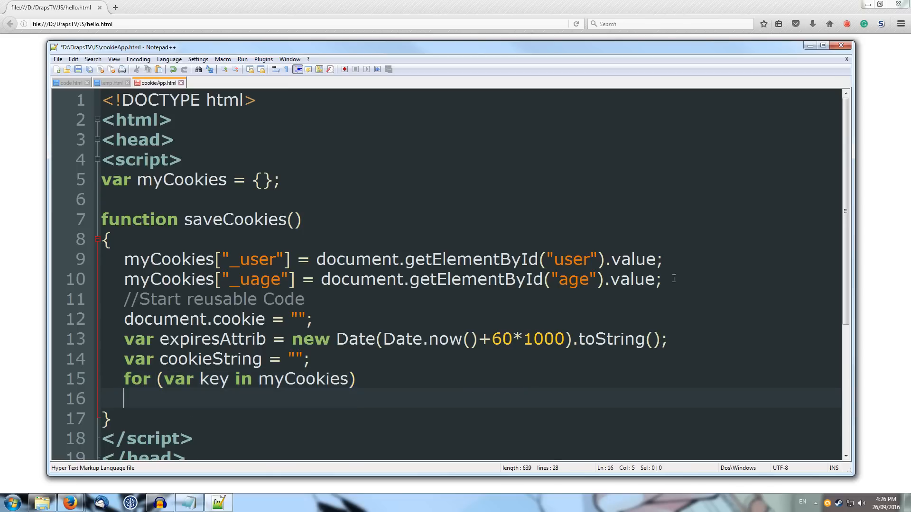
pyautogui.write('{')
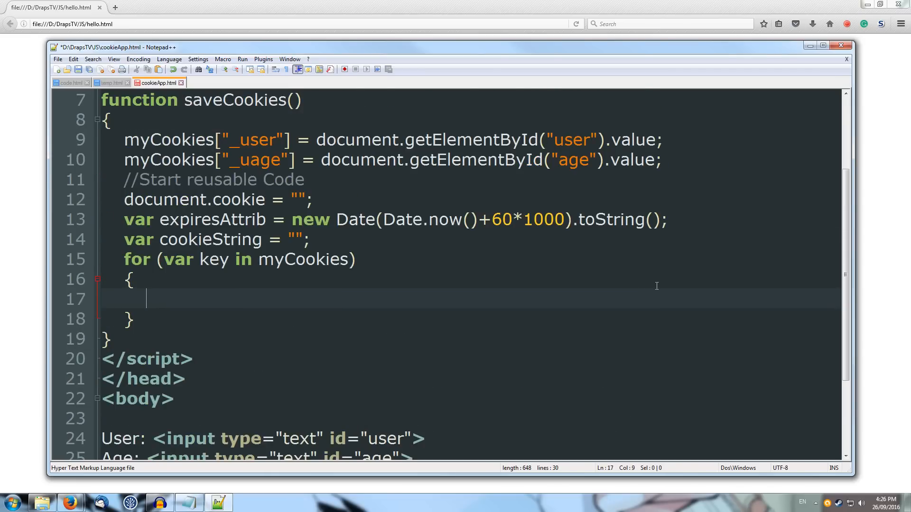
# Inside the loop set cookieString = key+"="+myCookies[key]+";"+expiresAttrib+";";.
pyautogui.write('cookieString')
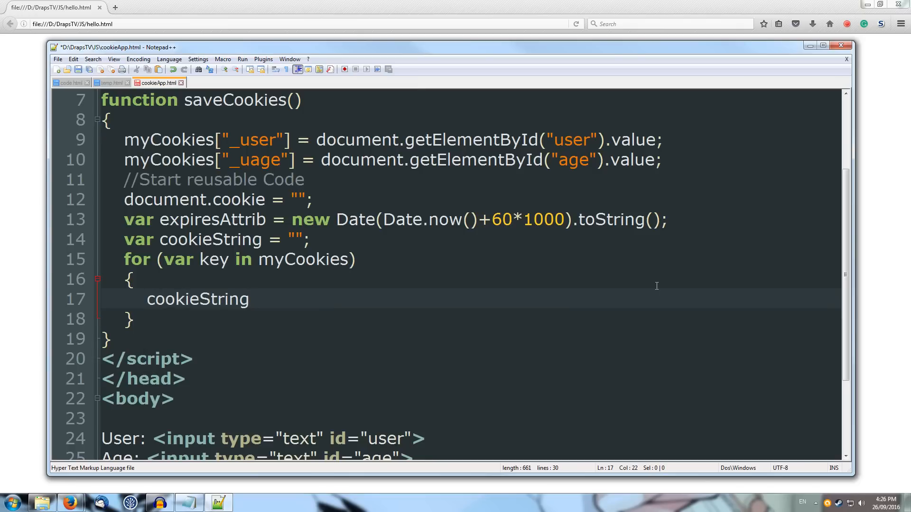
pyautogui.write('=')
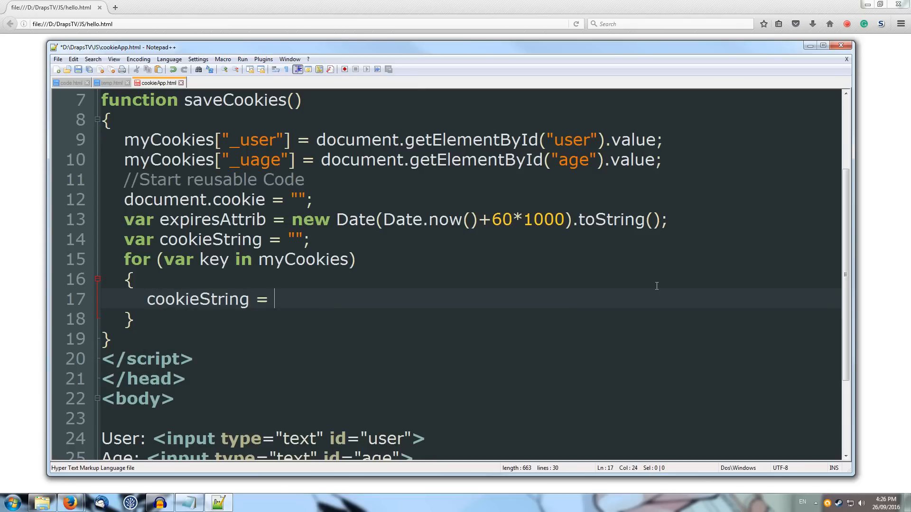
pyautogui.write('key+')
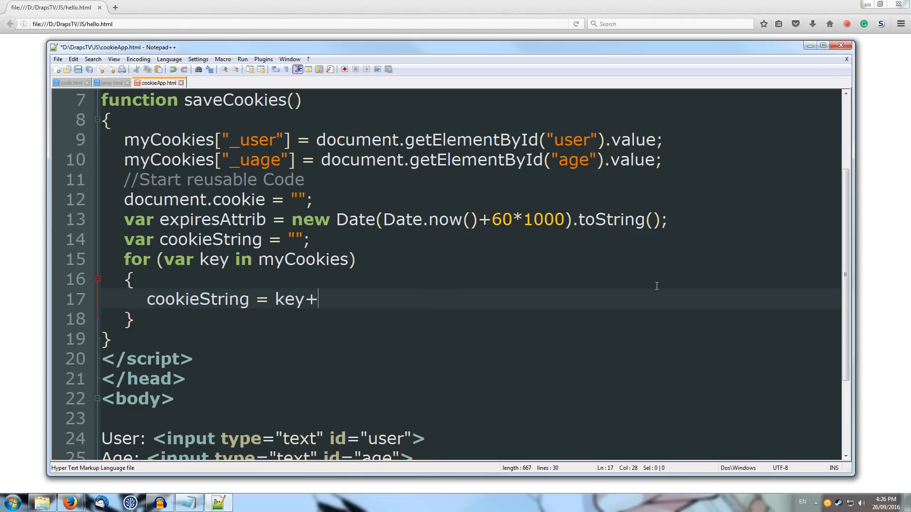
pyautogui.write('"=')
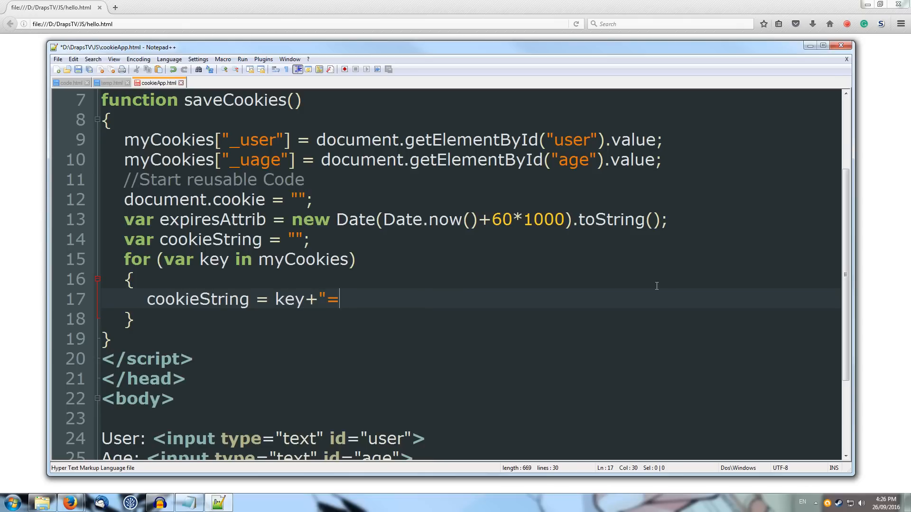
pyautogui.write('"+')
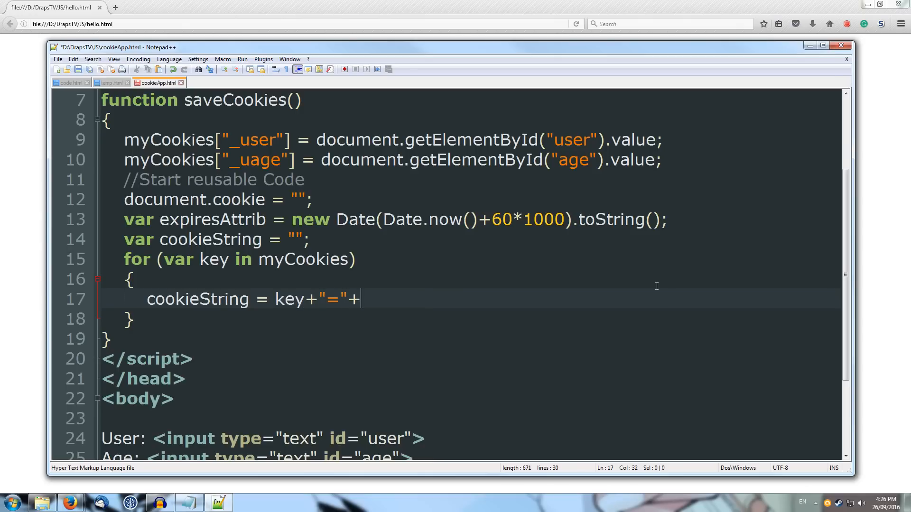
pyautogui.write('myCookies')
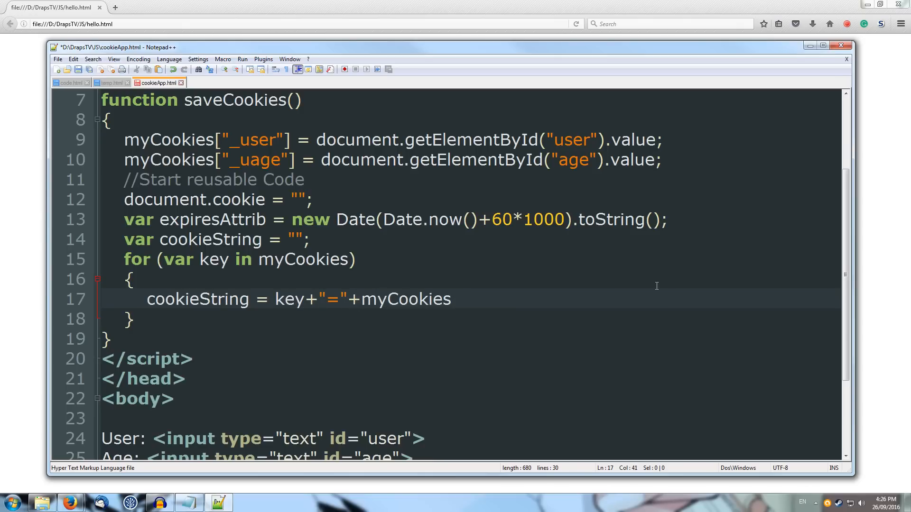
pyautogui.write('[key')
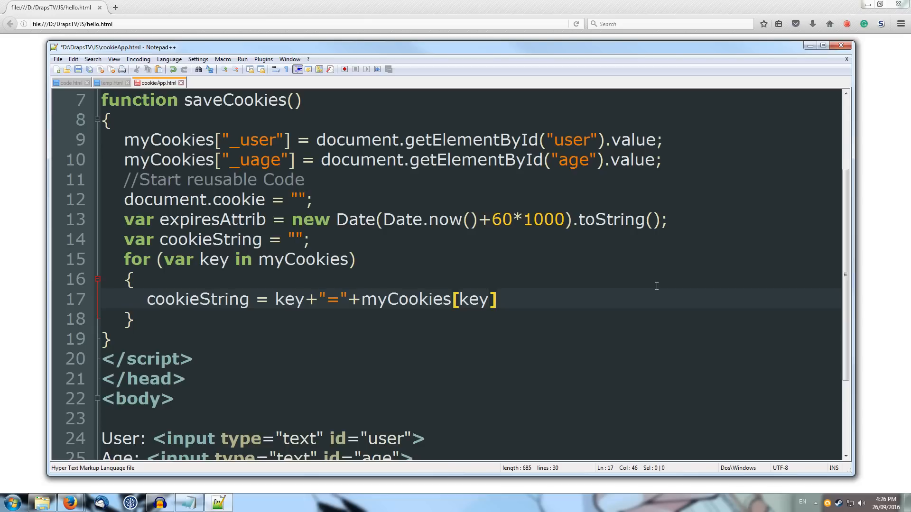
pyautogui.write('+"')
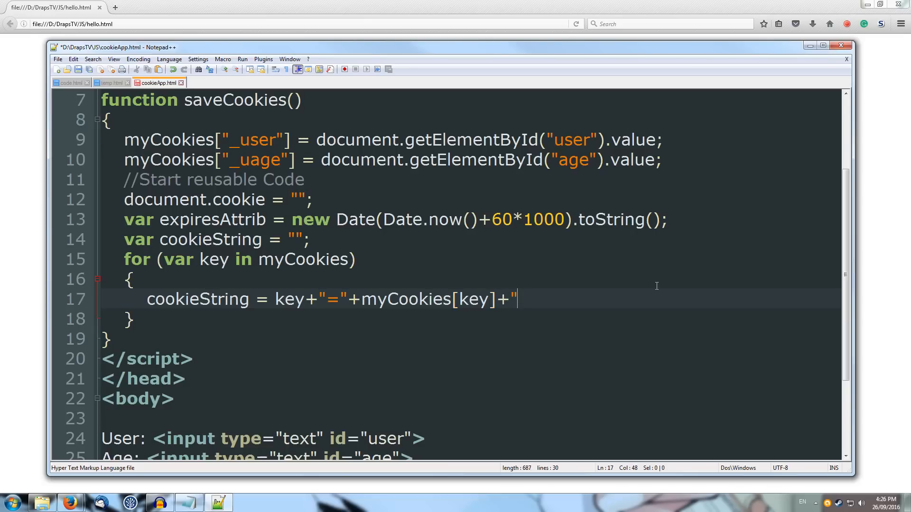
pyautogui.write(';"+')
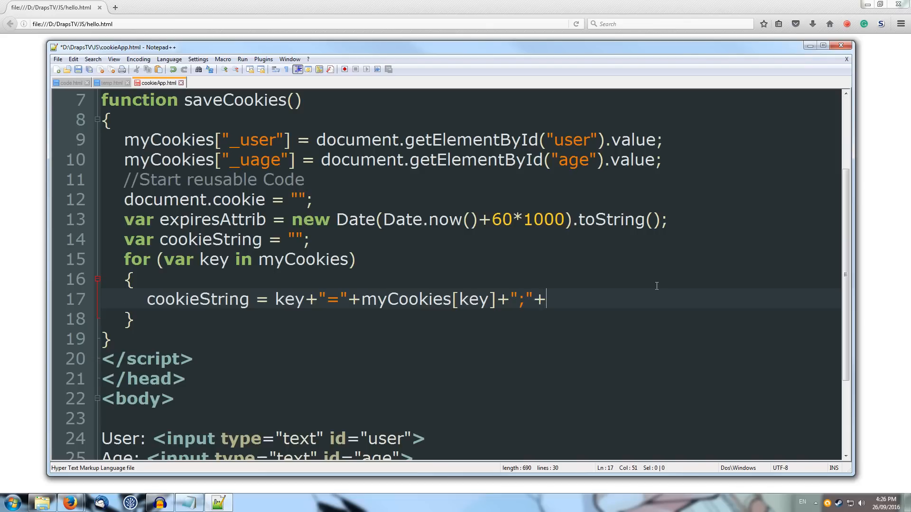
pyautogui.write('expiresAttrib')
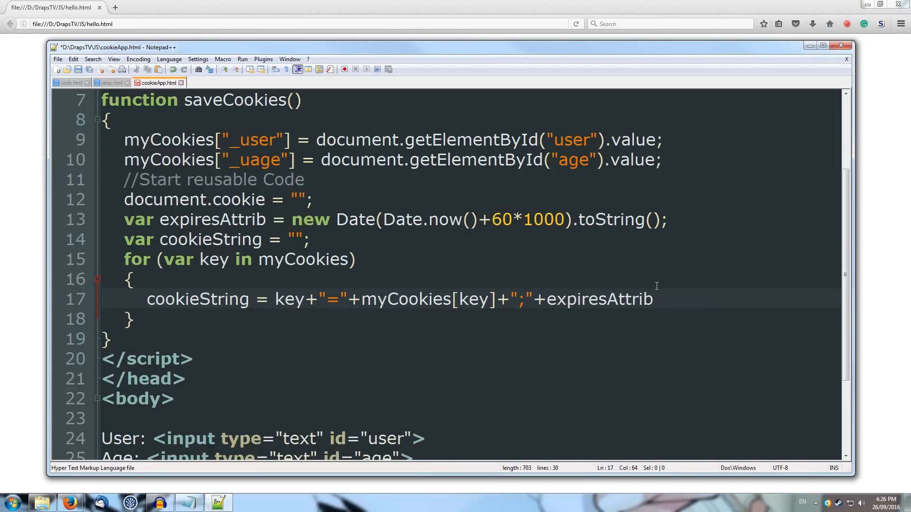
pyautogui.write('+')
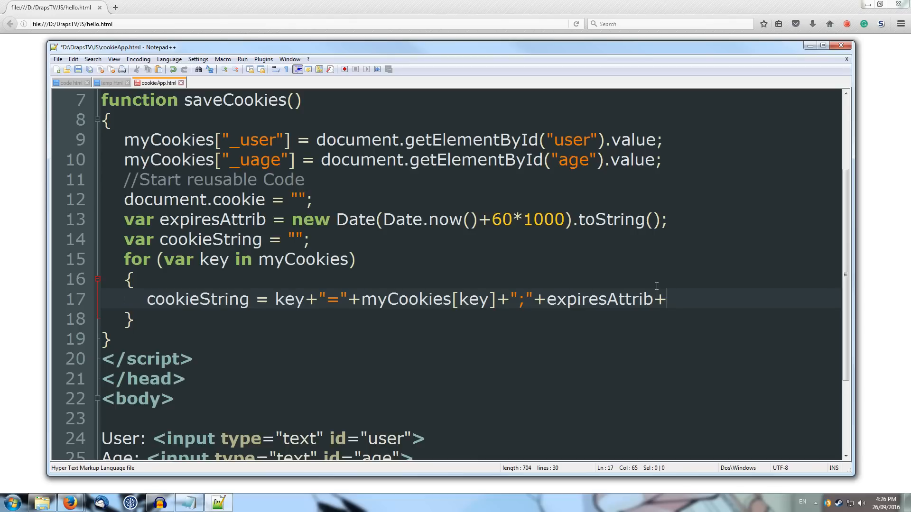
pyautogui.write('";"')
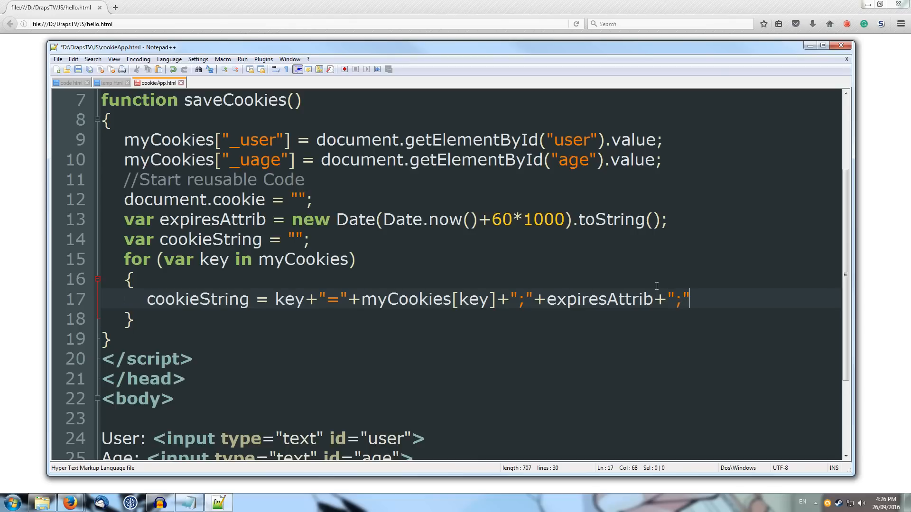
pyautogui.write(';')
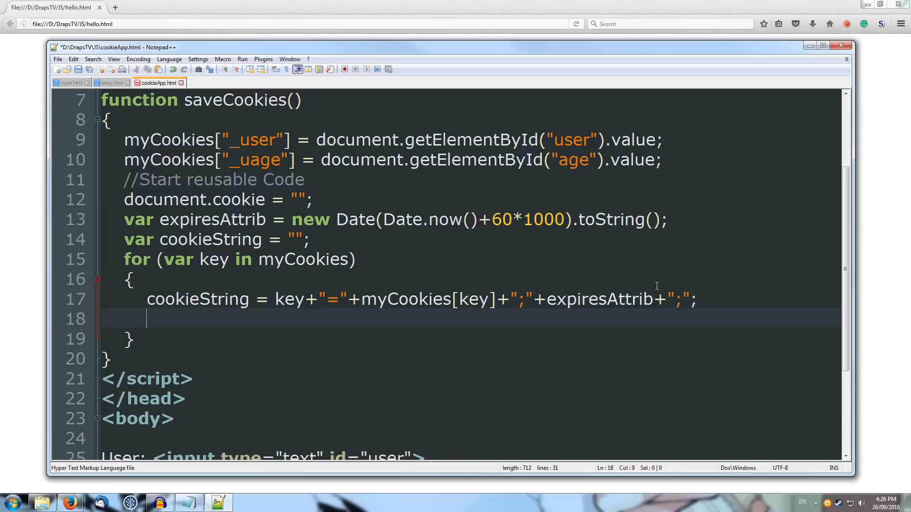
# Assign document.cookie = cookieString; in the loop and close with an //End reusable code comment.
pyautogui.write('document.')
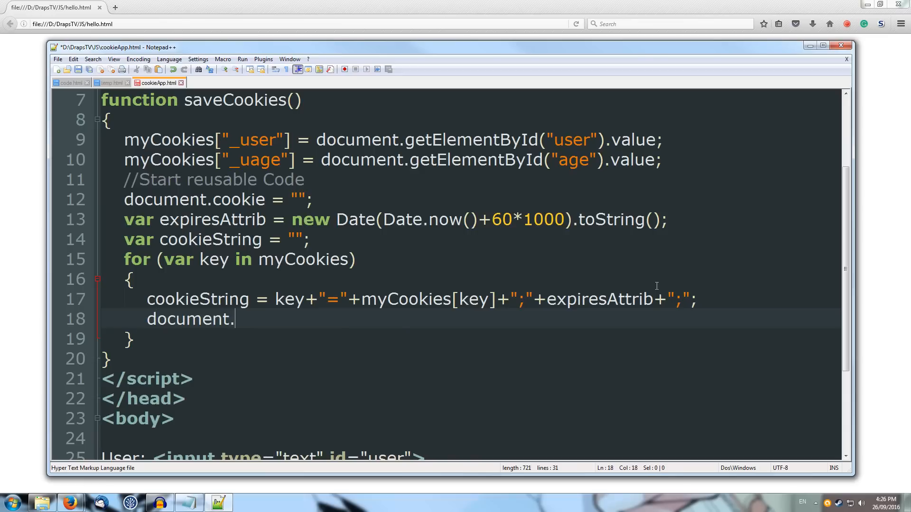
pyautogui.write('cookie')
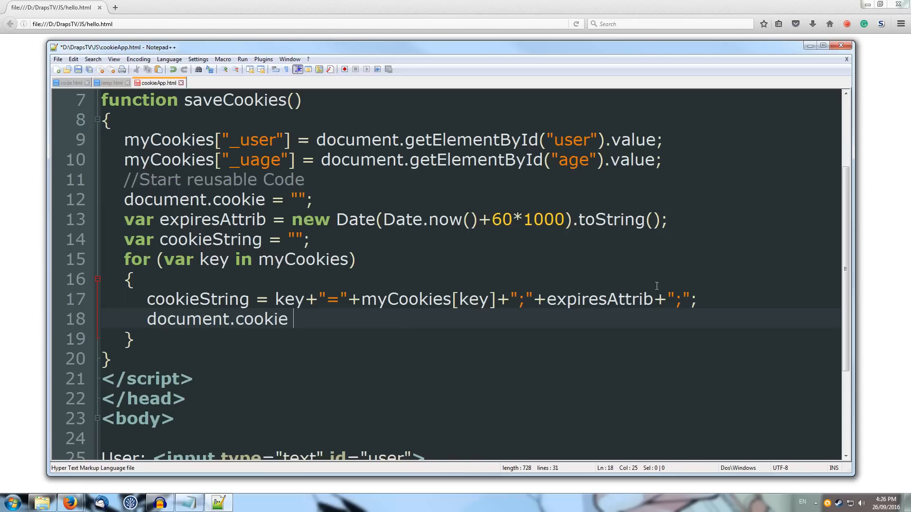
pyautogui.write('= s')
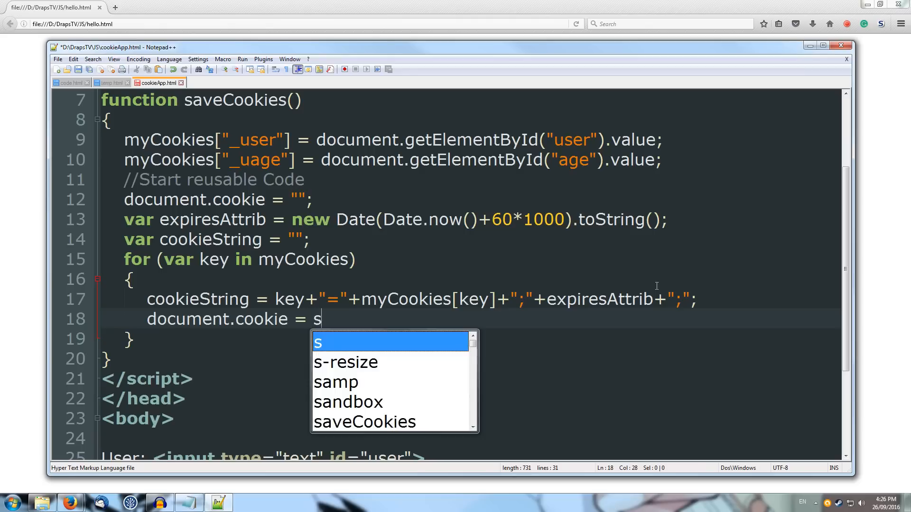
pyautogui.write('ookieString;')
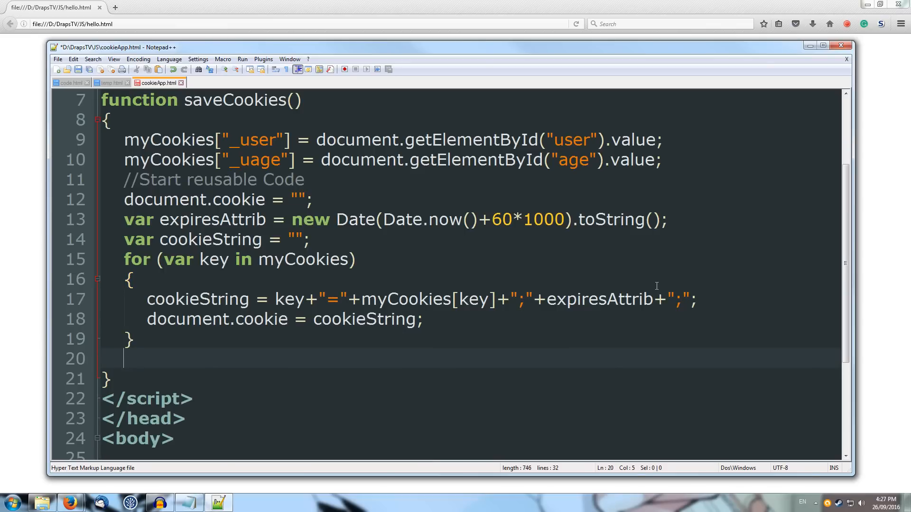
pyautogui.write('//End')
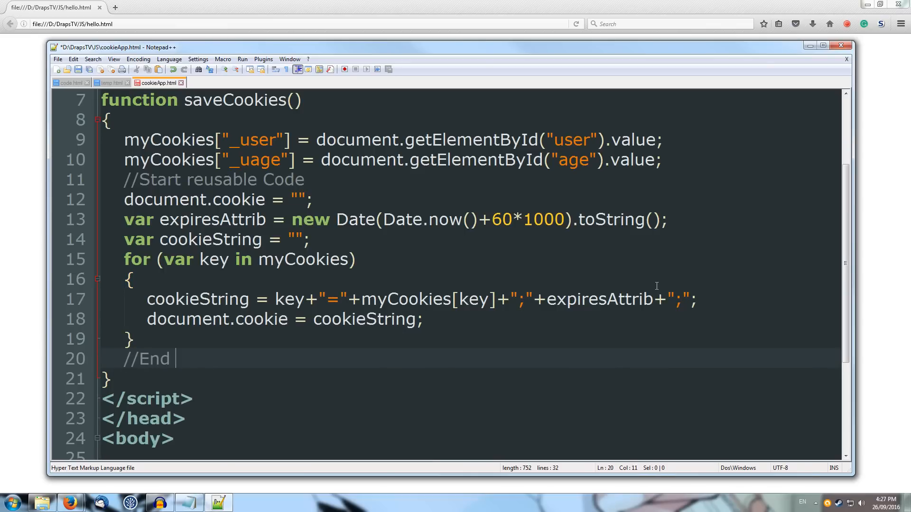
pyautogui.write('resu')
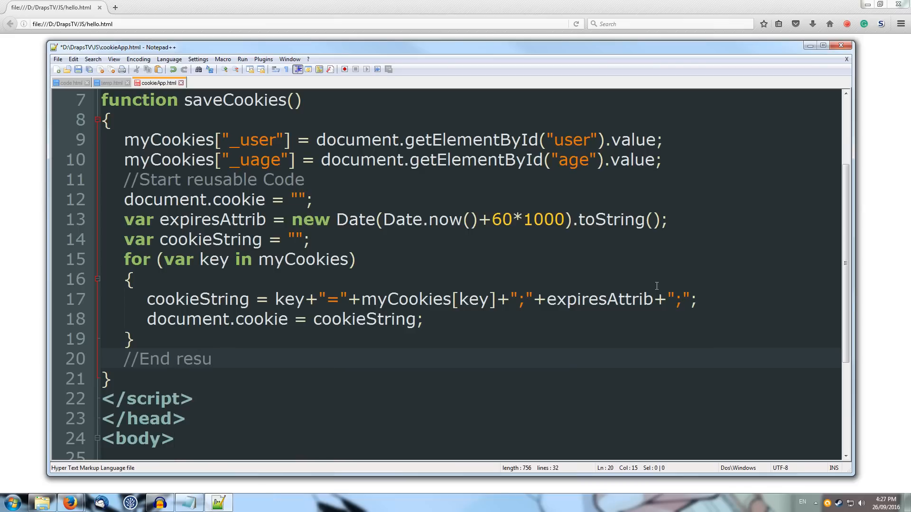
pyautogui.write('able code')
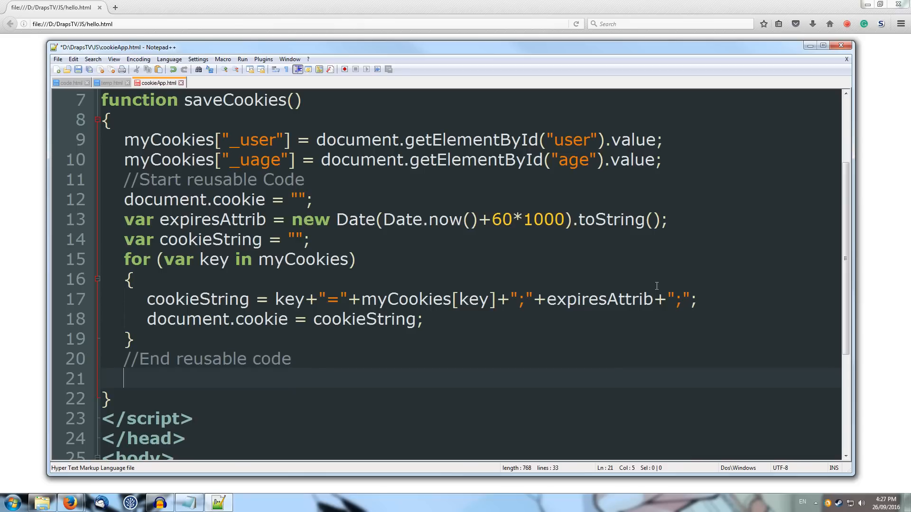
# Add document.getElementById("out").innerHTML = document.cookie; at the end of saveCookies.
pyautogui.write('do')
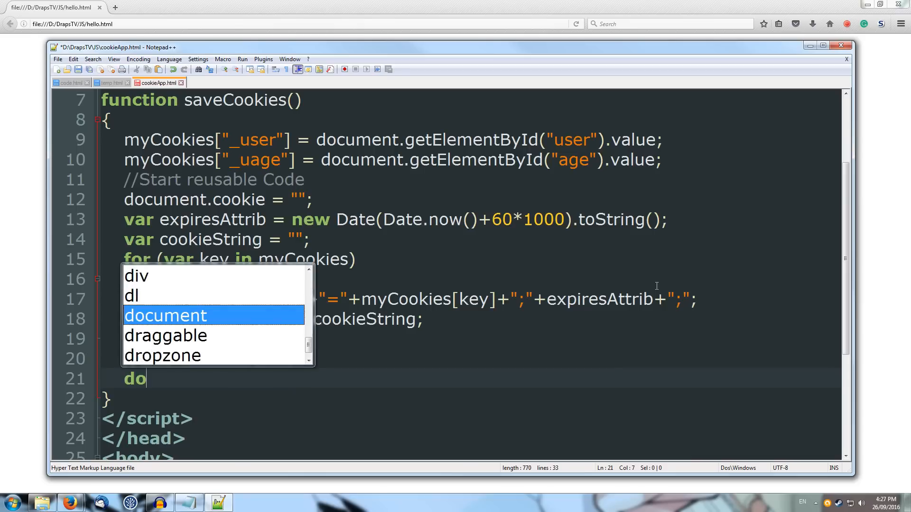
pyautogui.write('cument.getElementById(""')
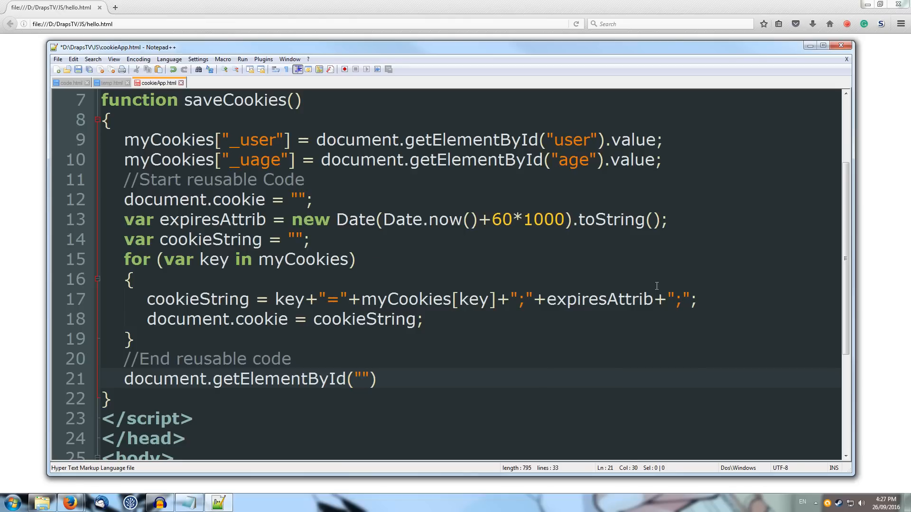
pyautogui.write('out").')
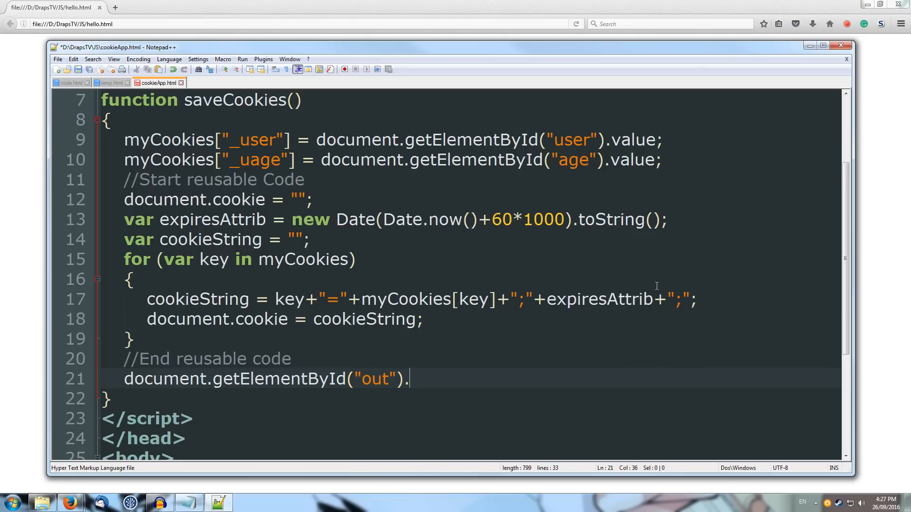
pyautogui.write('inn')
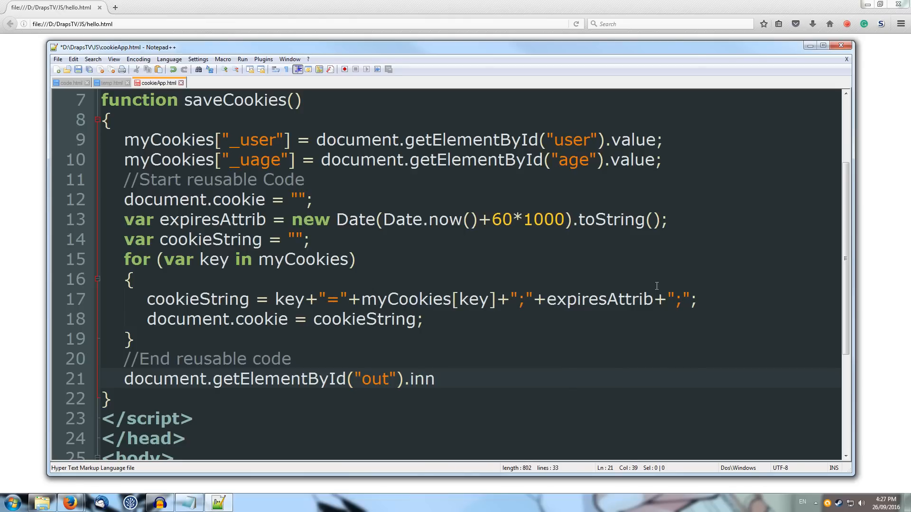
pyautogui.write('erHTML =')
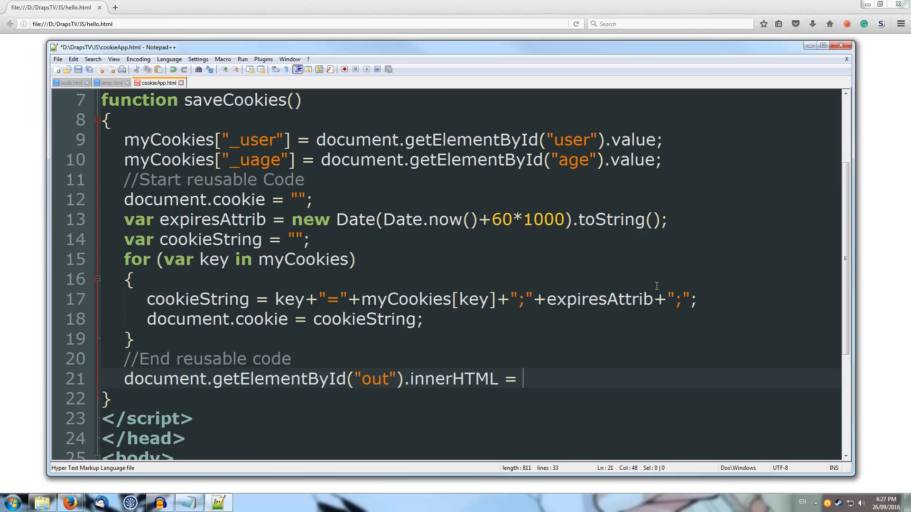
pyautogui.write('document.')
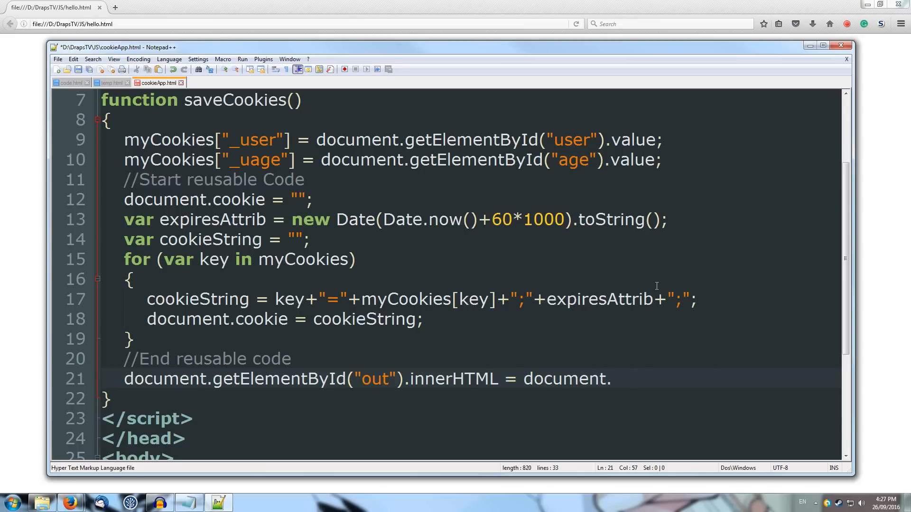
pyautogui.write('cookie;')
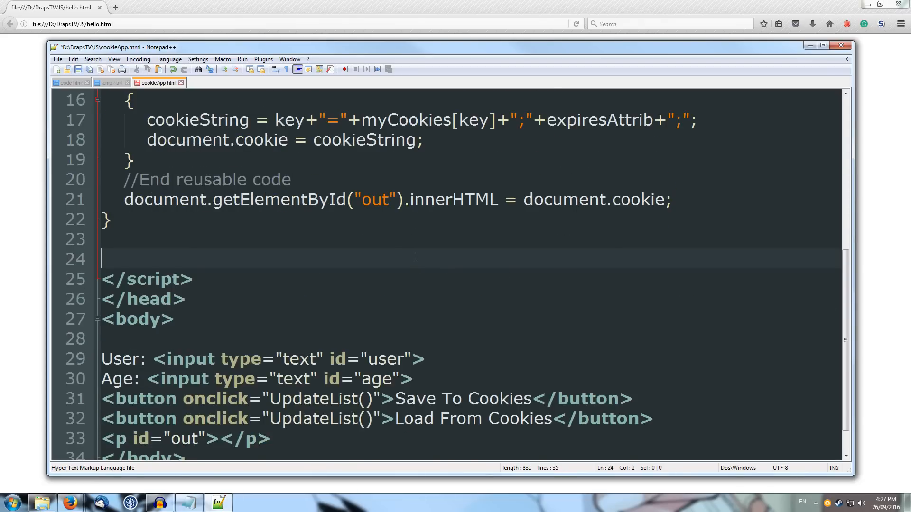
# Start a loadCookies function with a '//start reusable' comment inside its body.
pyautogui.write('function')
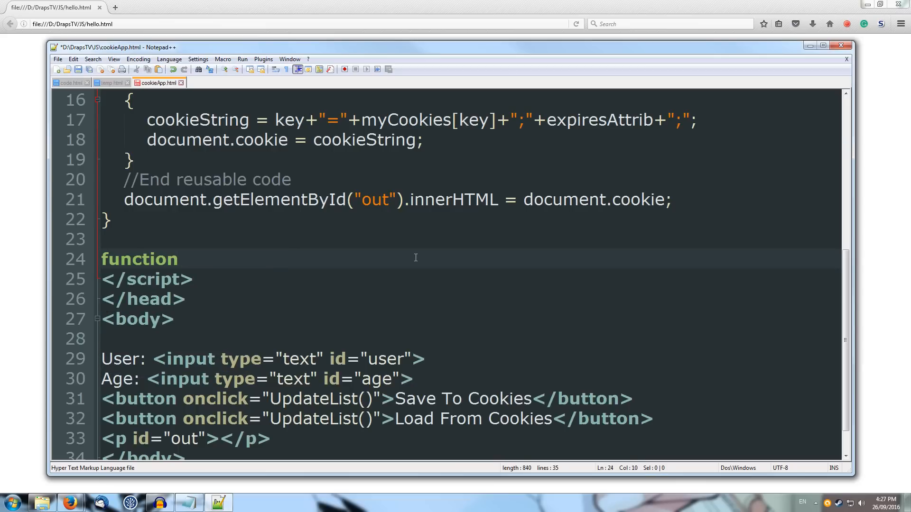
pyautogui.write('loadCookies()')
pyautogui.write('{}')
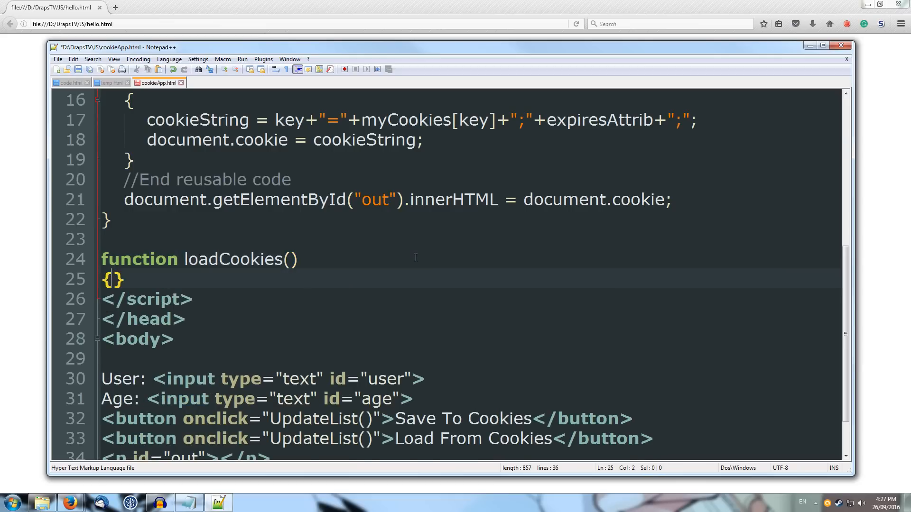
pyautogui.press('Enter')
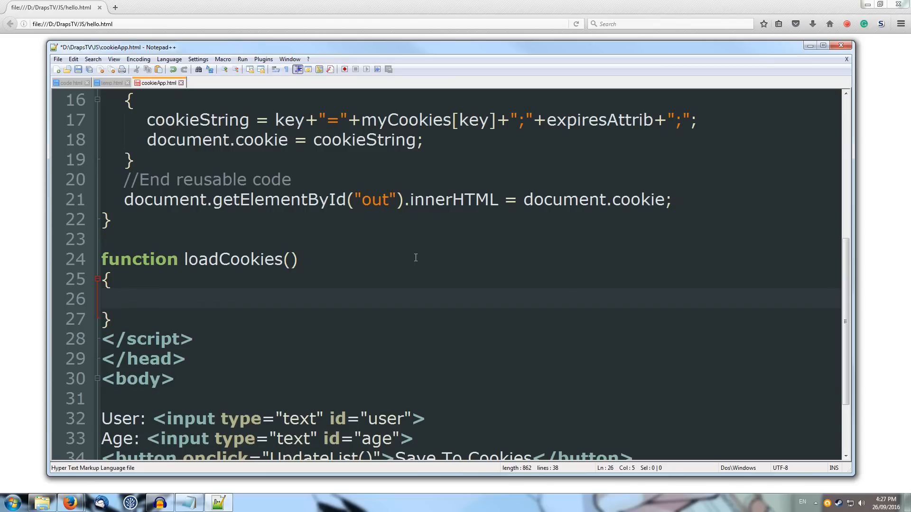
pyautogui.write('//s')
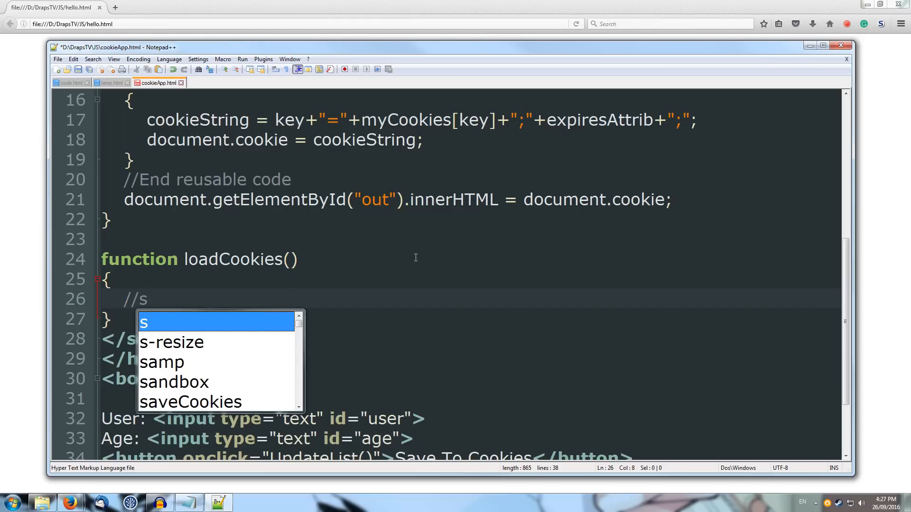
pyautogui.write('tart re')
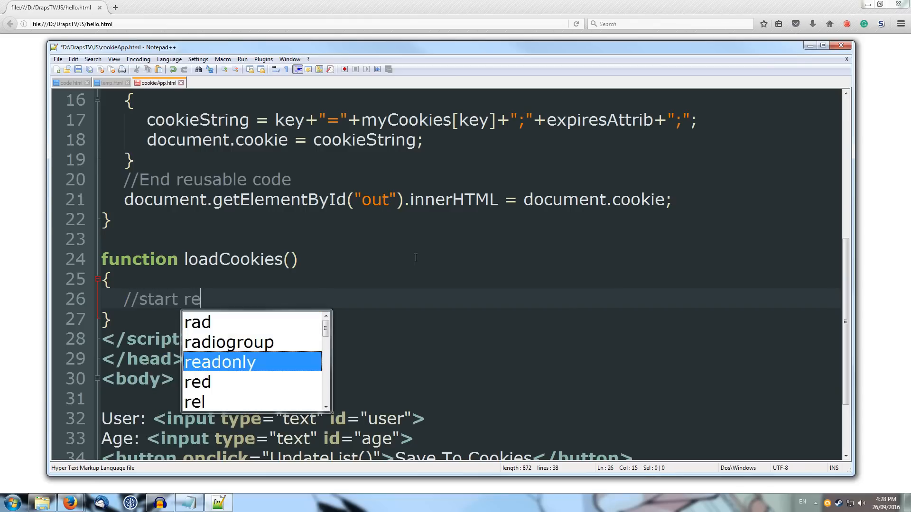
pyautogui.write('usable code')
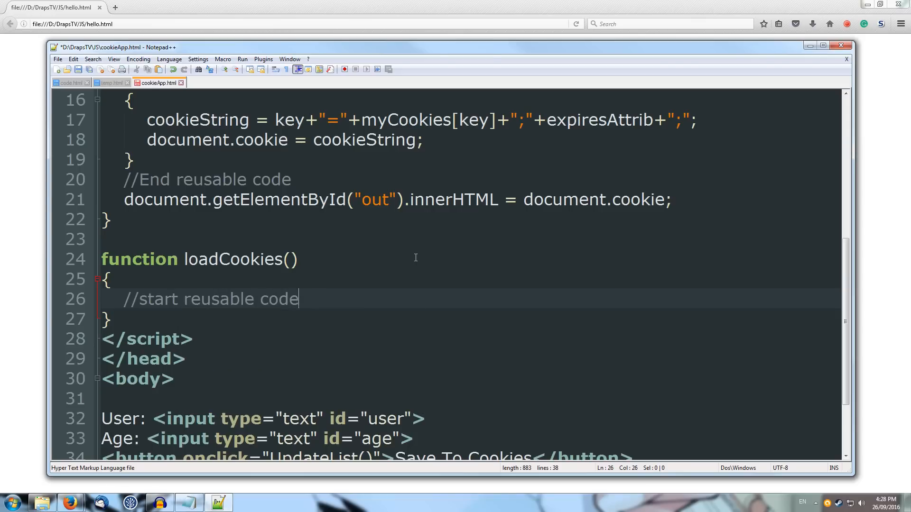
pyautogui.press('Enter')
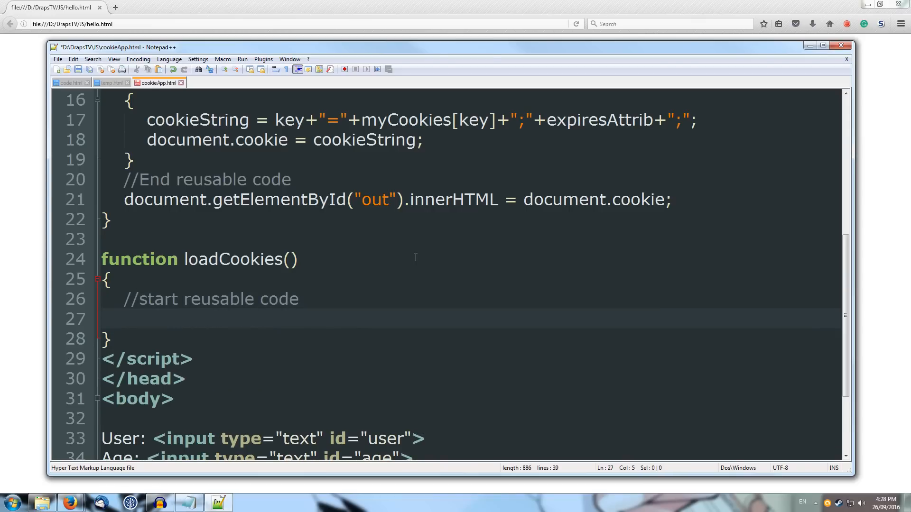
# Reset myCookies = {}; and declare var kv = document.cookie.split(";");.
pyautogui.write('myCookies = {')
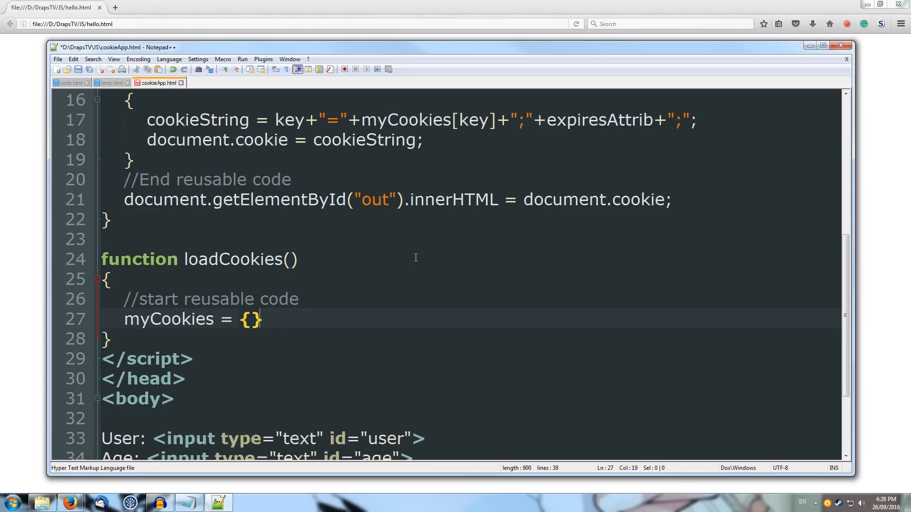
pyautogui.write(';')
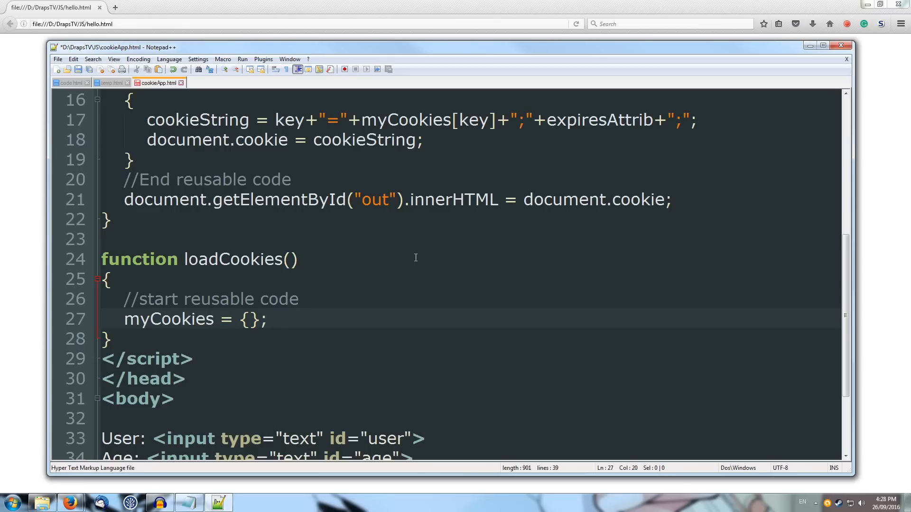
pyautogui.click(266, 319)
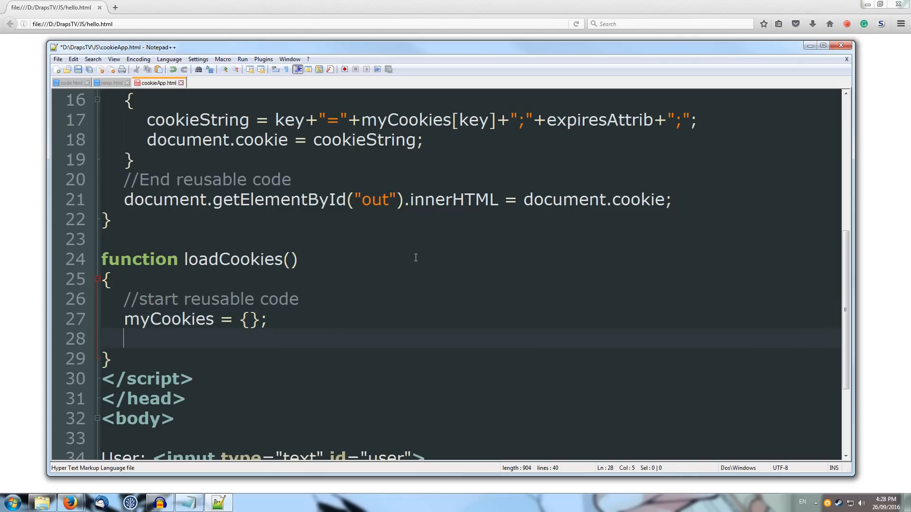
pyautogui.write('var')
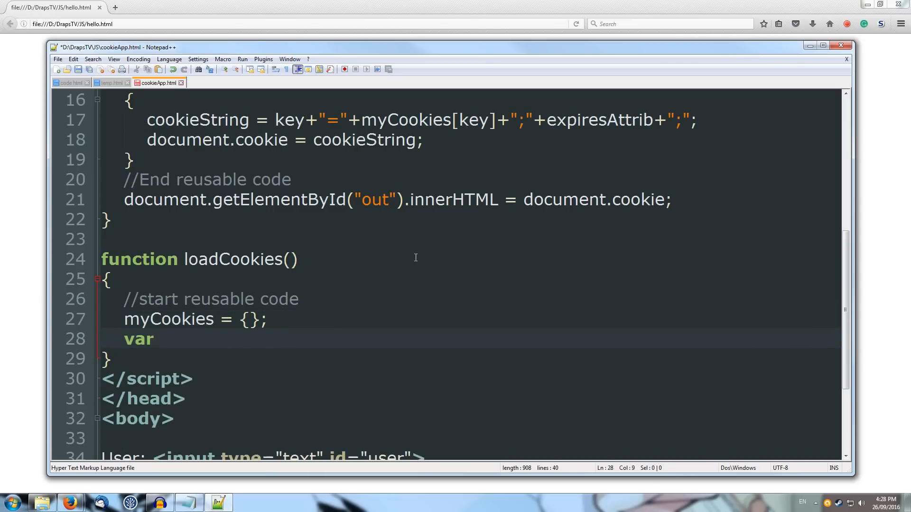
pyautogui.write('kv')
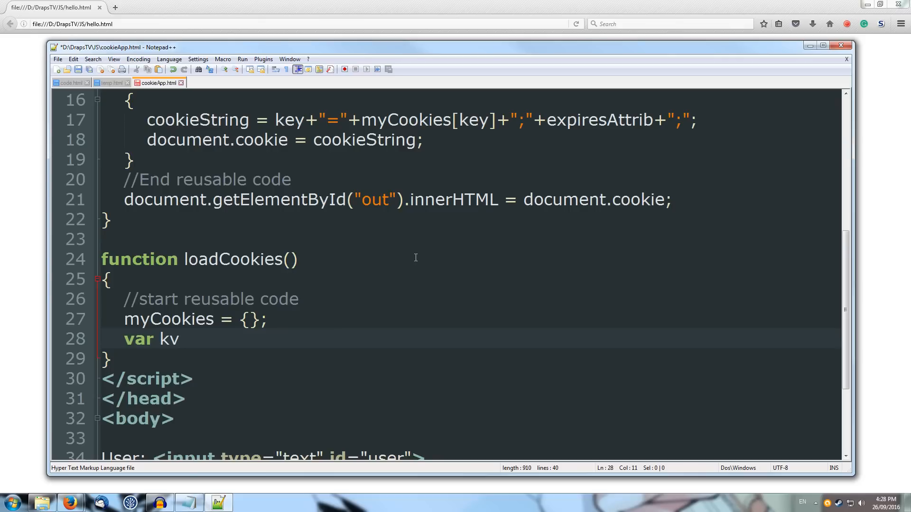
pyautogui.write('=')
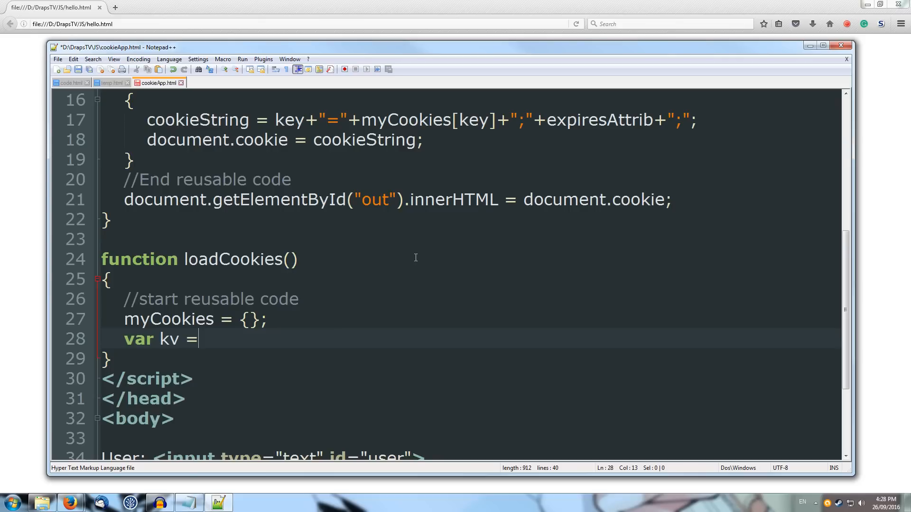
pyautogui.write('document.cookie')
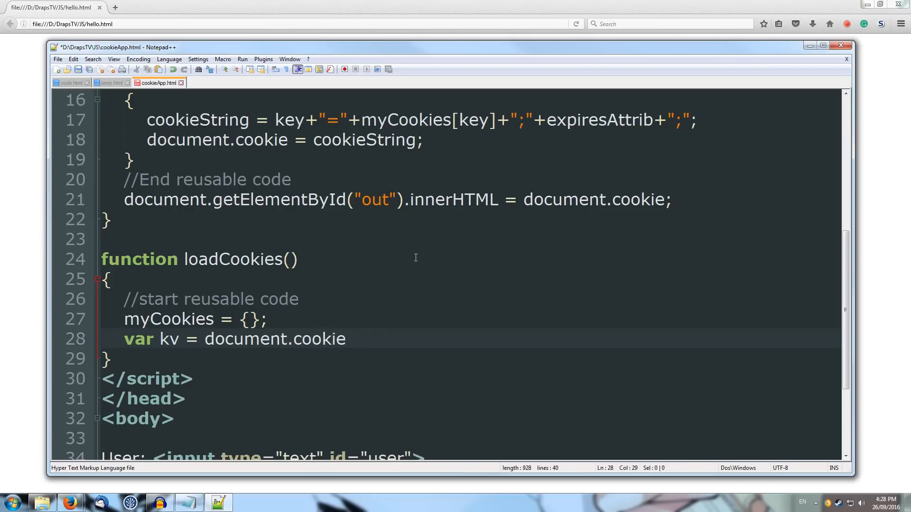
pyautogui.write('.split')
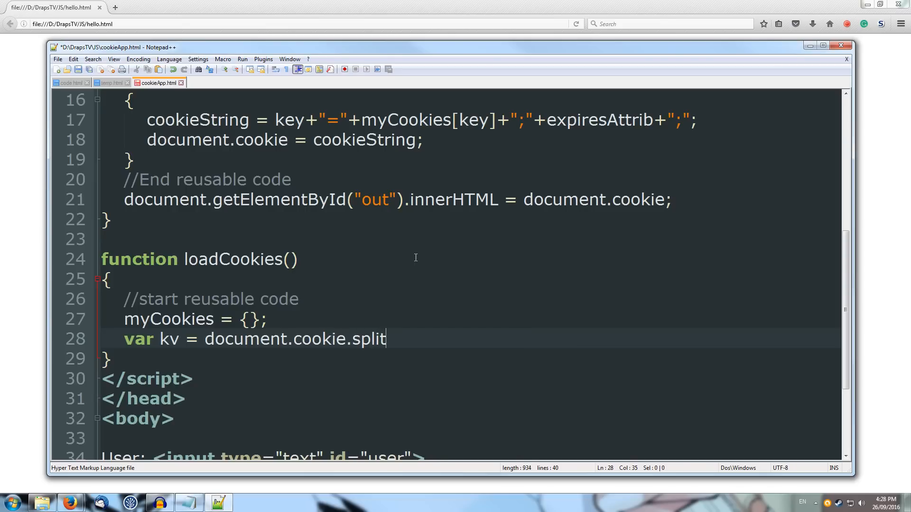
pyautogui.write('()')
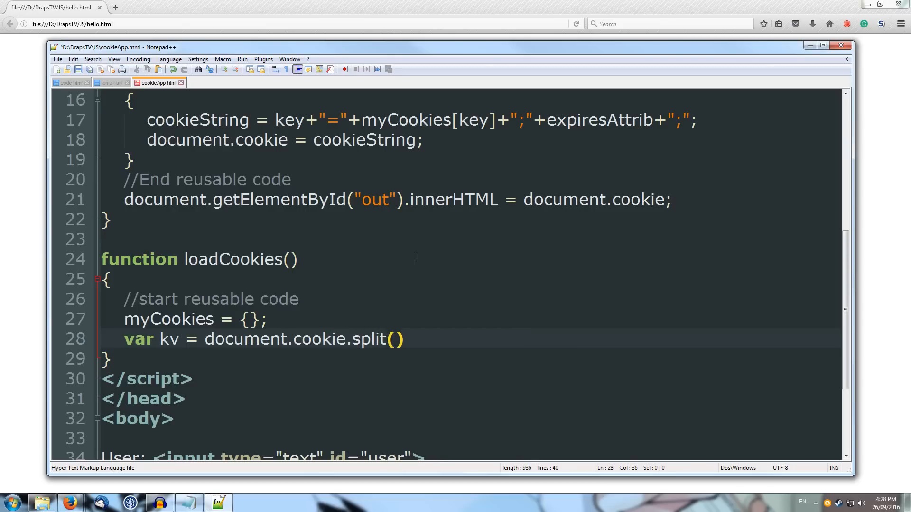
pyautogui.write('";"')
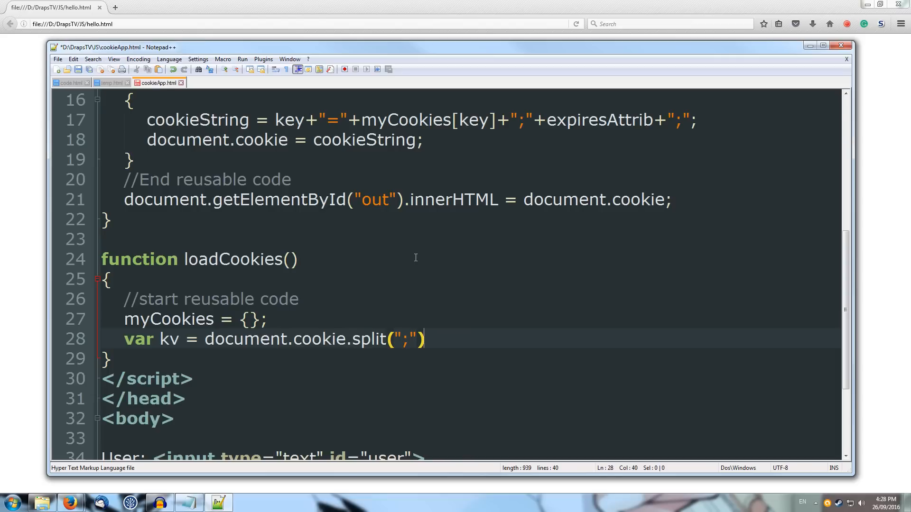
pyautogui.write(';')
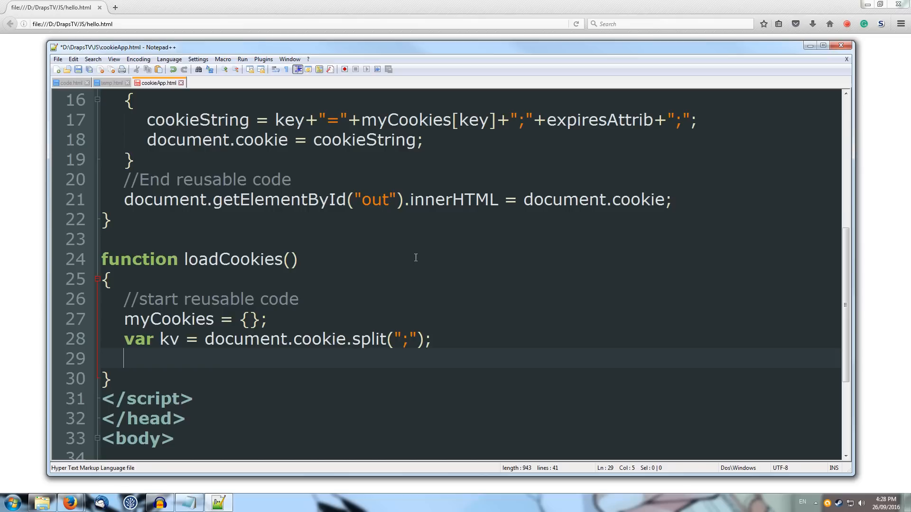
# Write a for (var id in kv) loop header with an opening brace.
pyautogui.write('for')
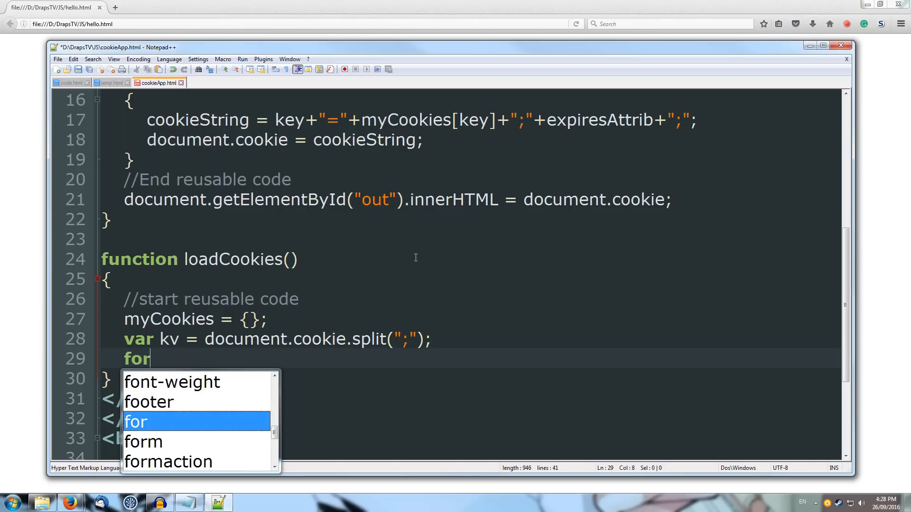
pyautogui.write('(var )')
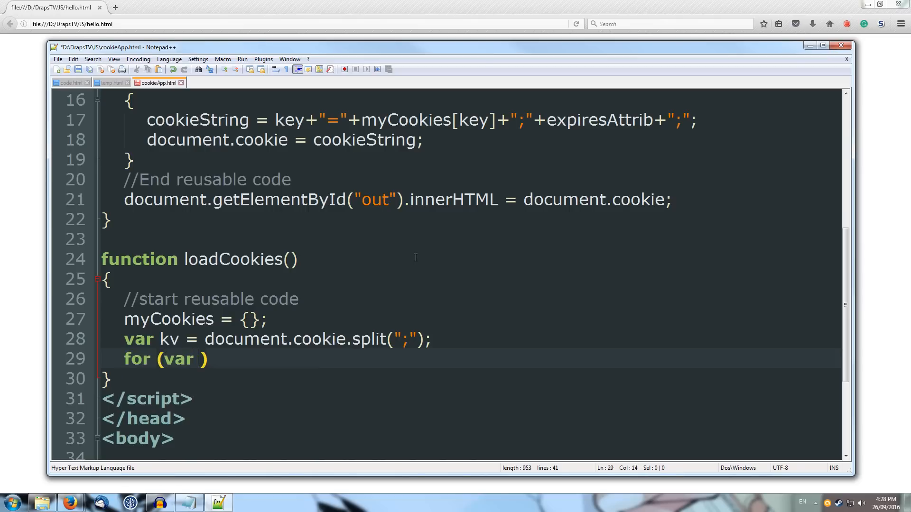
pyautogui.write('i')
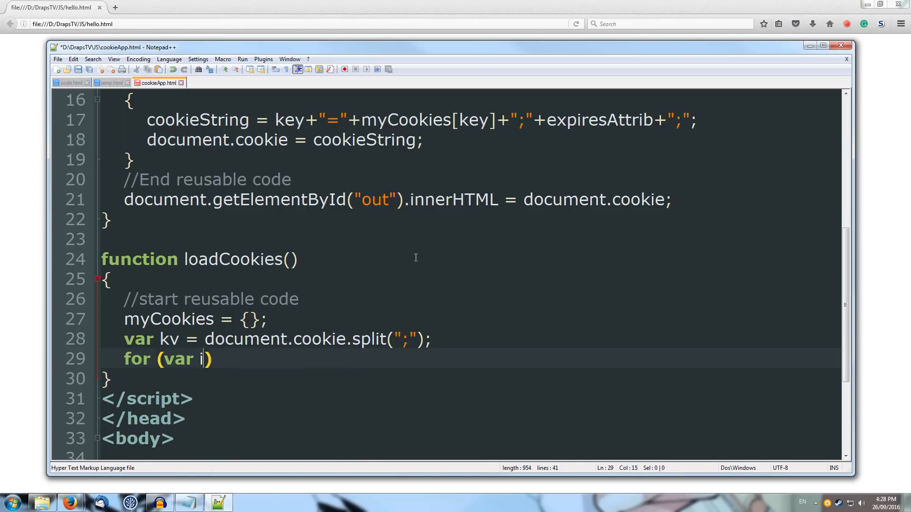
pyautogui.write('d in')
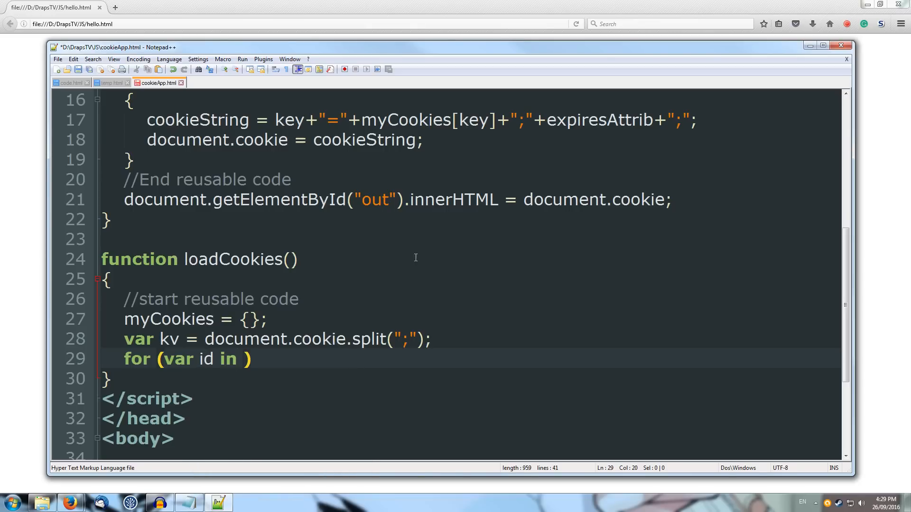
pyautogui.write('kv')
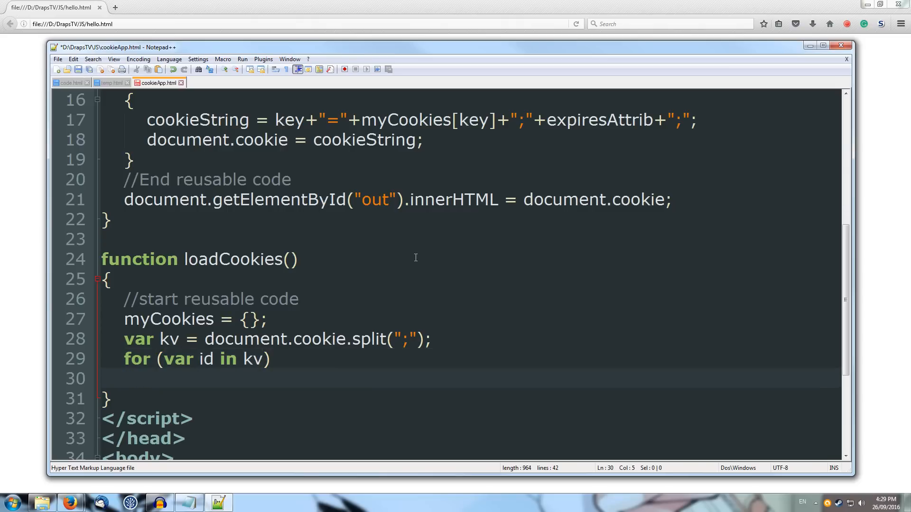
pyautogui.write('{')
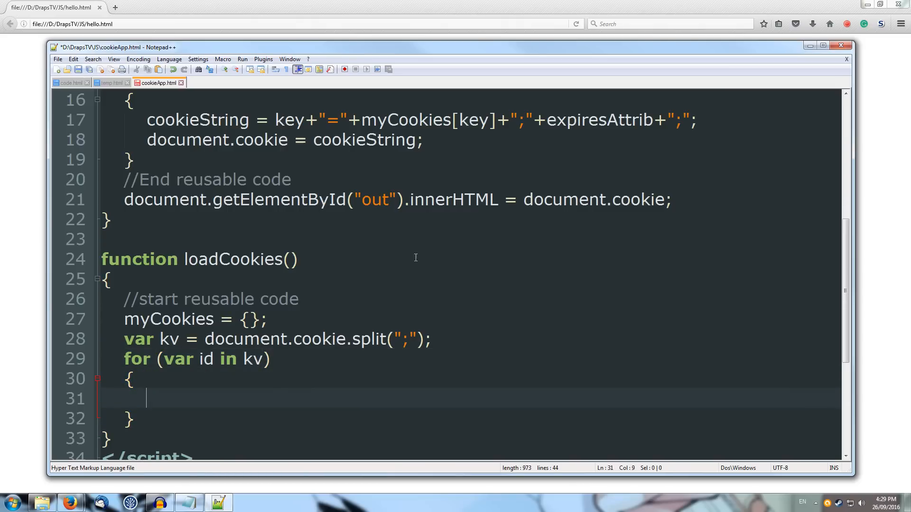
# Inside the loop declare var cookie = kv[id].split("=");.
pyautogui.write('var')
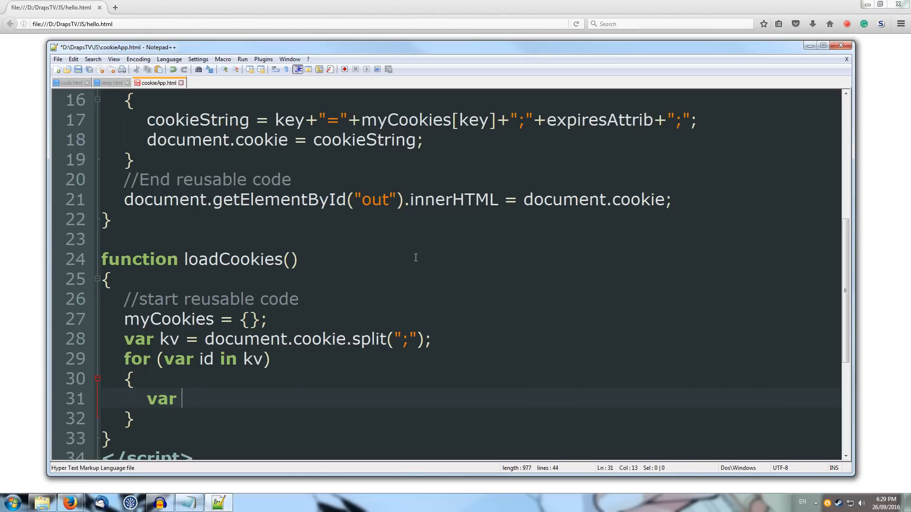
pyautogui.write('cookie = kv[')
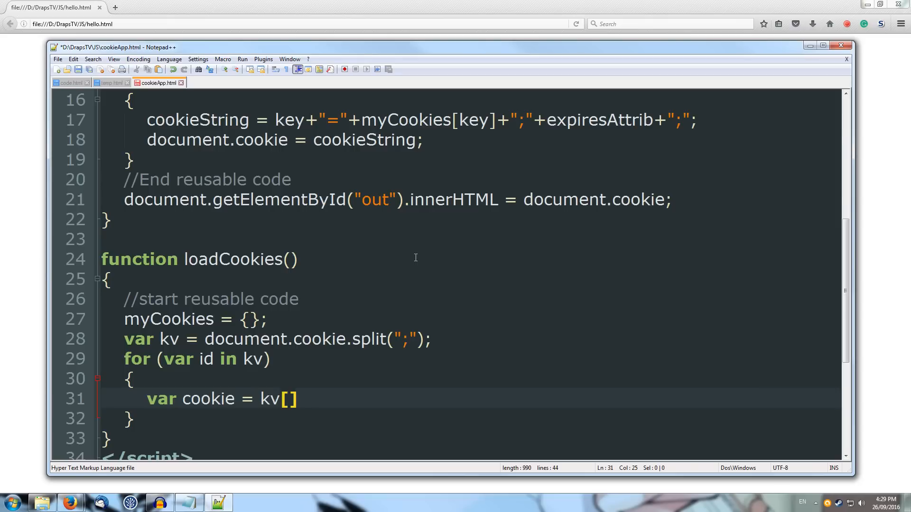
pyautogui.write('id')
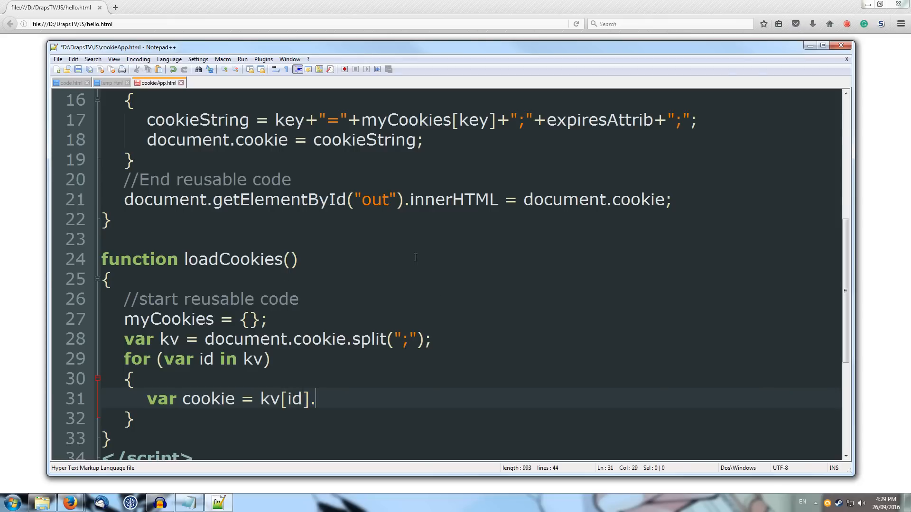
pyautogui.write('split')
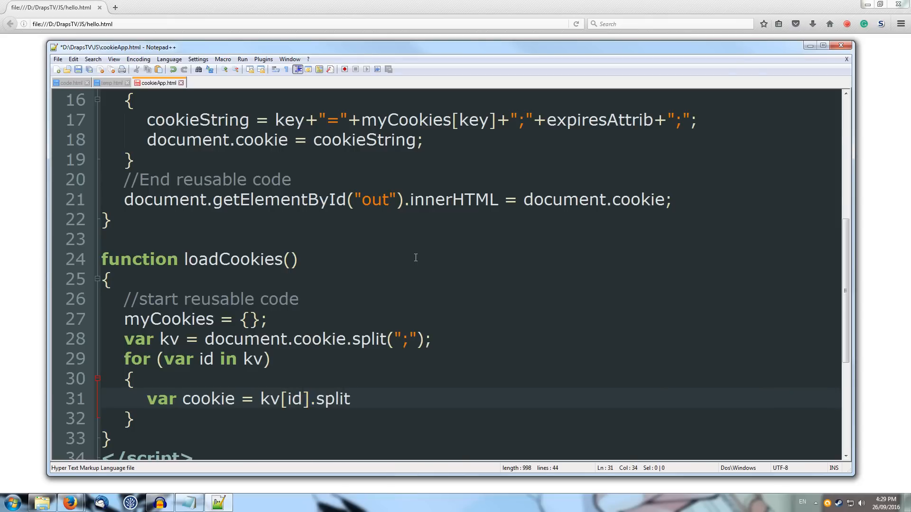
pyautogui.write('()')
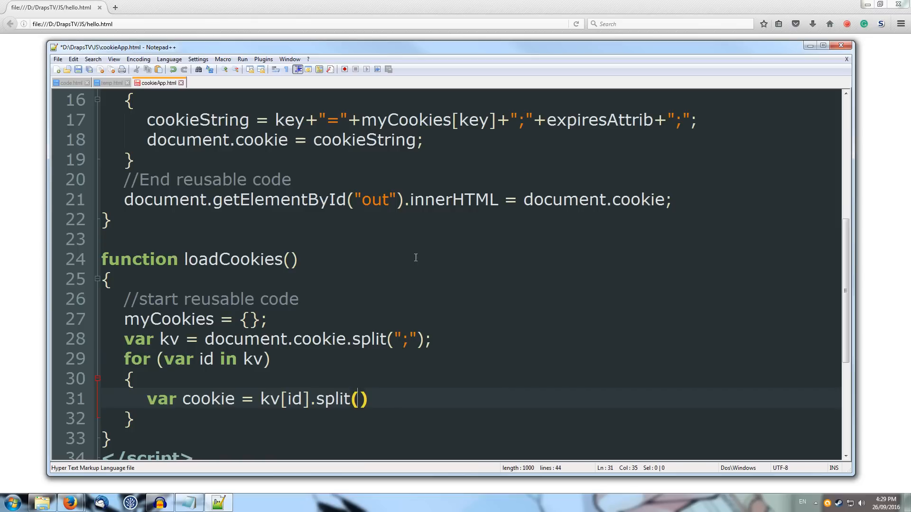
pyautogui.write('"="')
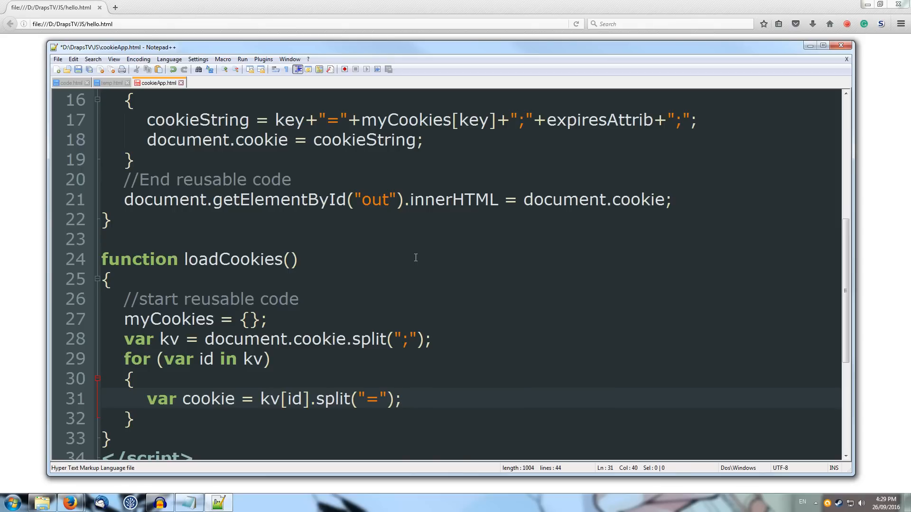
pyautogui.press('enter')
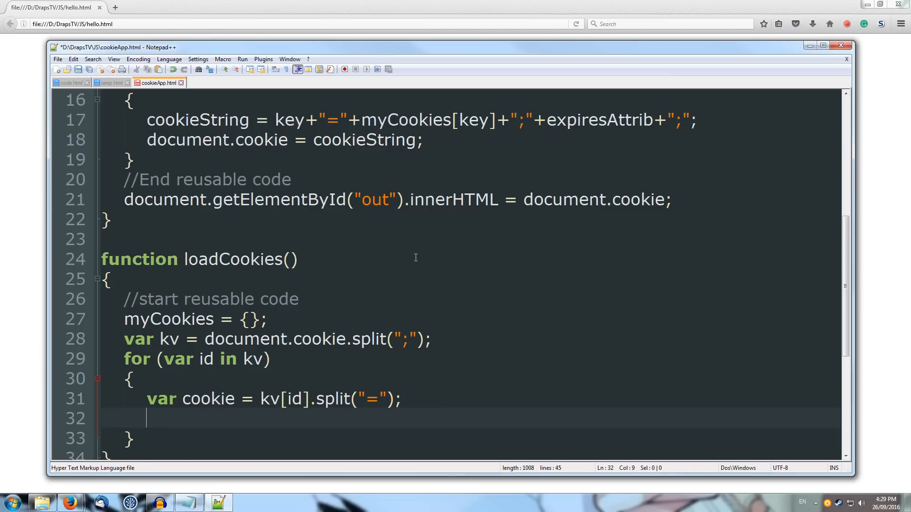
# Store myCookies[cookie[0].trim()] = cookie[1]; inside the loop.
pyautogui.write('myCookies')
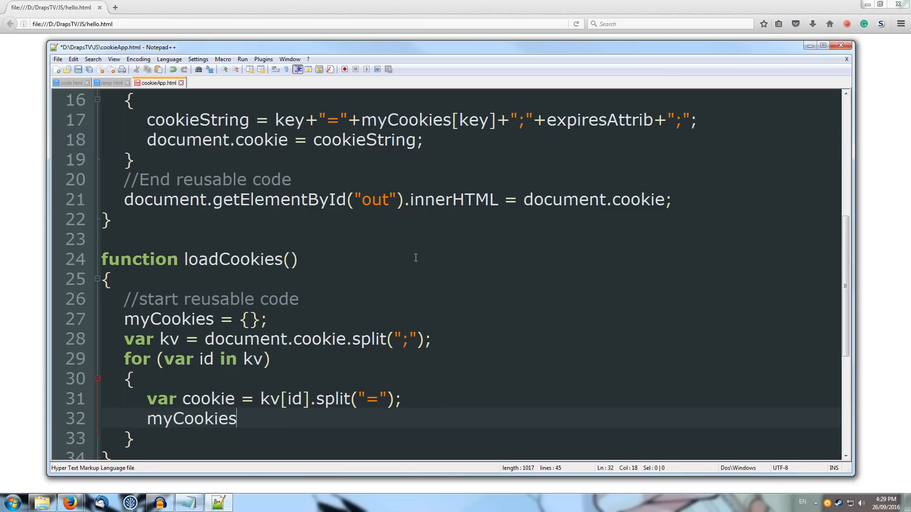
pyautogui.write('[]')
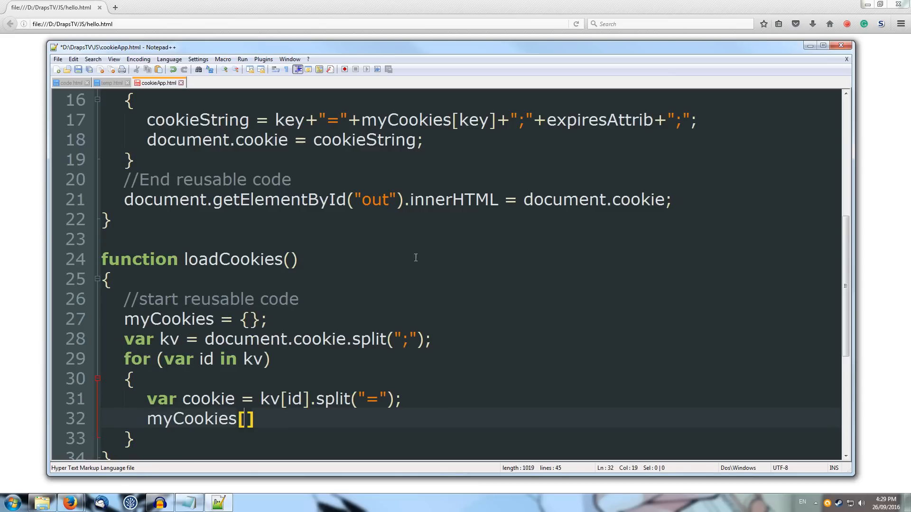
pyautogui.write('cookie')
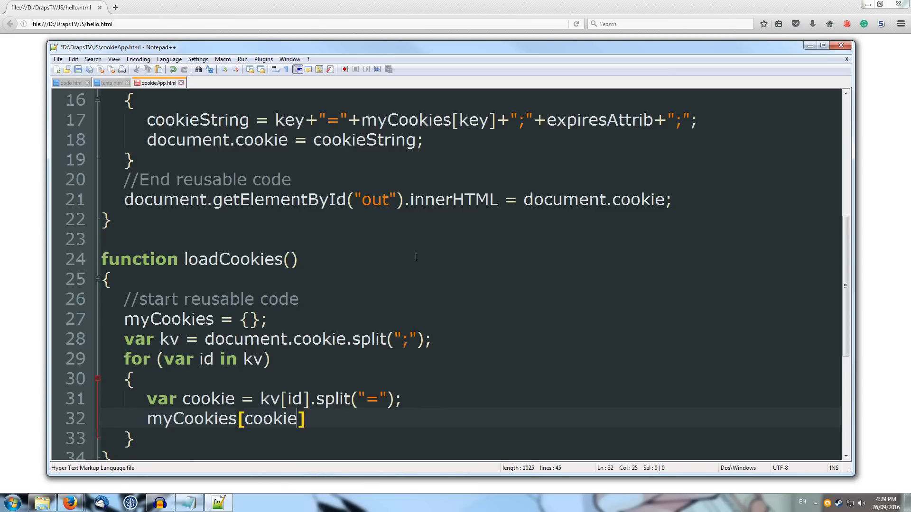
pyautogui.write('[')
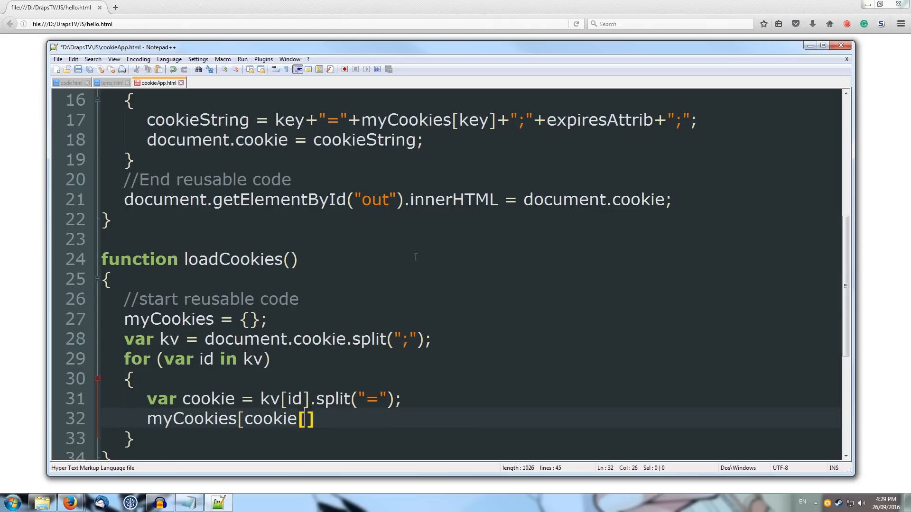
pyautogui.write('0')
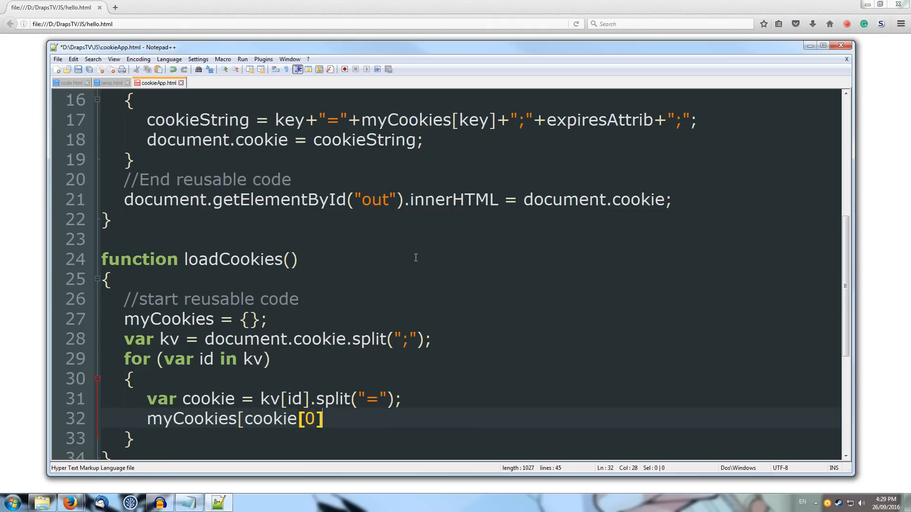
pyautogui.write('].tri')
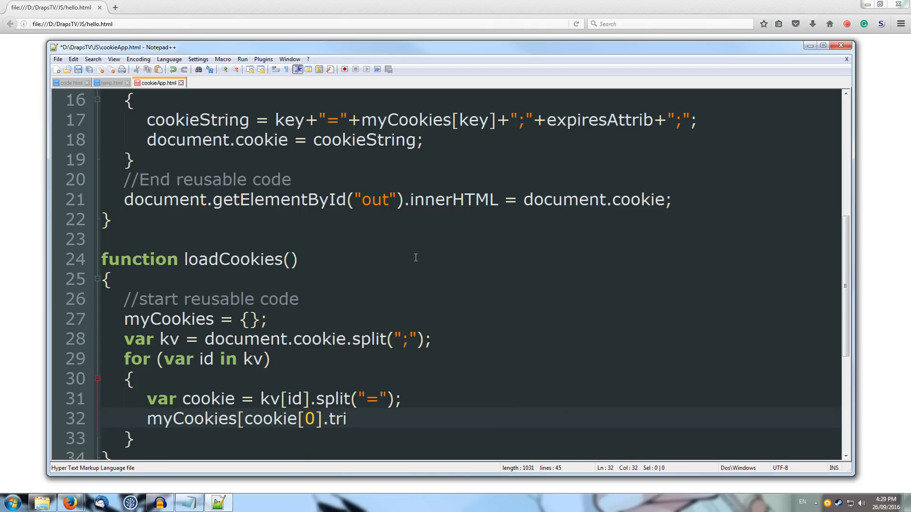
pyautogui.write('m()')
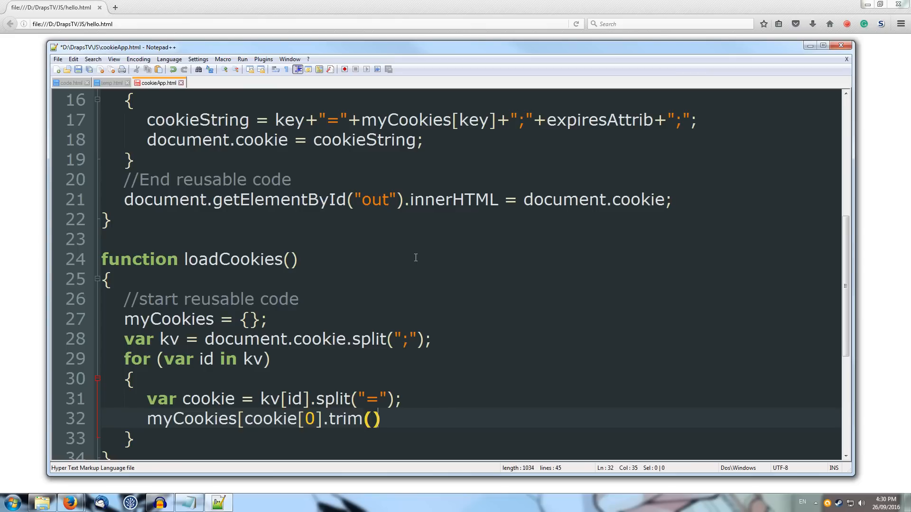
pyautogui.write(']')
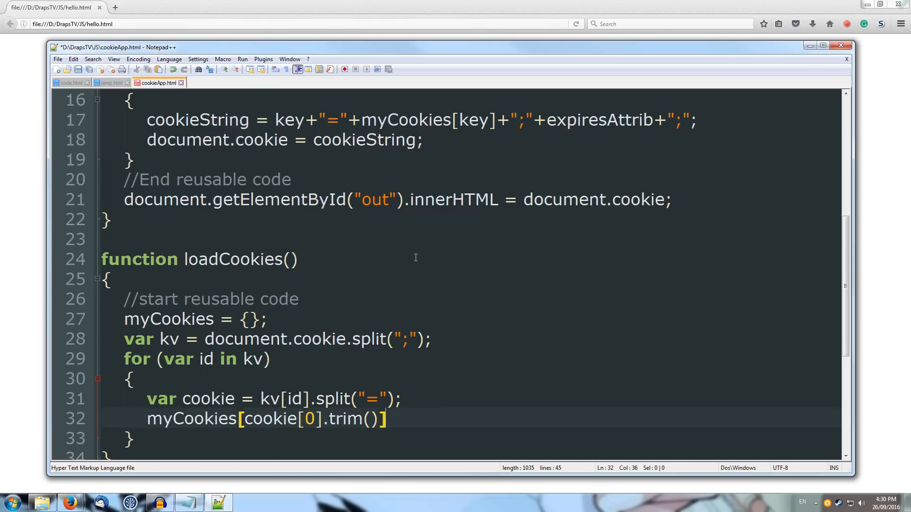
pyautogui.write('=')
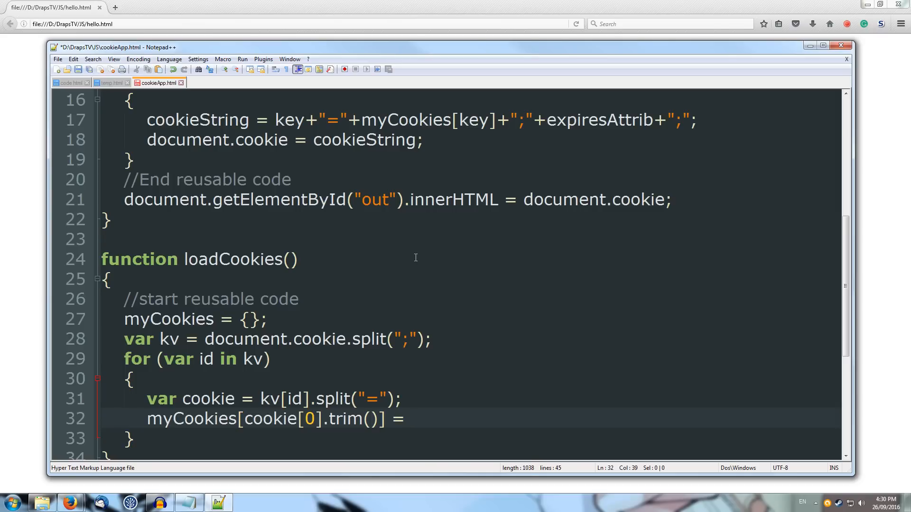
pyautogui.write('cookie[]')
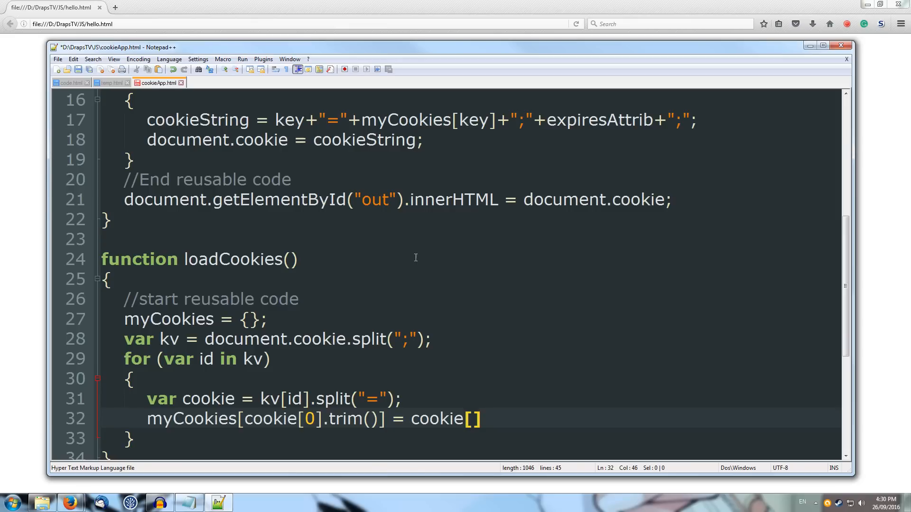
pyautogui.write('1')
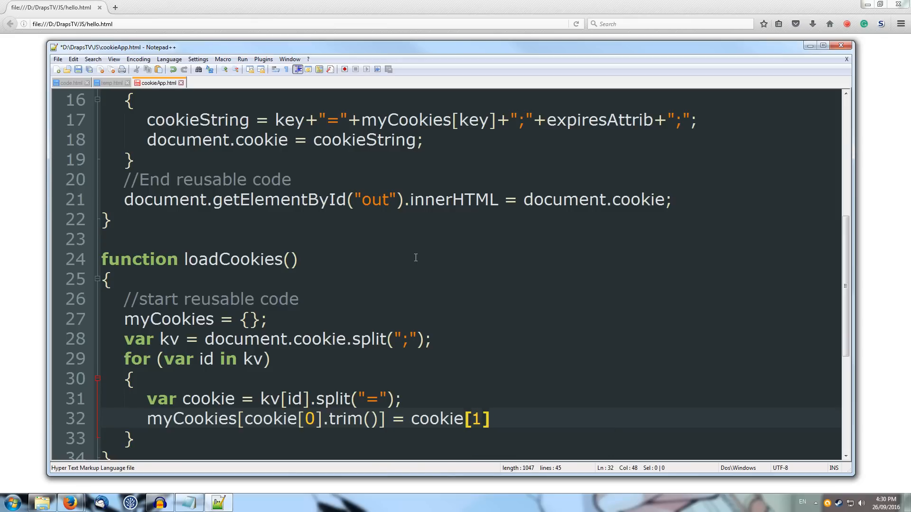
pyautogui.write(';')
pyautogui.write('//')
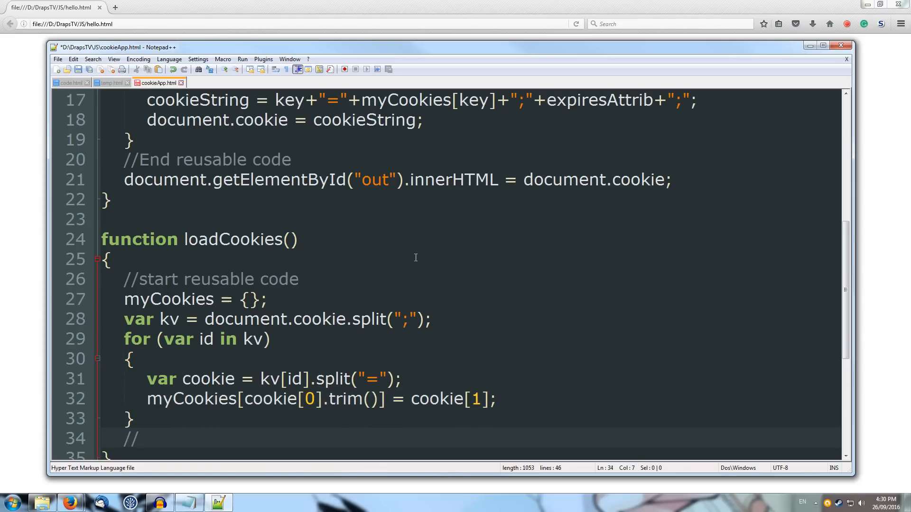
# Close the loop and add an 'end reusable code' comment.
pyautogui.write('end res')
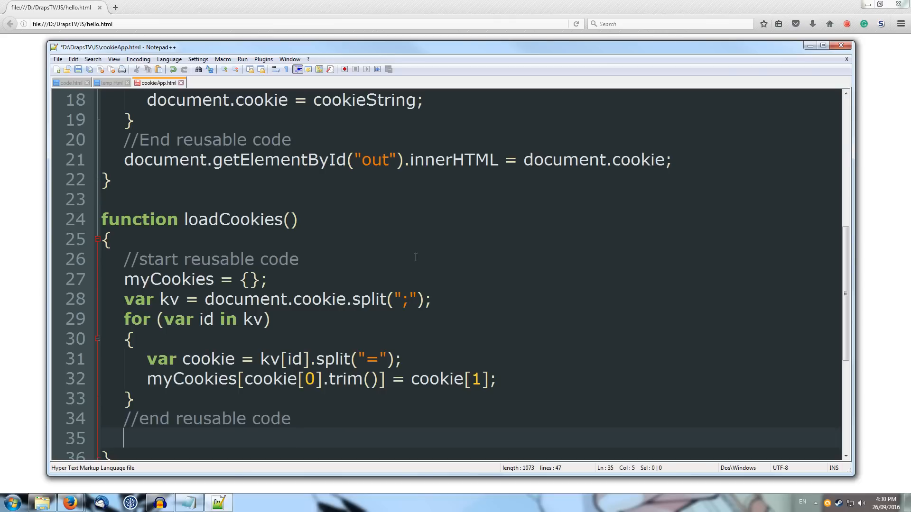
# Fill the user and age inputs from myCookies["_user"] and myCookies["_uage"], then save.
pyautogui.write('doc')
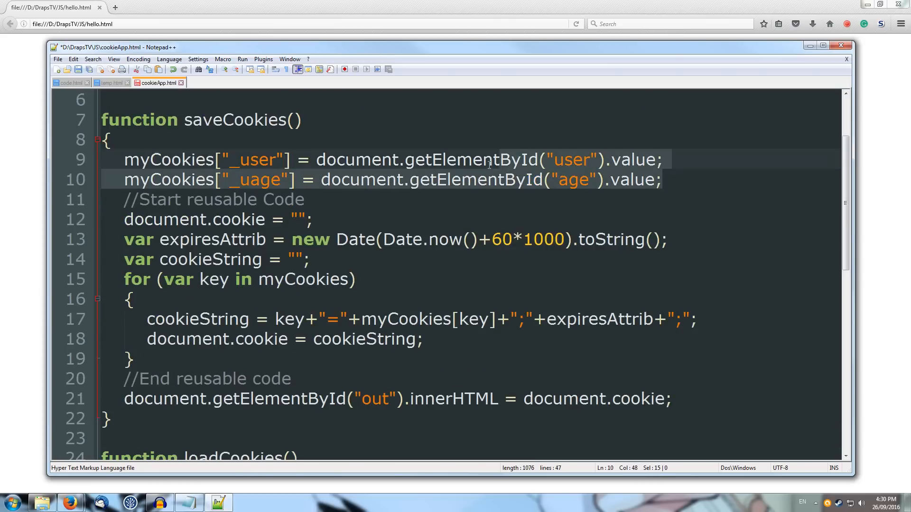
pyautogui.scroll(-3)
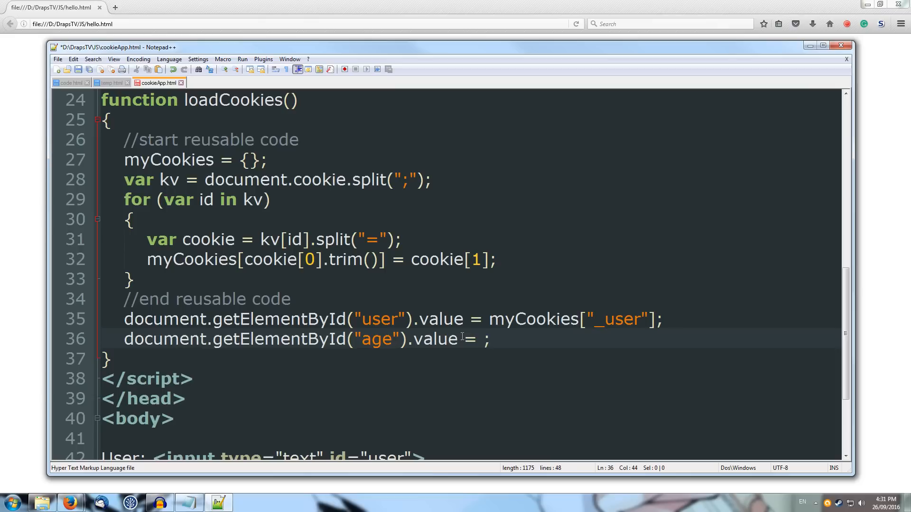
pyautogui.write('myCookies["_uage"]')
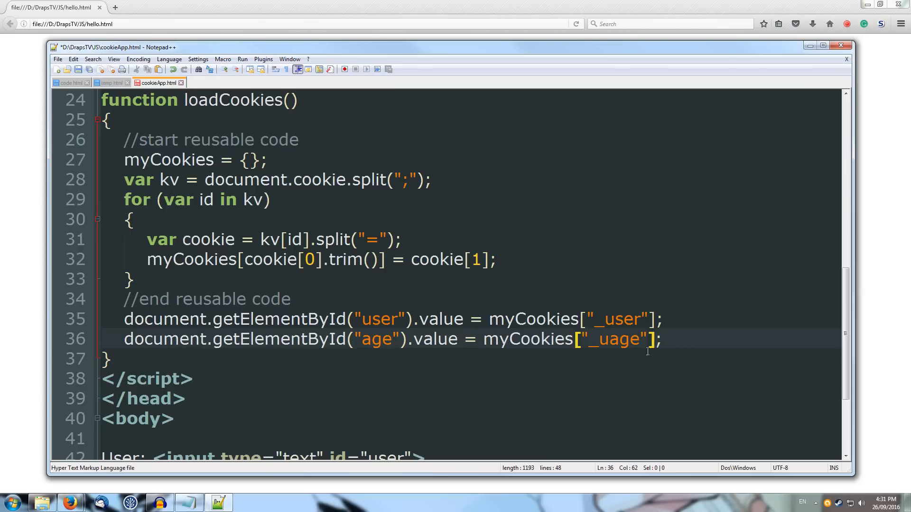
pyautogui.moveTo(703, 339)
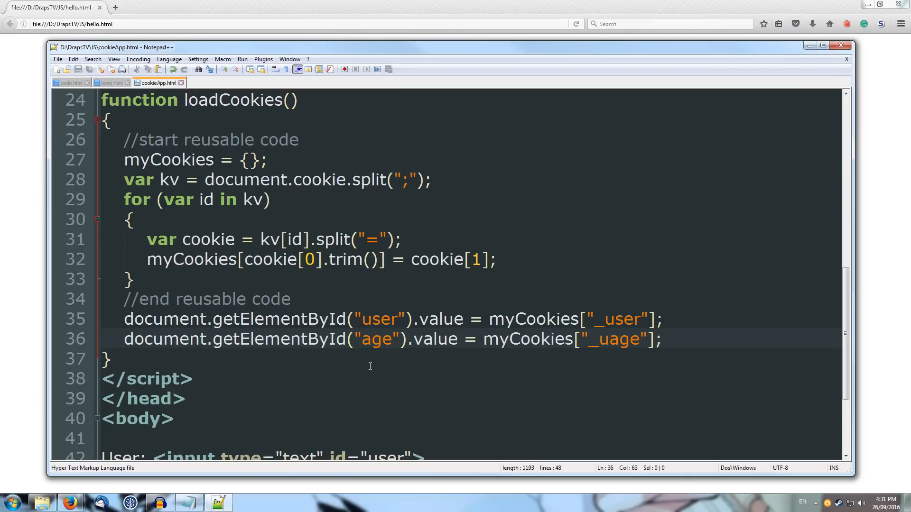
pyautogui.scroll(-3)
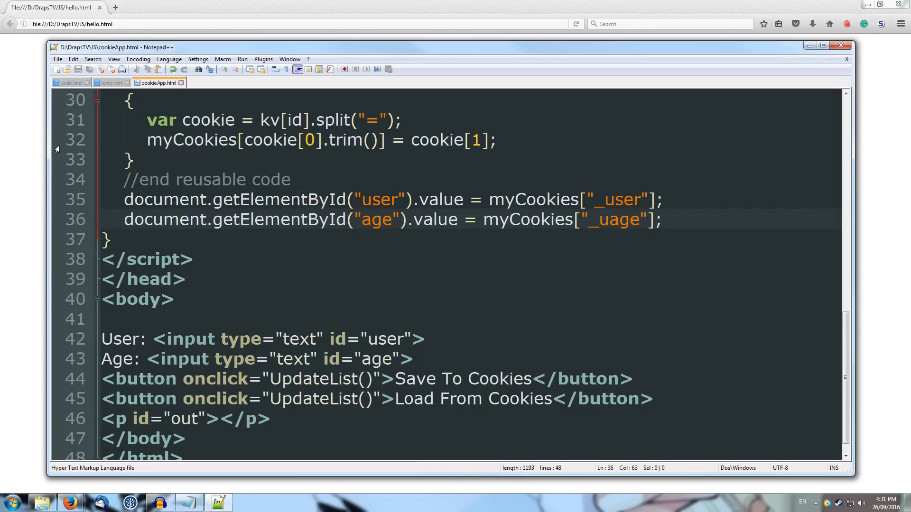
pyautogui.moveTo(47, 452)
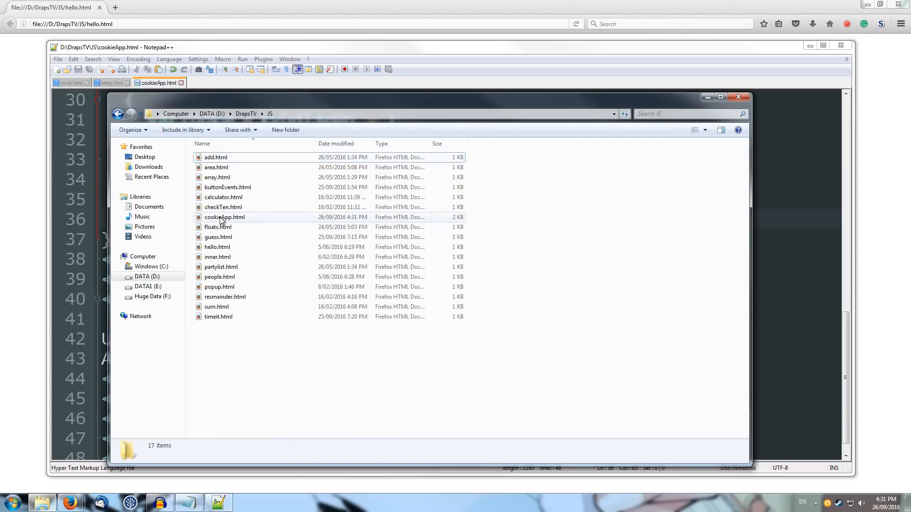
# Open cookieApp.html from the JS folder in Firefox.
pyautogui.doubleClick(225, 217)
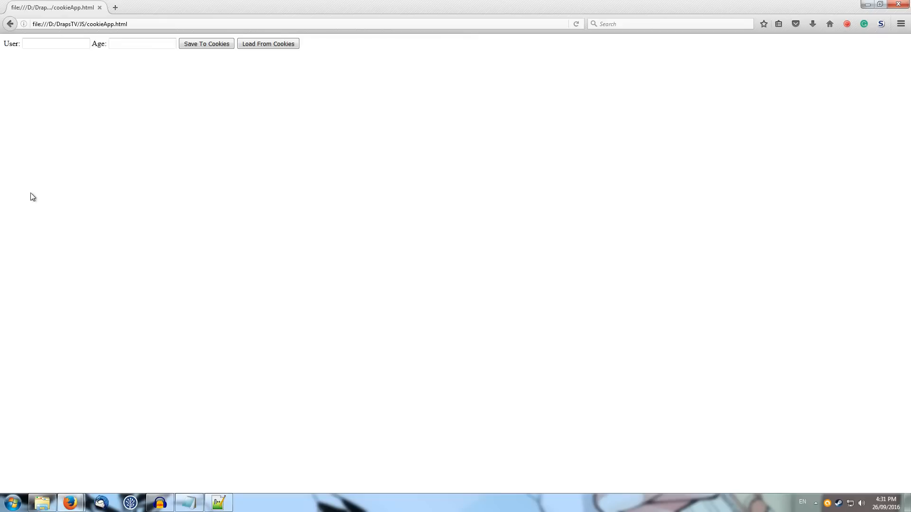
# Enter Draps and 25, save to cookies, and inspect the page in developer tools.
pyautogui.click(56, 43)
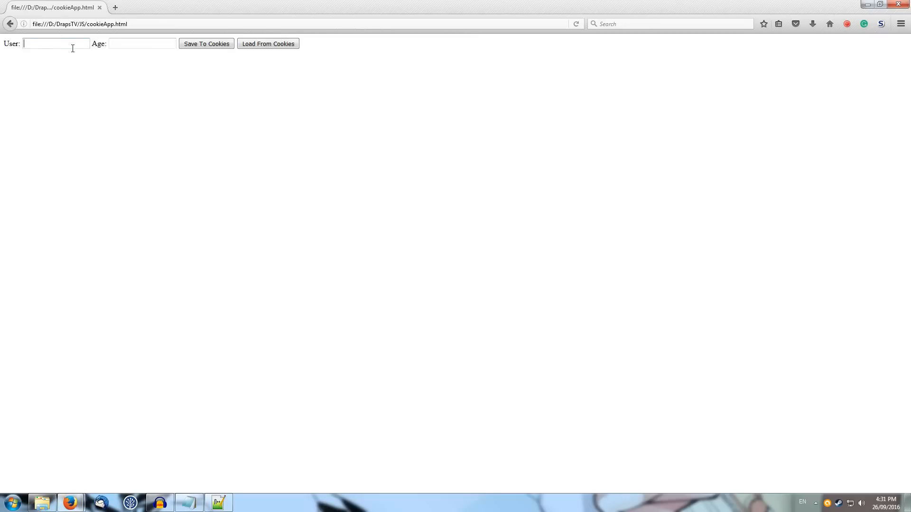
pyautogui.write('Draps')
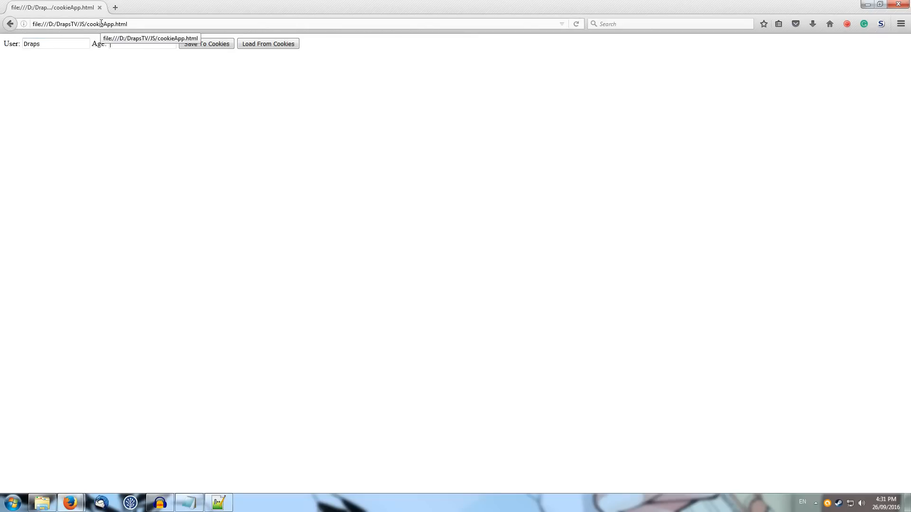
pyautogui.write('25')
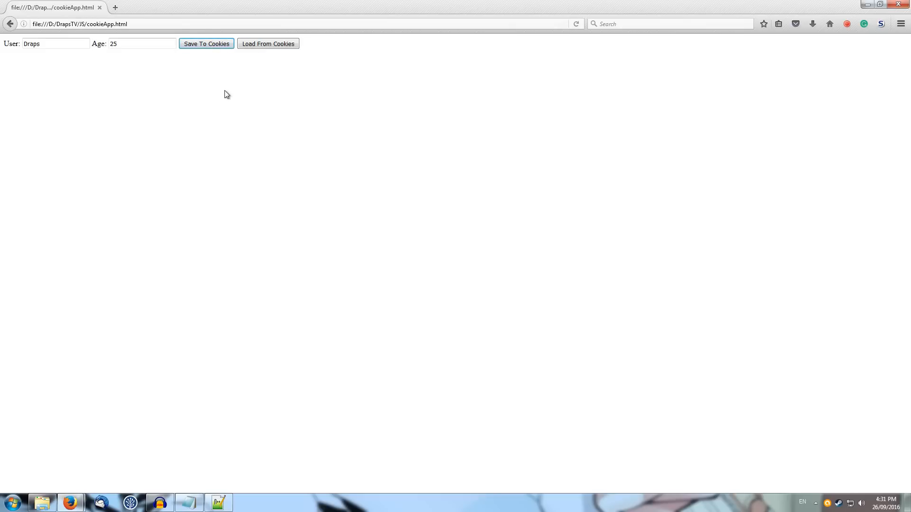
pyautogui.moveTo(212, 78)
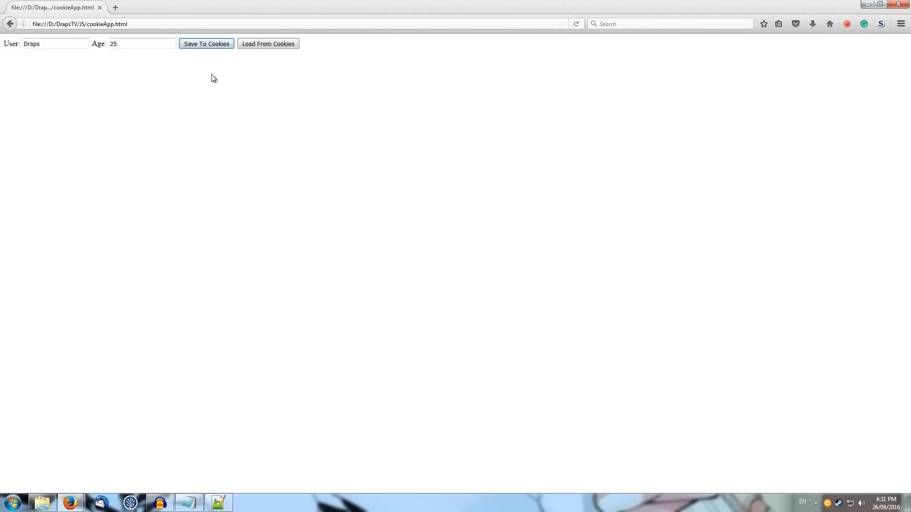
pyautogui.moveTo(119, 97)
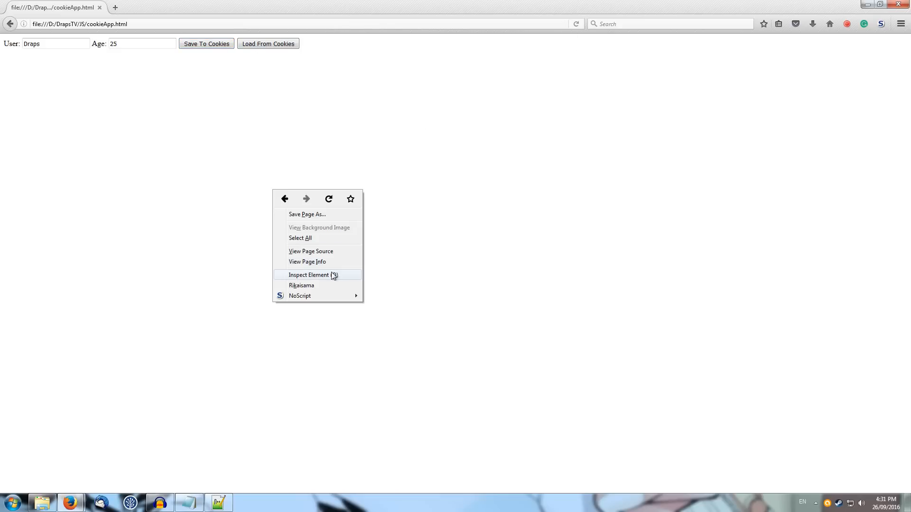
pyautogui.click(309, 275)
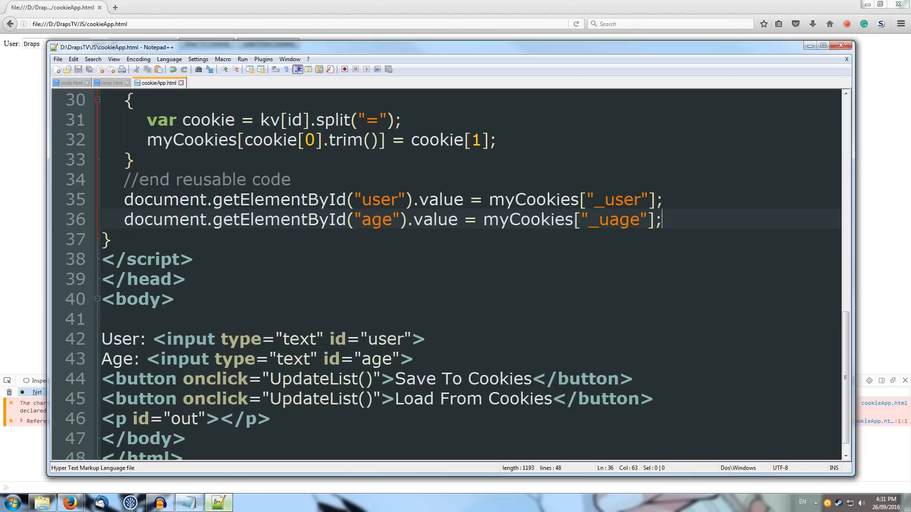
# Tweak cookieApp.html in Notepad++ and return to the Firefox page.
pyautogui.click(366, 379)
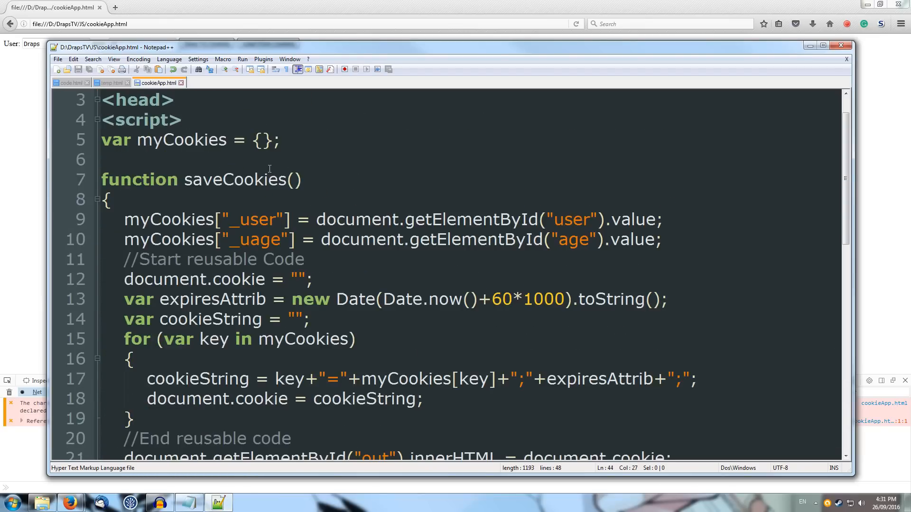
pyautogui.doubleClick(235, 179)
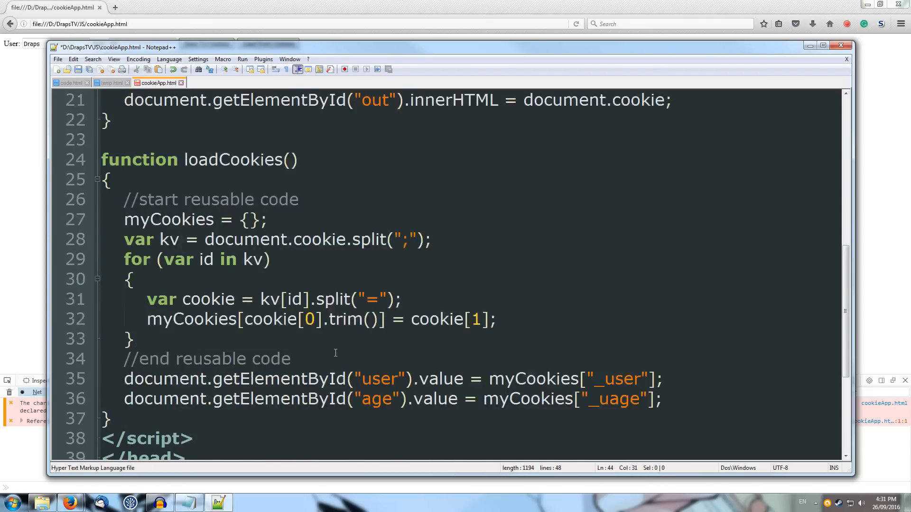
pyautogui.scroll(-3)
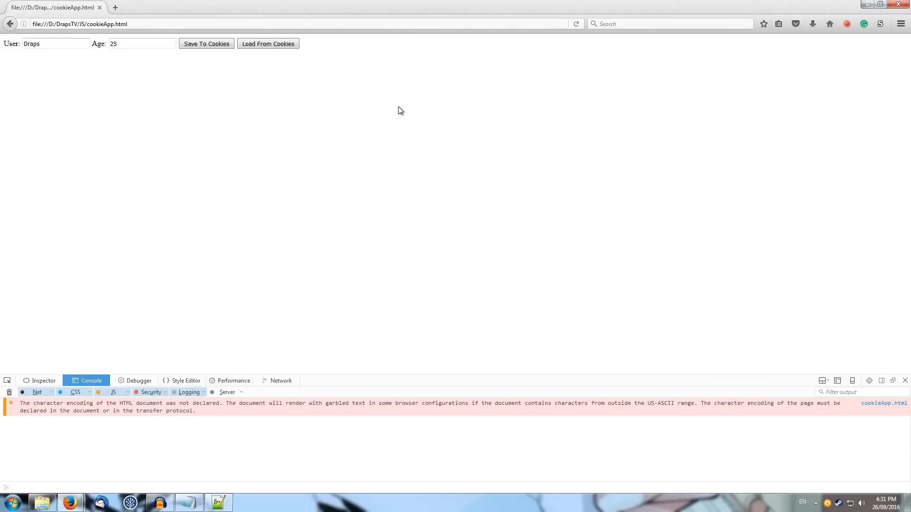
# Load Draps and 25 from cookies into the fields, reload the page, and load them again.
pyautogui.click(205, 43)
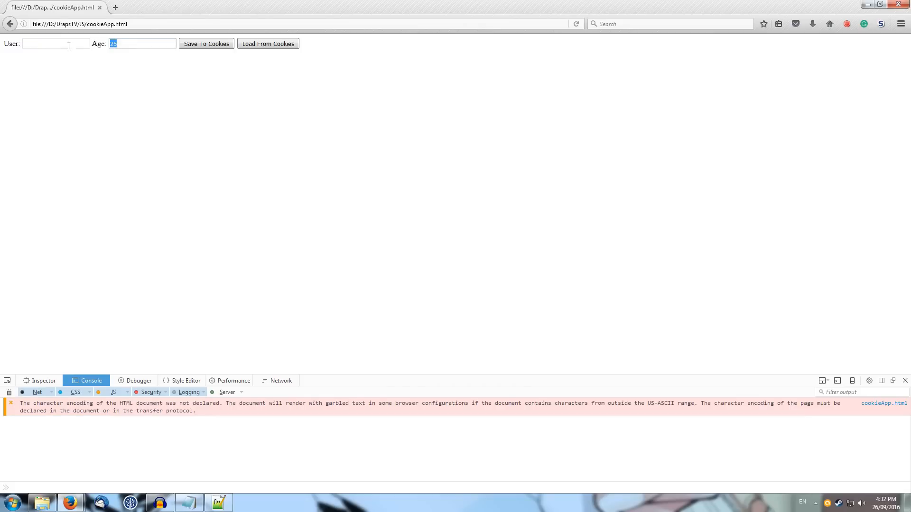
pyautogui.click(268, 43)
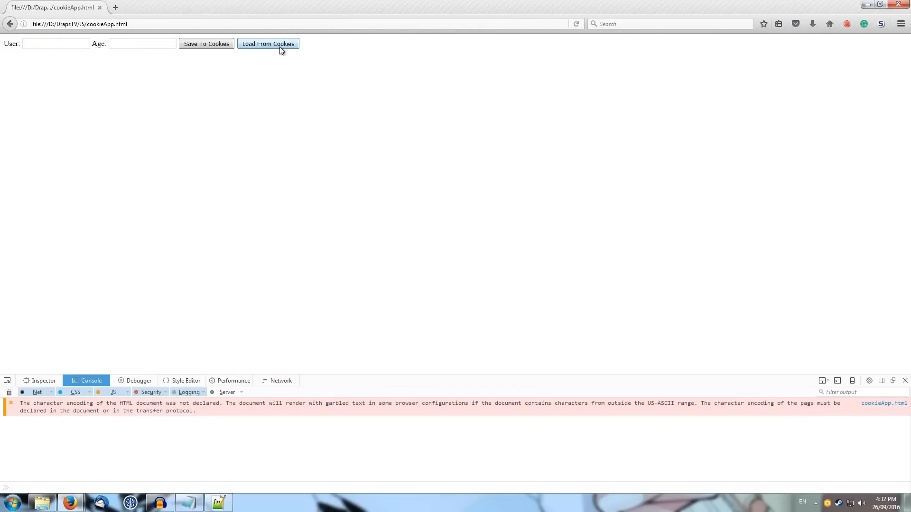
pyautogui.click(268, 43)
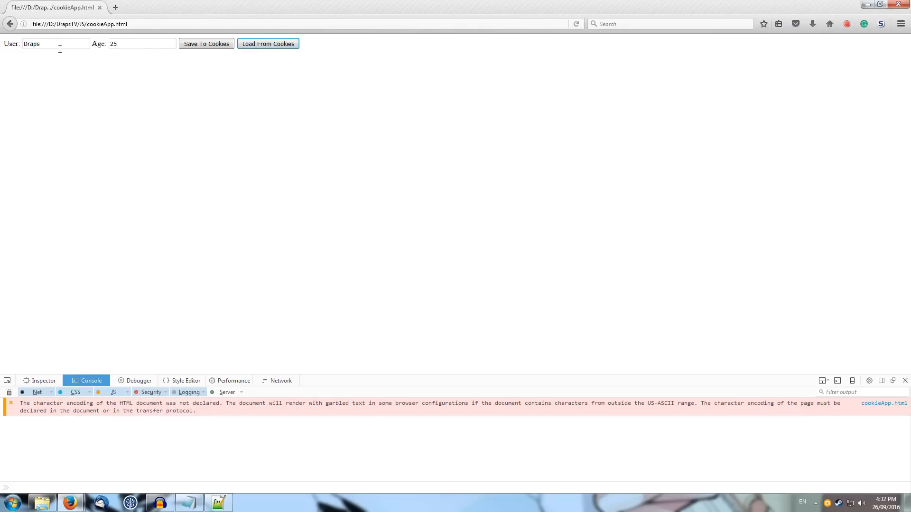
pyautogui.moveTo(566, 36)
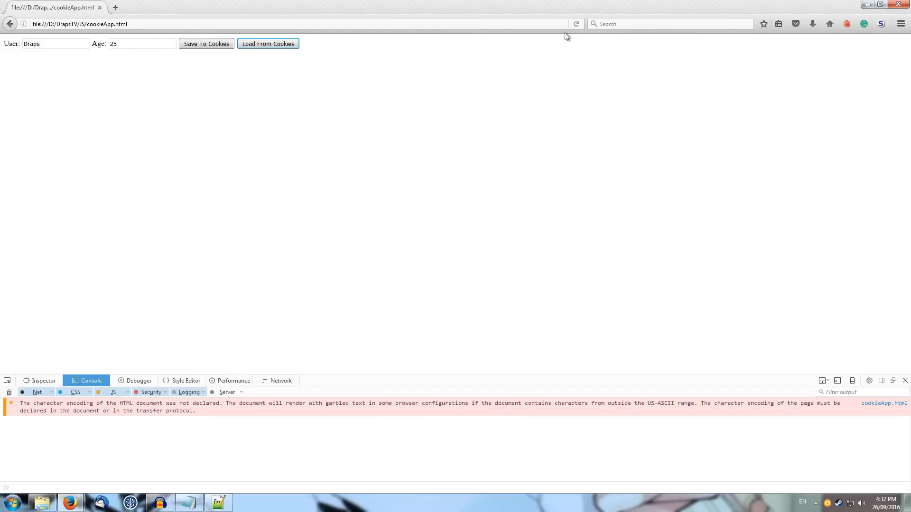
pyautogui.click(142, 44)
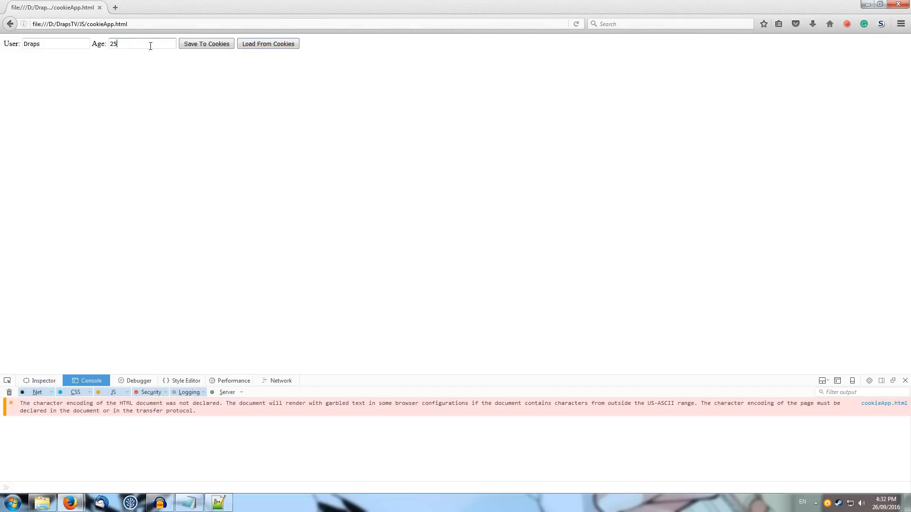
pyautogui.click(575, 24)
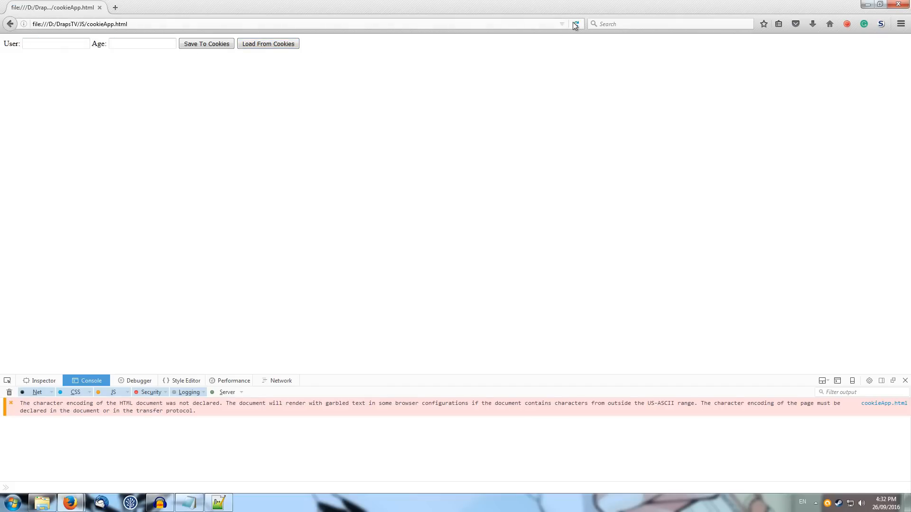
pyautogui.click(267, 44)
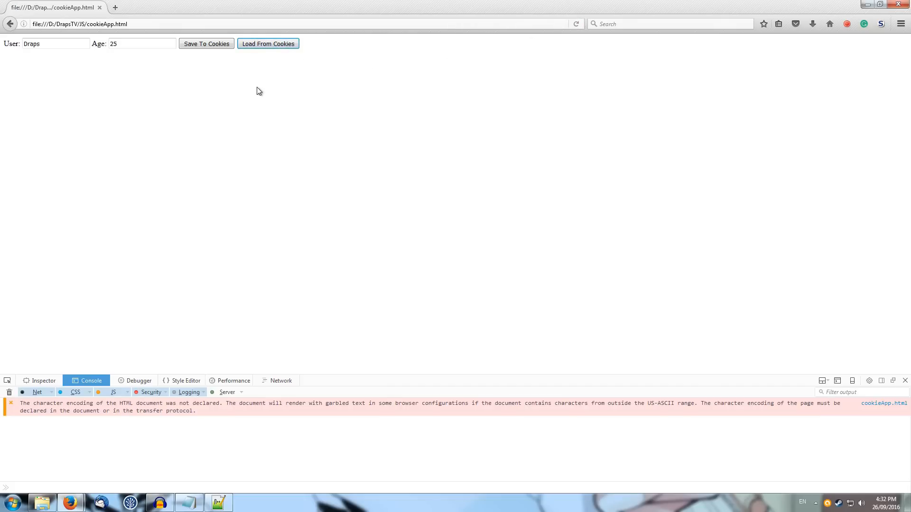
pyautogui.moveTo(238, 116)
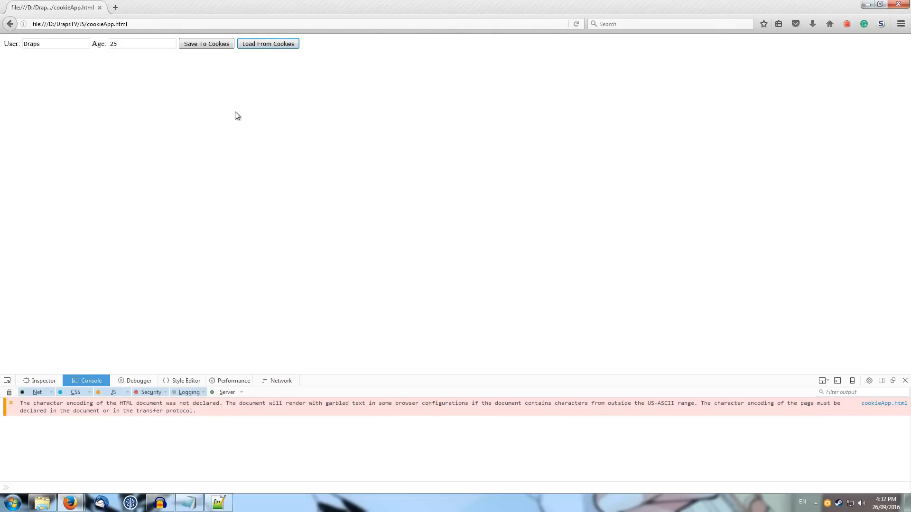
pyautogui.moveTo(219, 242)
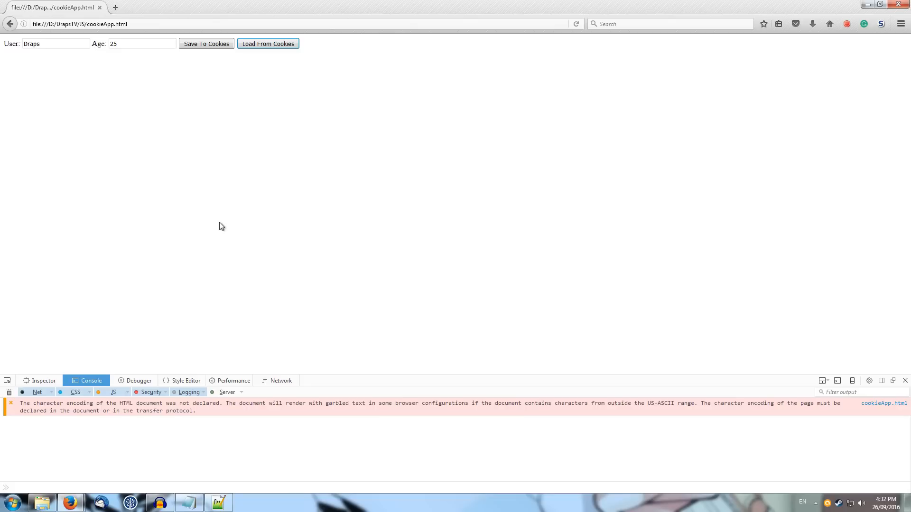
pyautogui.moveTo(360, 308)
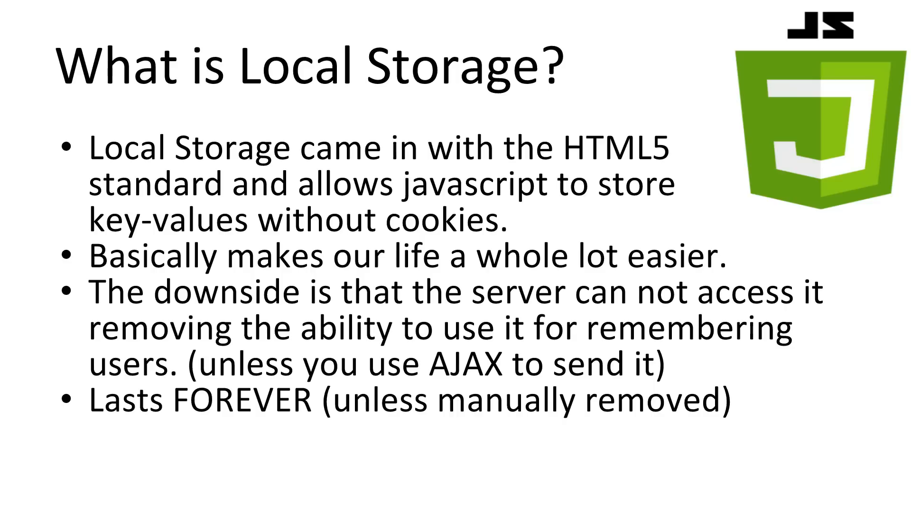
# Advance the slideshow to the 'What is Local Storage?' slide.
pyautogui.press('Right')
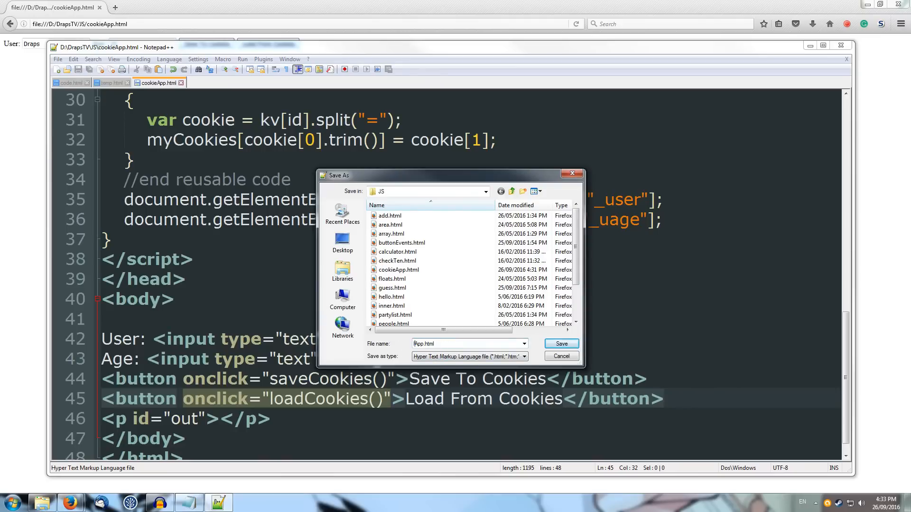
# Save the copy as localApp.html and return to the top of the file.
pyautogui.click(561, 344)
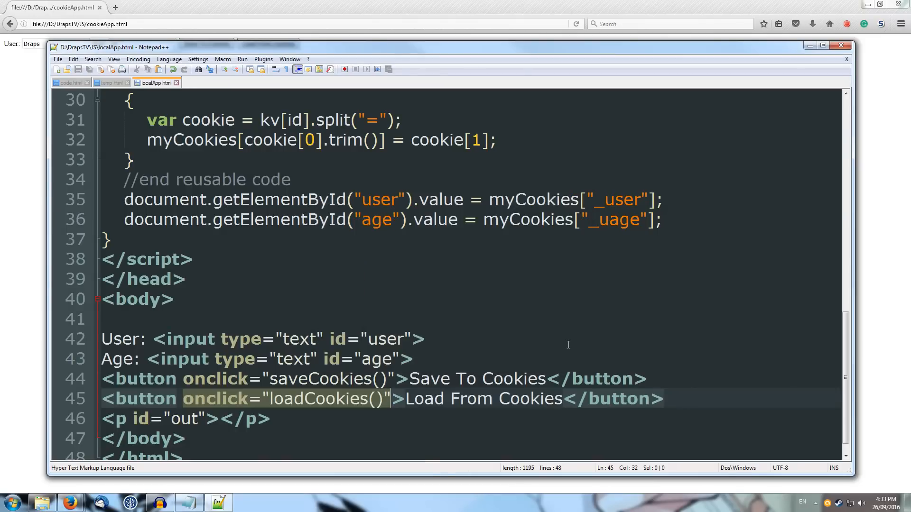
pyautogui.scroll(3)
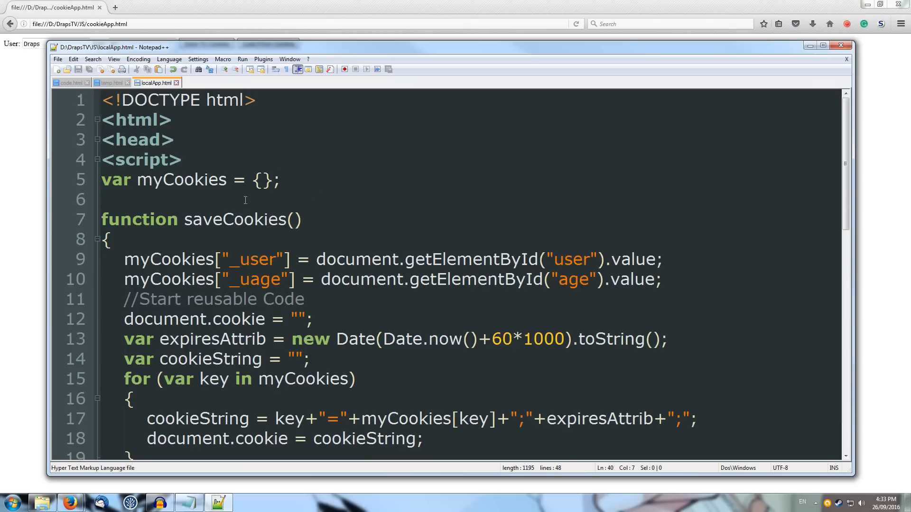
pyautogui.moveTo(139, 209)
pyautogui.write('V')
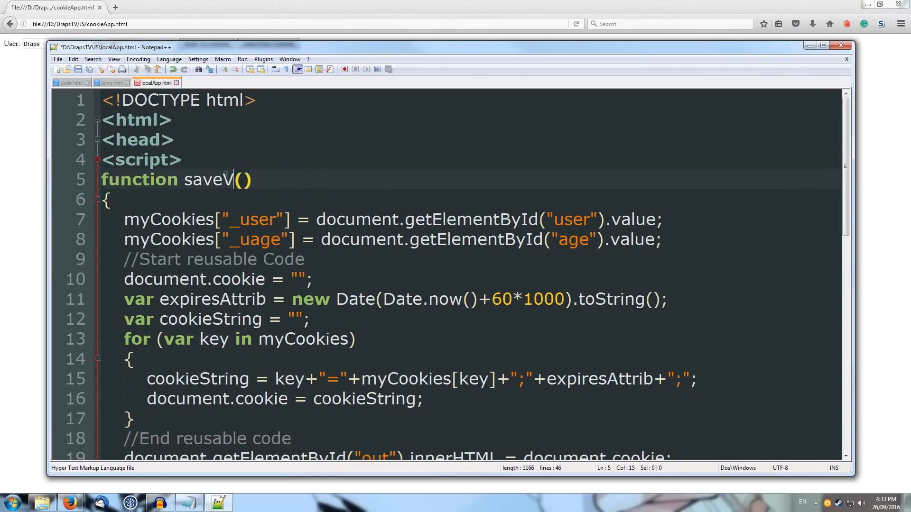
# Rename the function to saveValues and store the user value in localStorage._user.
pyautogui.write('alues')
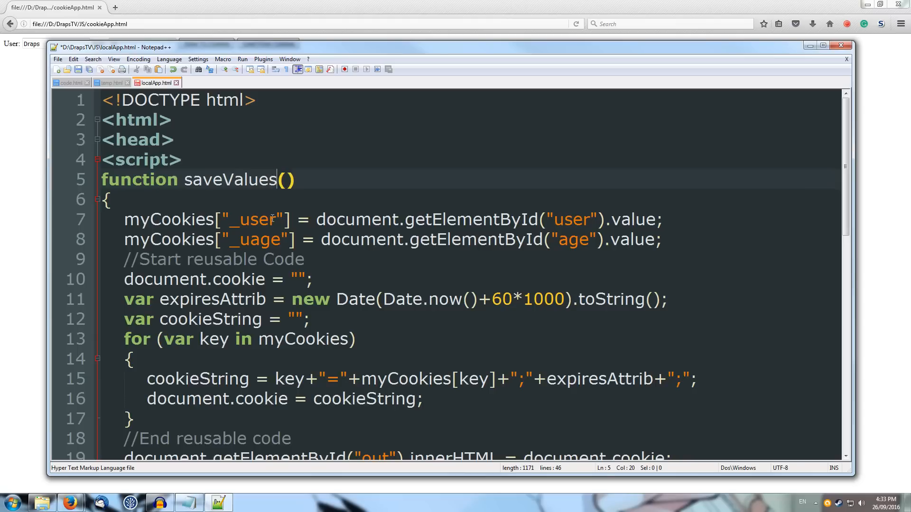
pyautogui.click(308, 239)
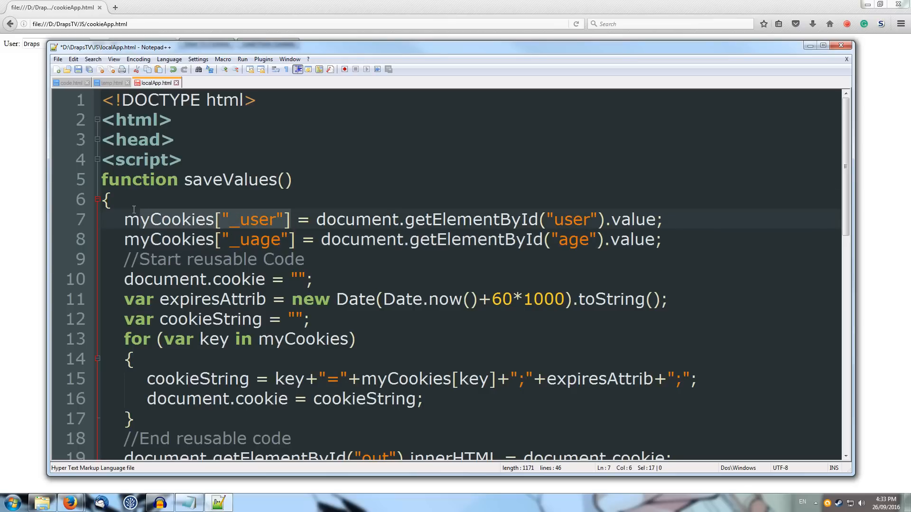
pyautogui.write('loca')
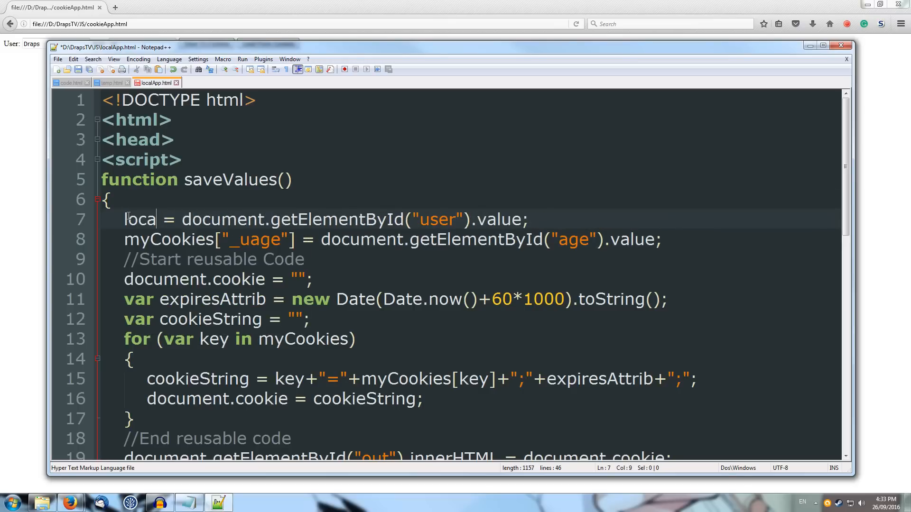
pyautogui.write('lStorage')
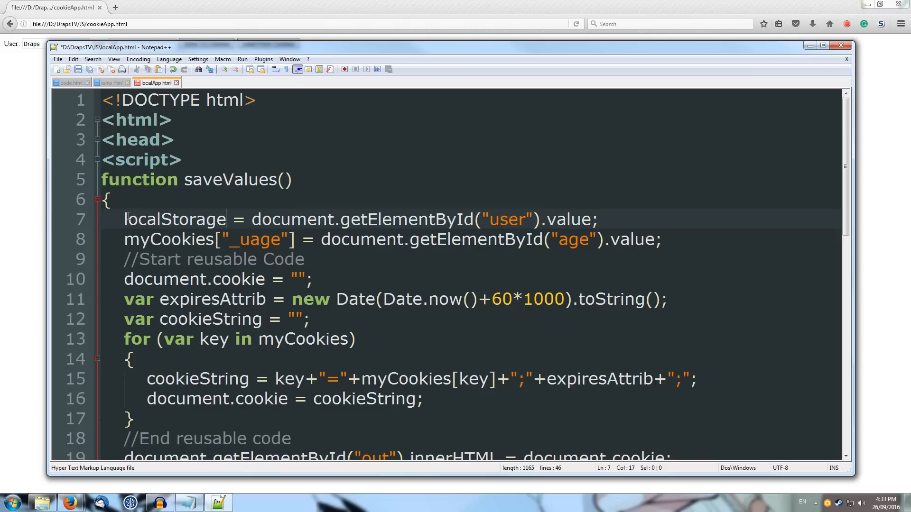
pyautogui.write('.')
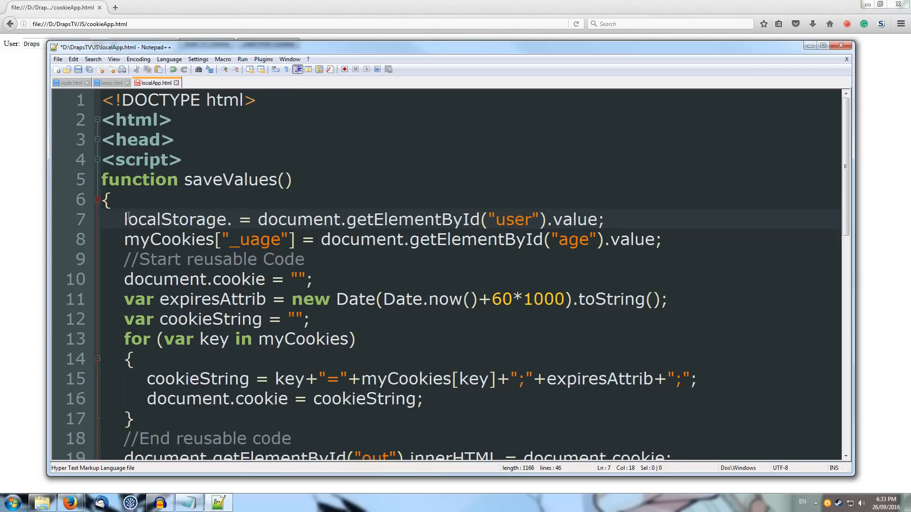
pyautogui.write('_user')
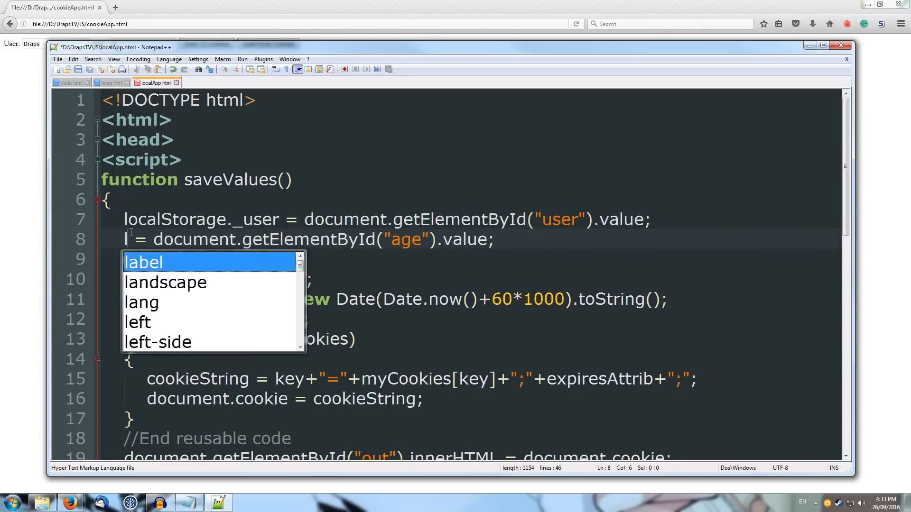
# Store the age value in localStorage._uage, dropping the cookie code.
pyautogui.write('localStorage.')
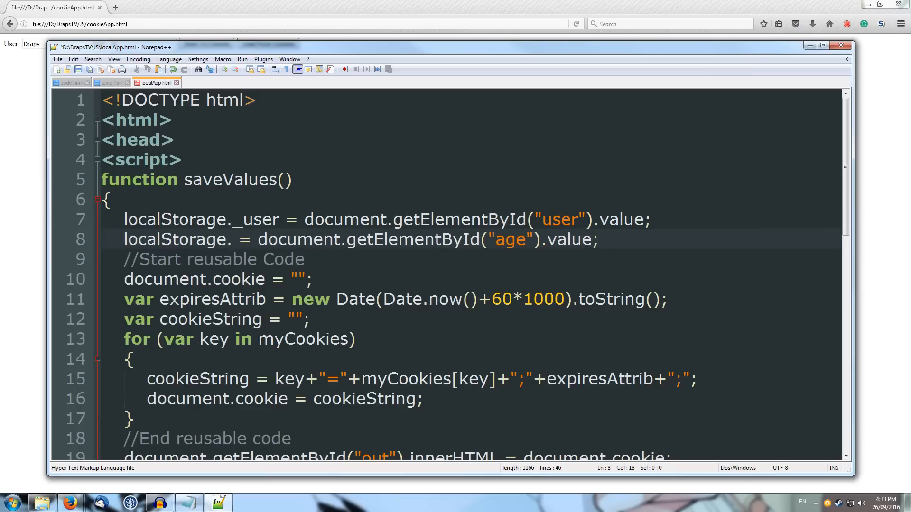
pyautogui.write('_uage')
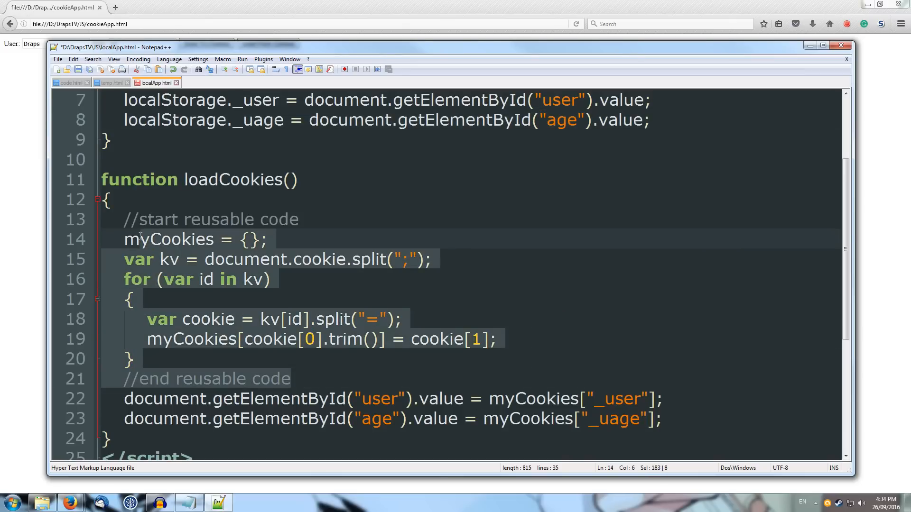
# Replace the cookie-parsing code so loadValues reads age from localStorage._uage.
pyautogui.press('Delete')
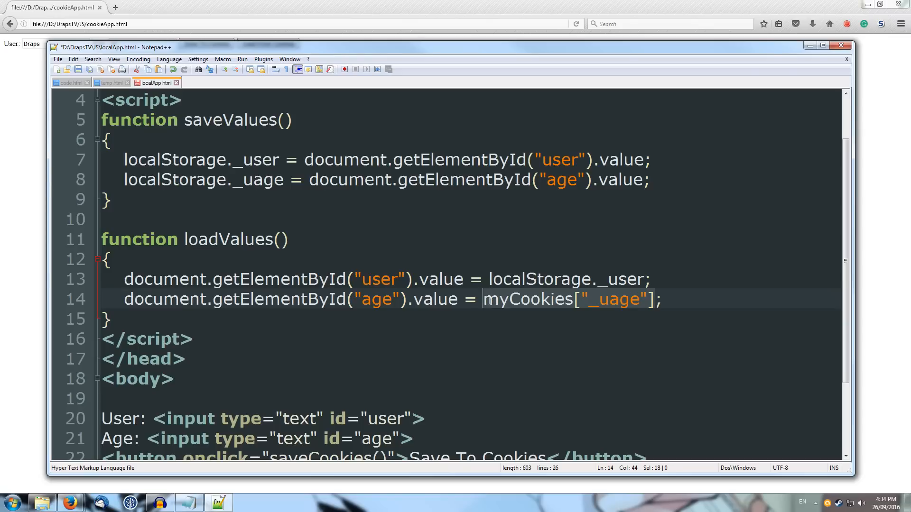
pyautogui.write('localStorage._uage')
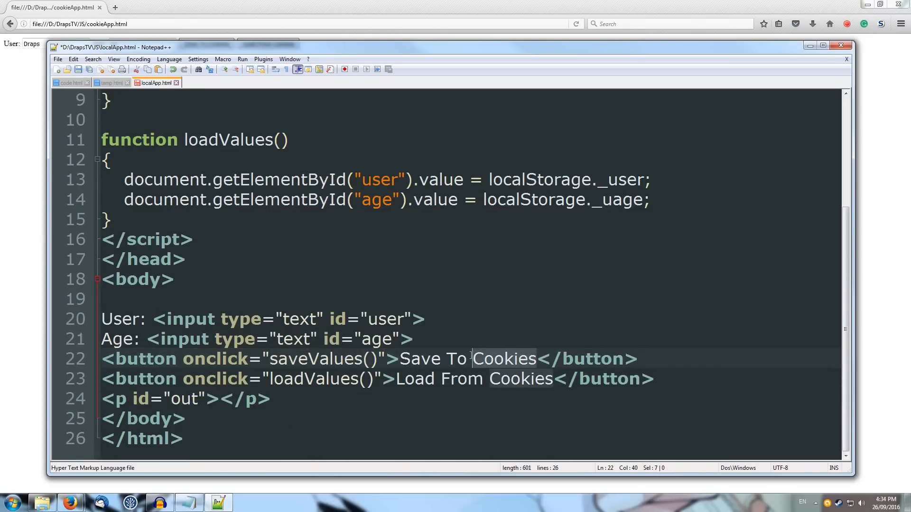
# Relabel both buttons for Local Storage, save, and open localApp.html in the browser.
pyautogui.write('Local')
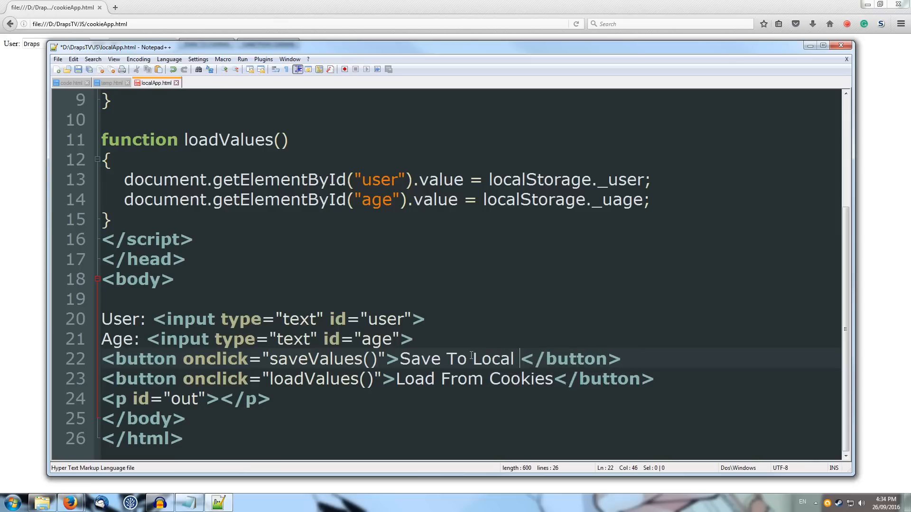
pyautogui.write('Storage')
pyautogui.click(469, 379)
pyautogui.write('L')
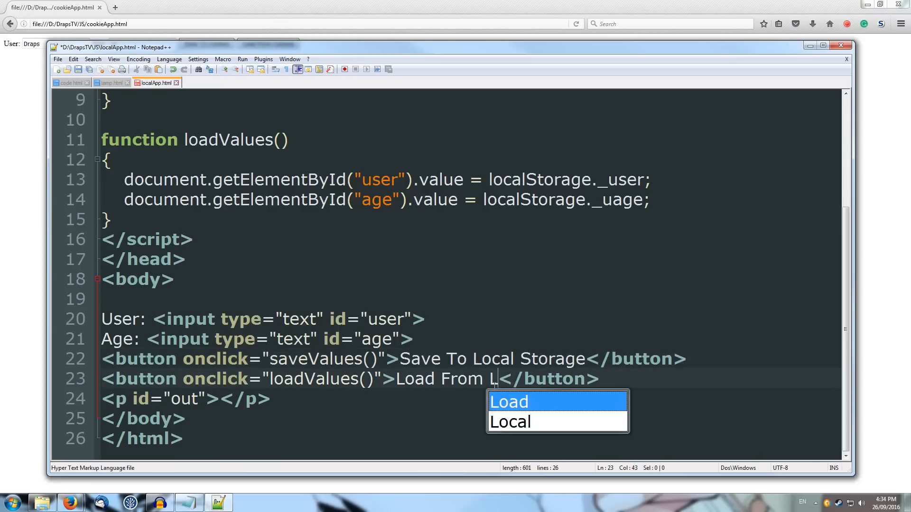
pyautogui.write('ocal Storage')
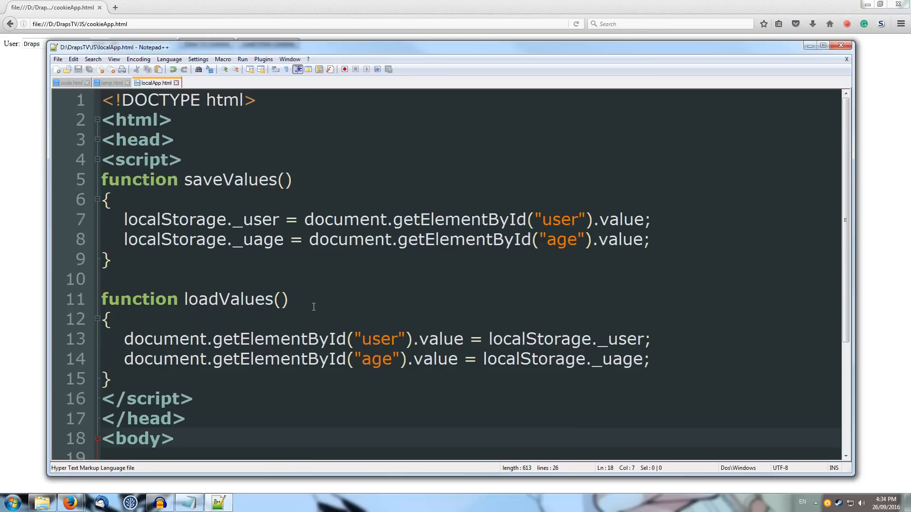
pyautogui.scroll(-3)
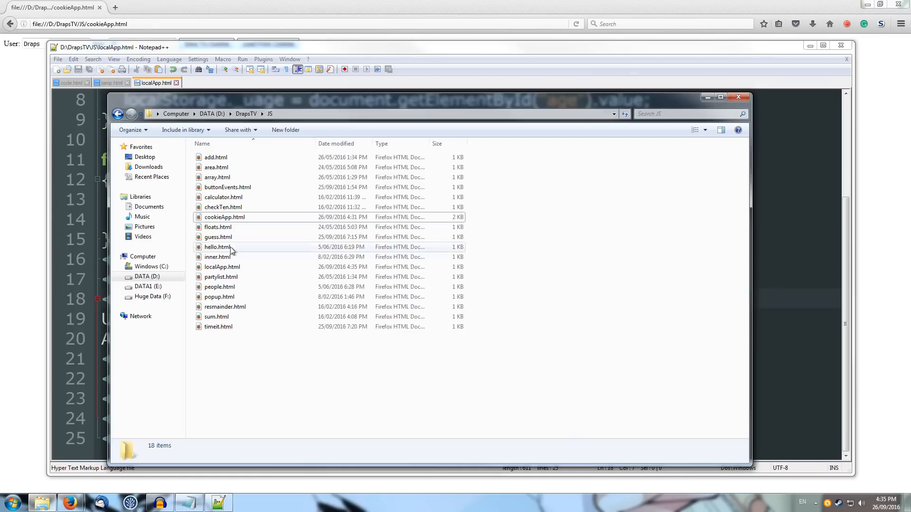
pyautogui.moveTo(220, 267)
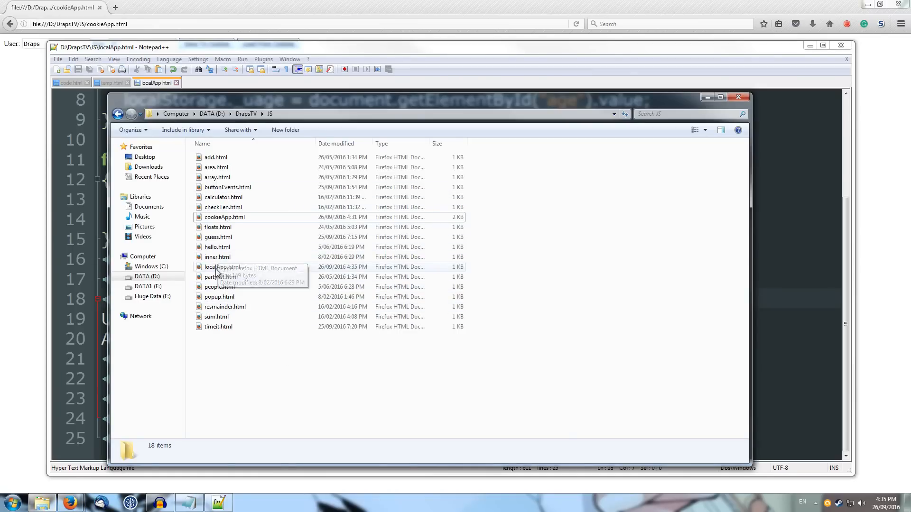
pyautogui.click(222, 267)
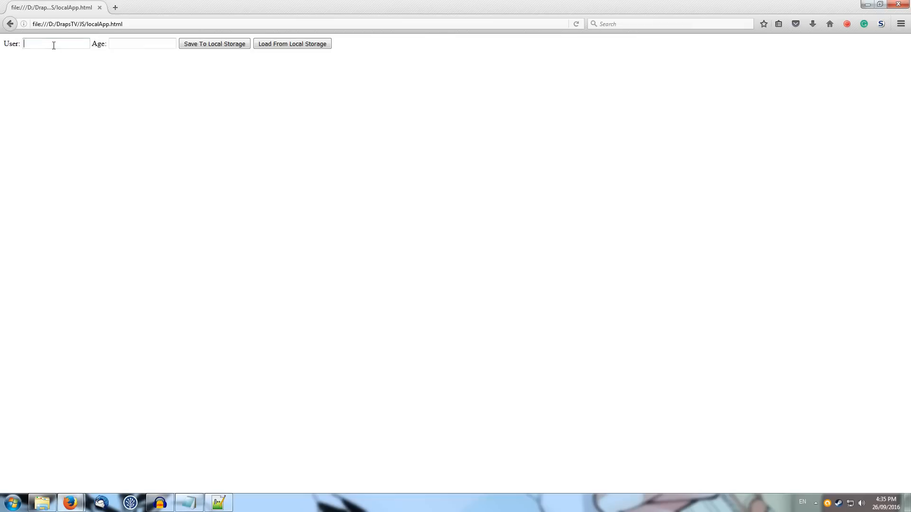
# Enter user Draps and age 22, save them, then reload them from local storage.
pyautogui.write('D')
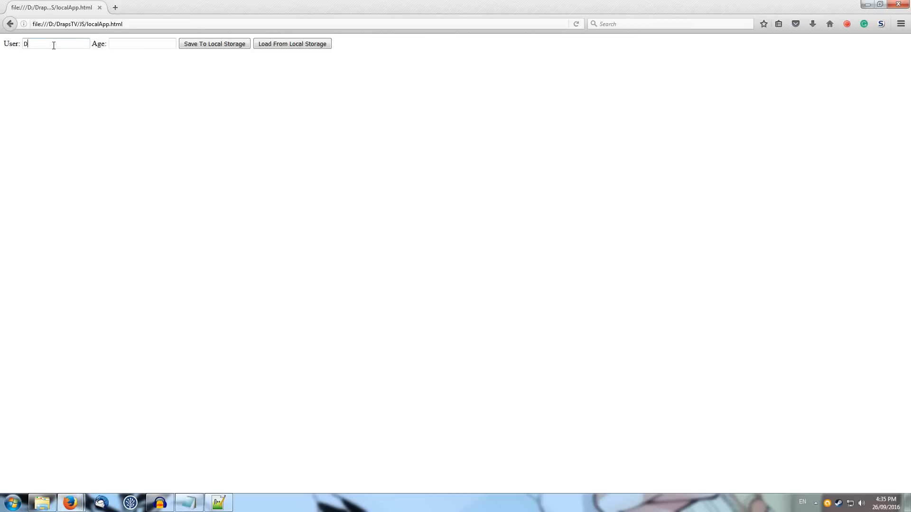
pyautogui.write('raps')
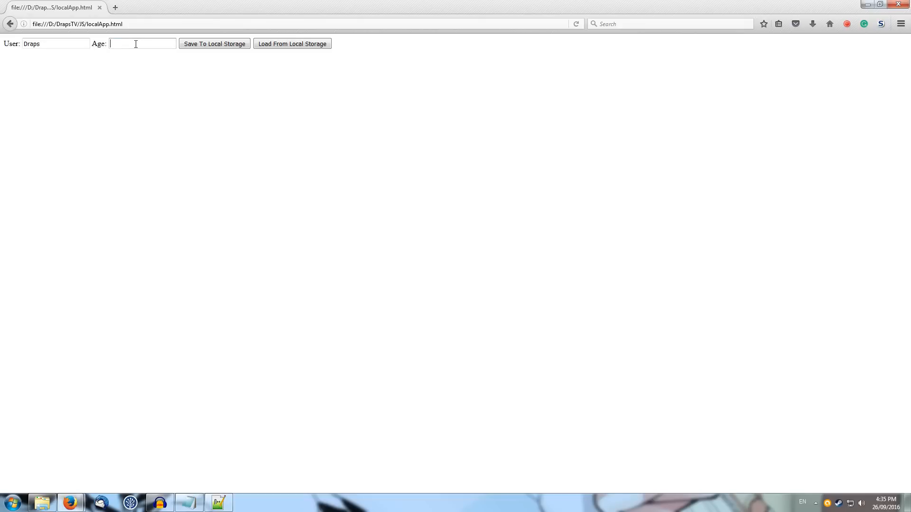
pyautogui.write('22')
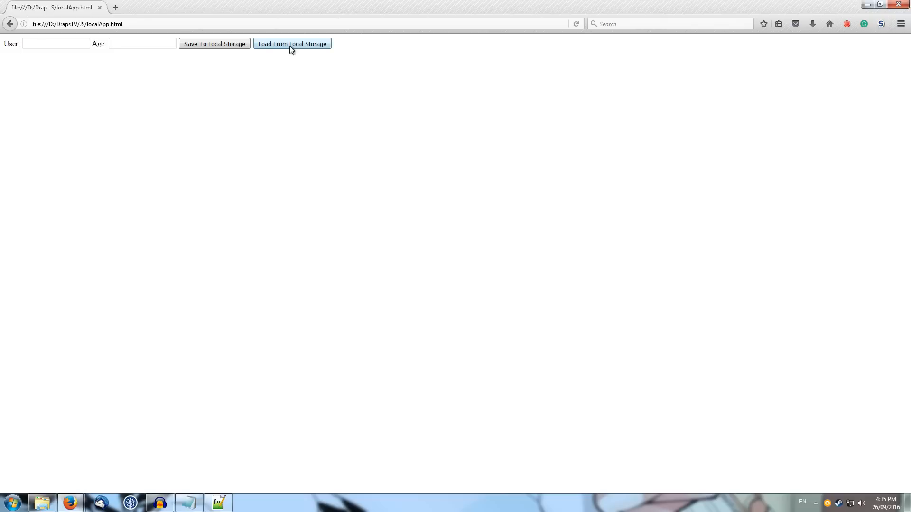
pyautogui.click(292, 44)
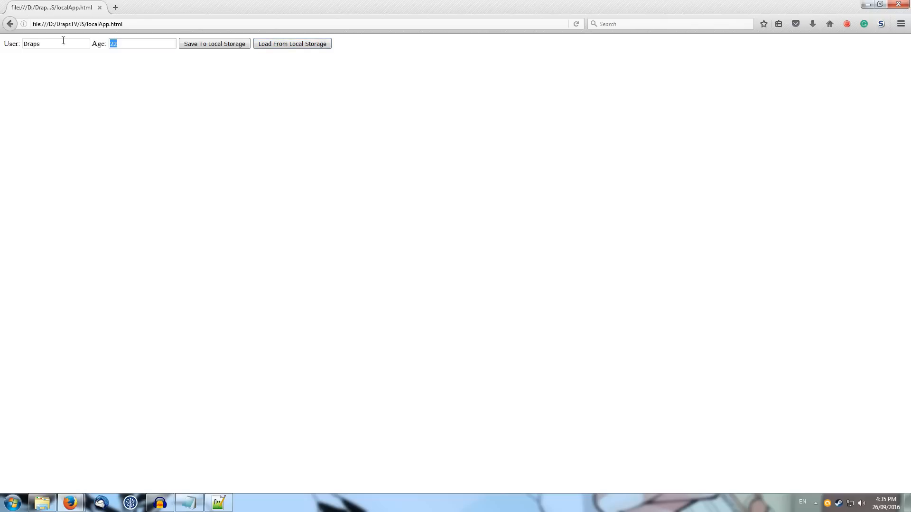